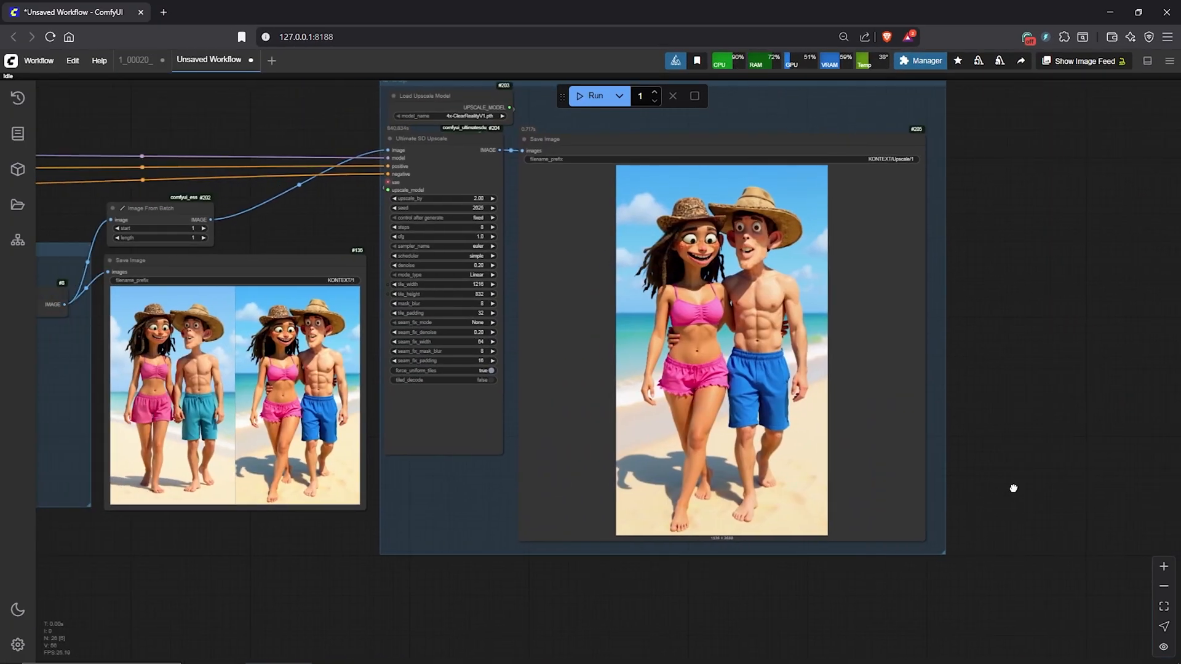
Step: Close the Hugging Face GGUF tab to return to the Flux Kontext Dev model download docs
left_click(223, 12)
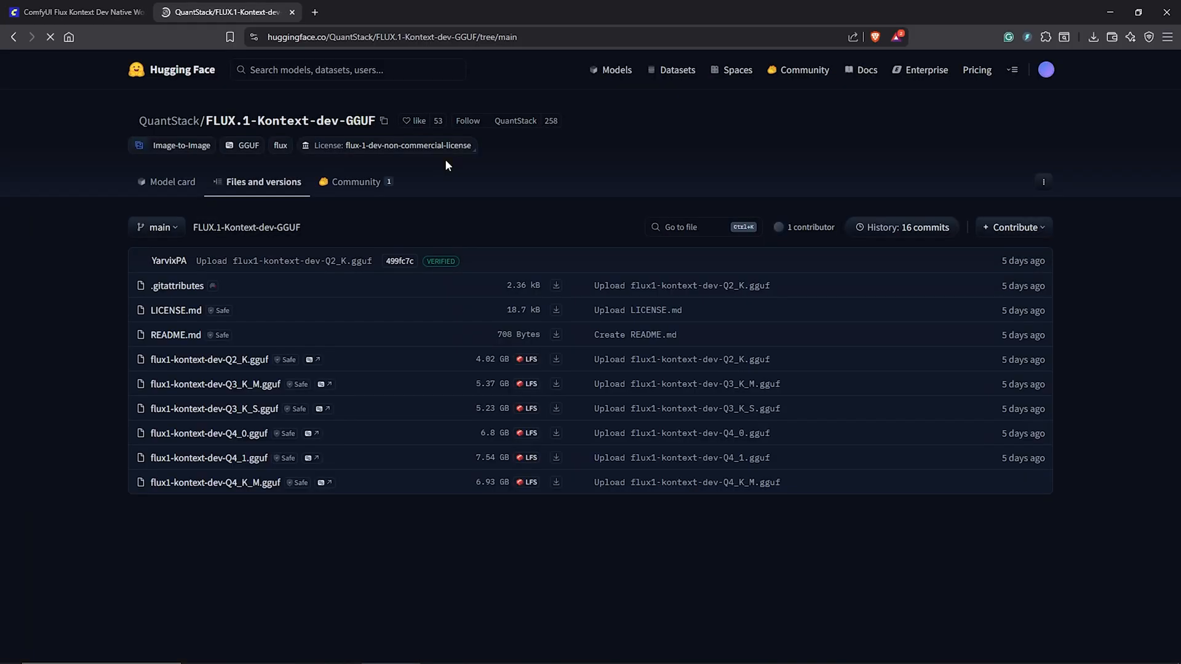
left_click(73, 11)
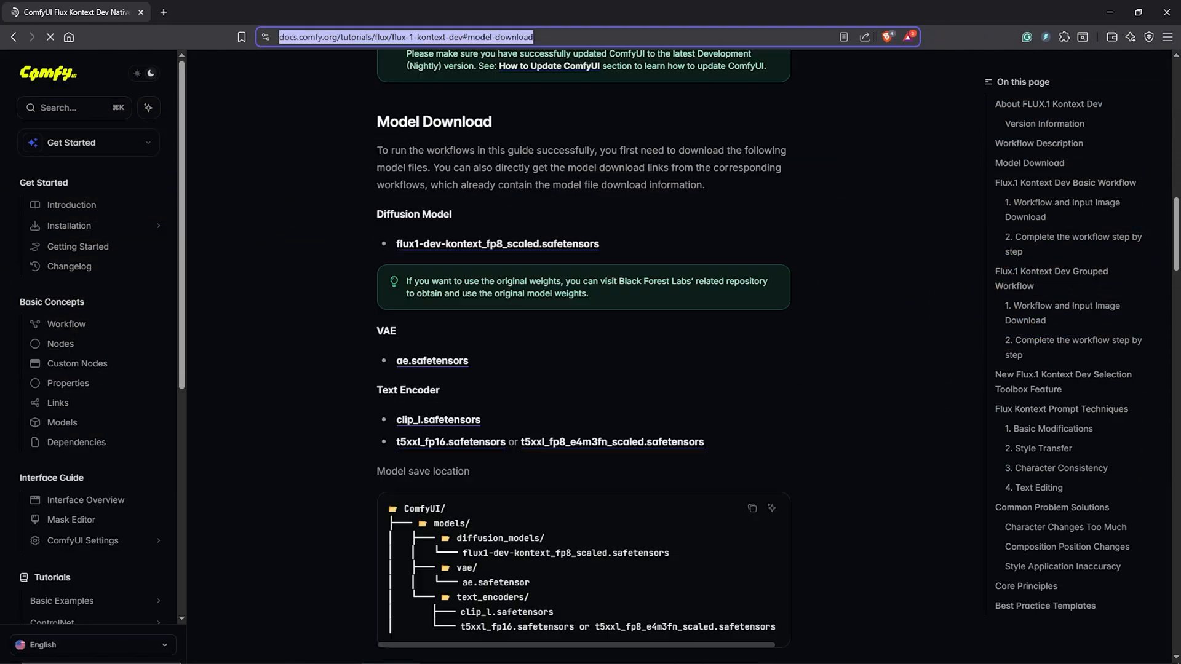
Step: Save the fp8 scaled Kontext diffusion model into ComfyUI/models/diffusion_models
scroll("down", 3)
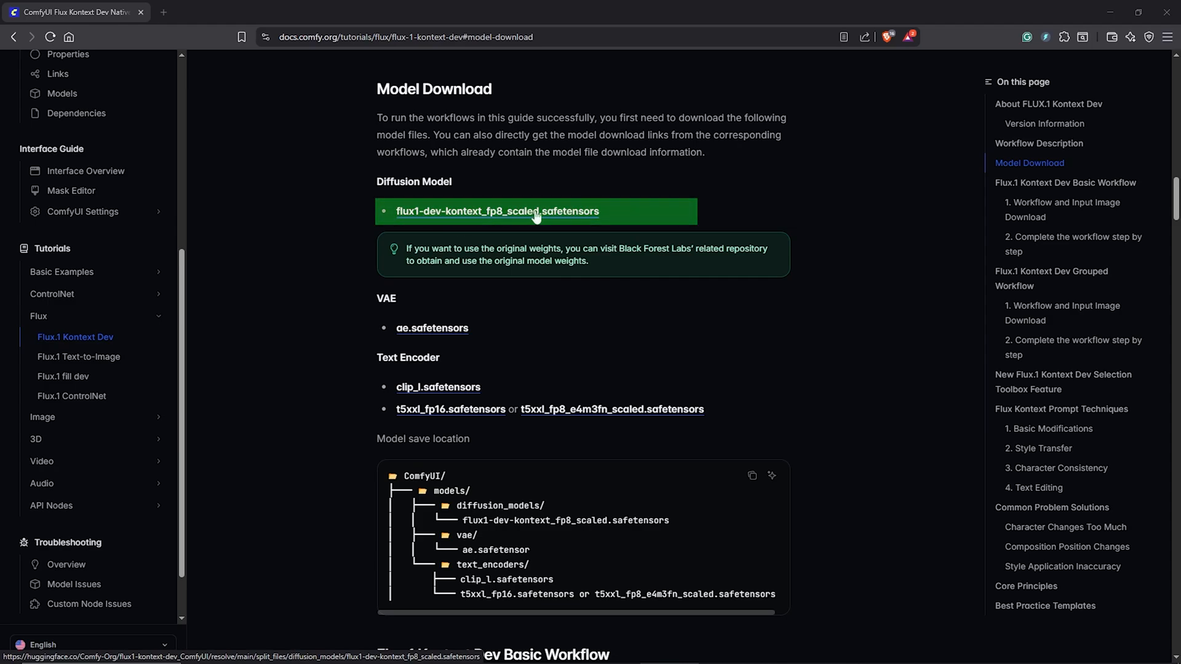
mouse_move(480, 218)
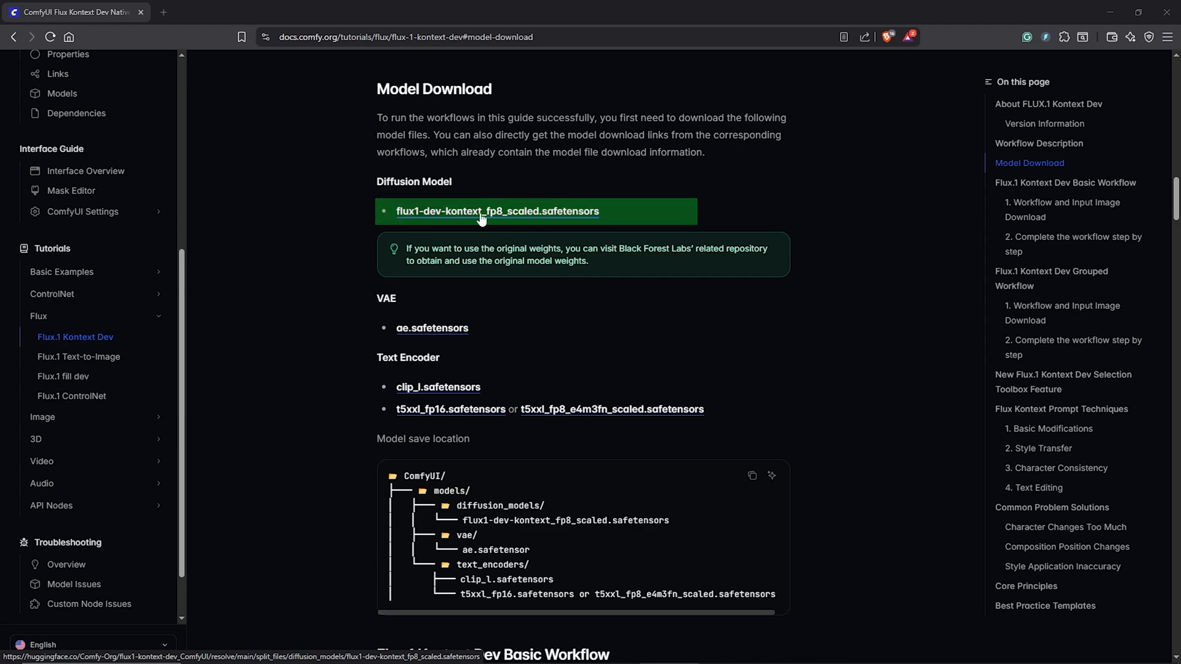
left_click(497, 211)
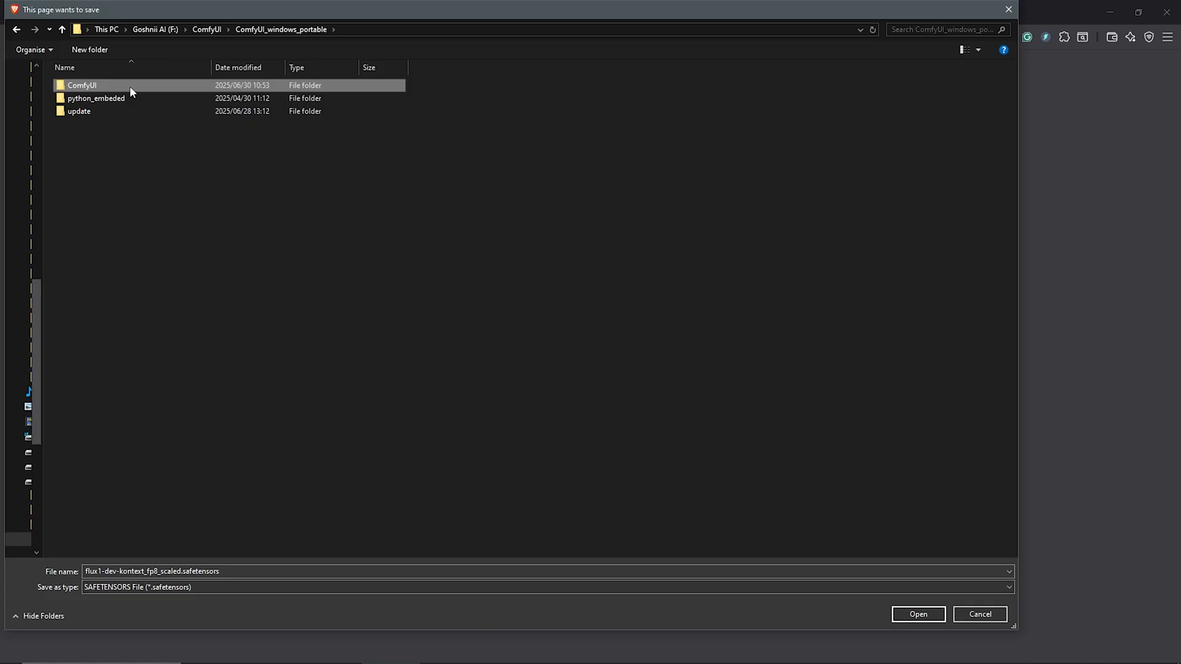
double_click(81, 85)
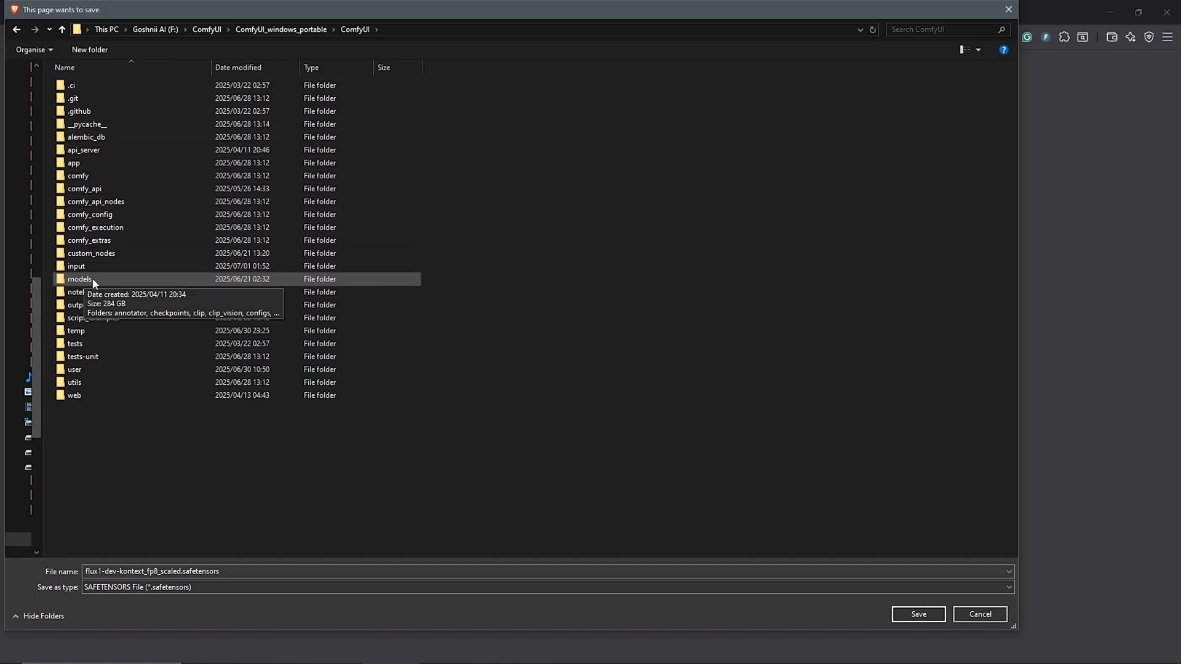
double_click(80, 279)
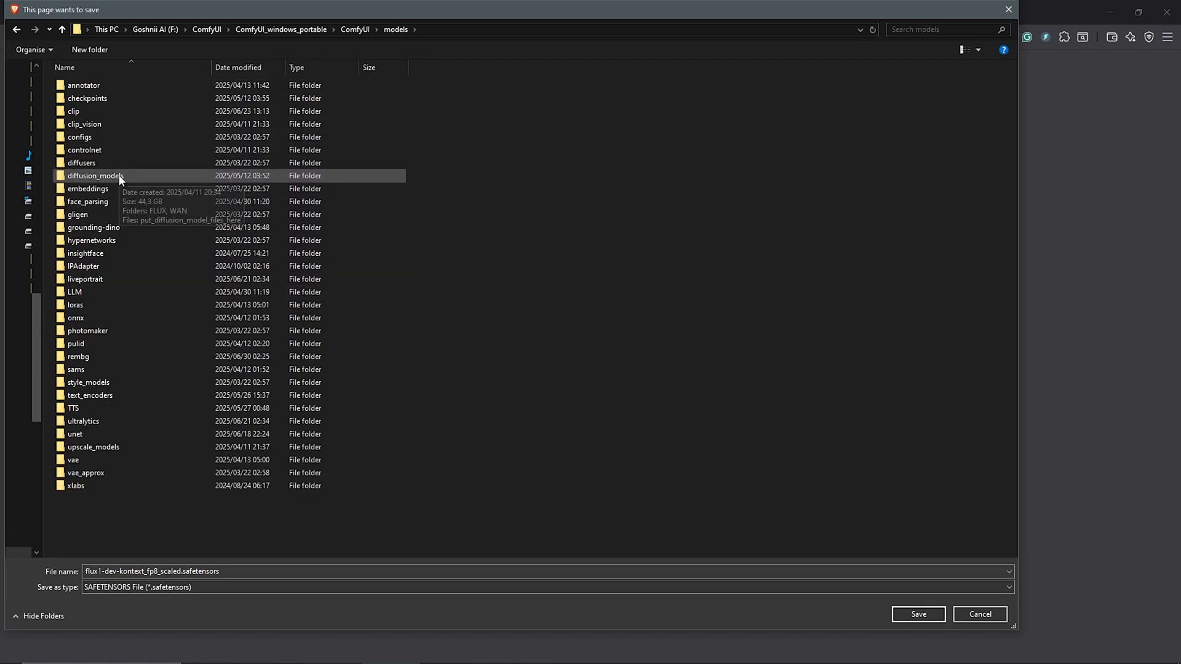
double_click(96, 176)
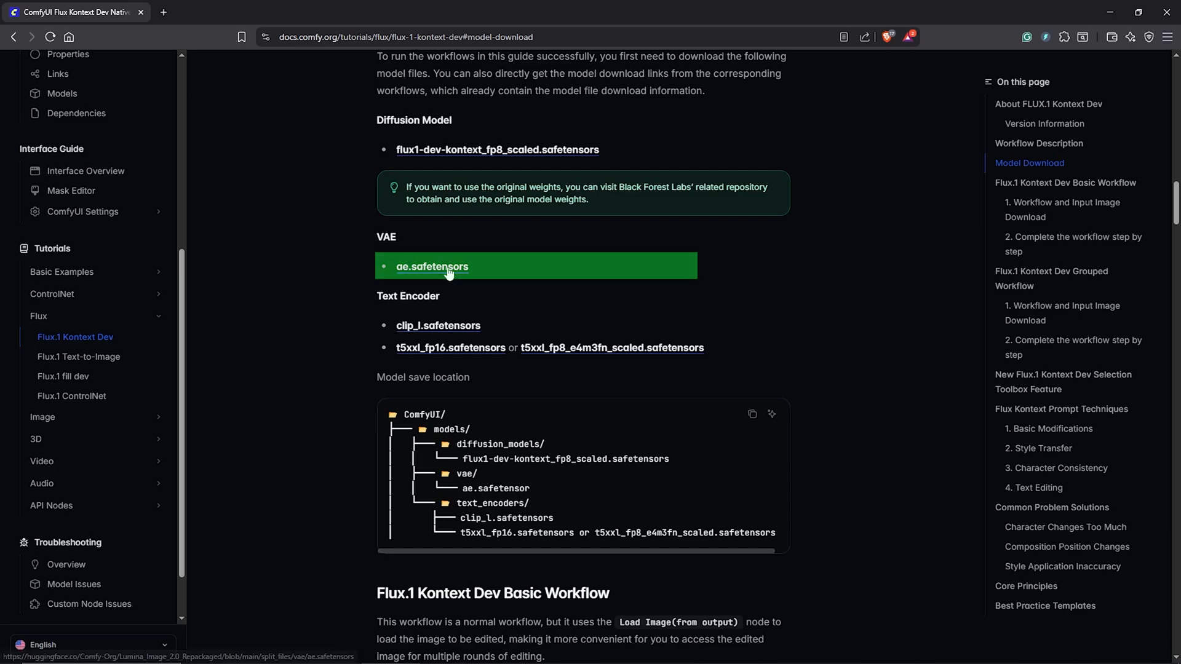
Step: Download ae.safetensors and save it into the models/vae folder
left_click(432, 265)
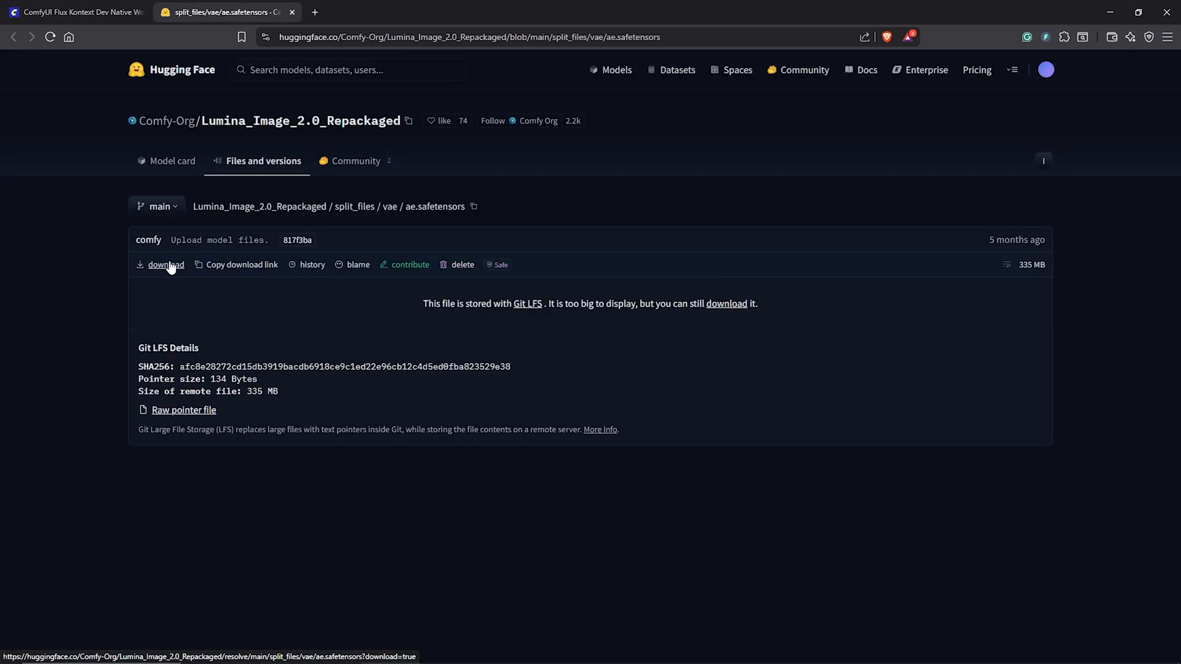
left_click(165, 265)
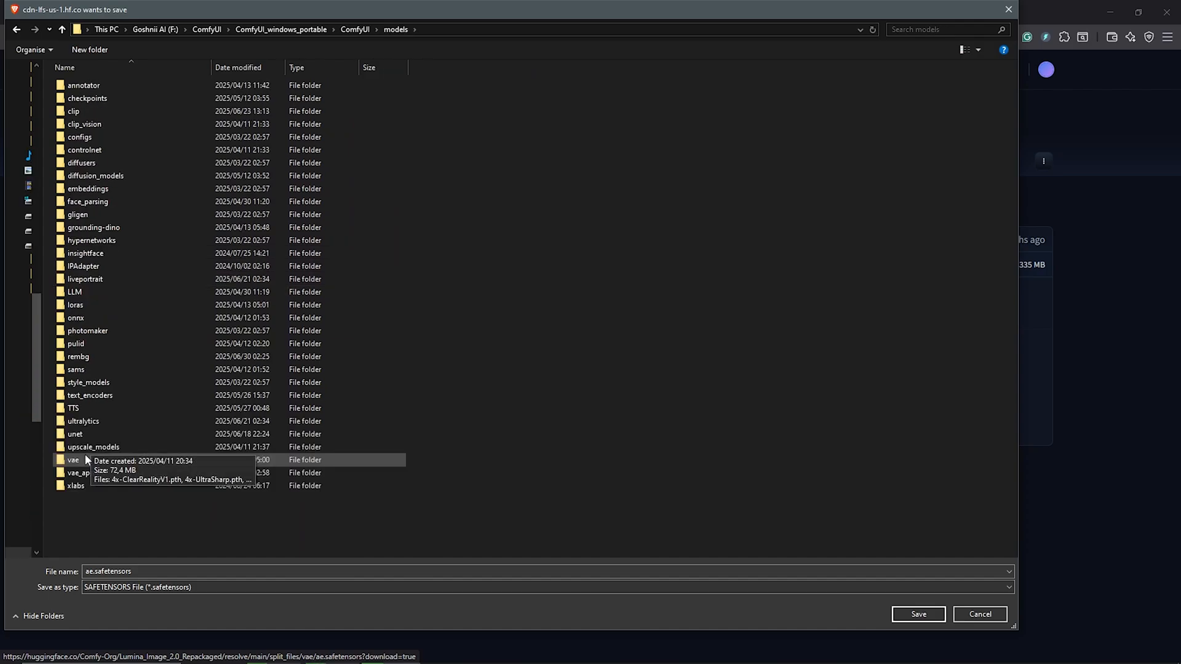
double_click(74, 460)
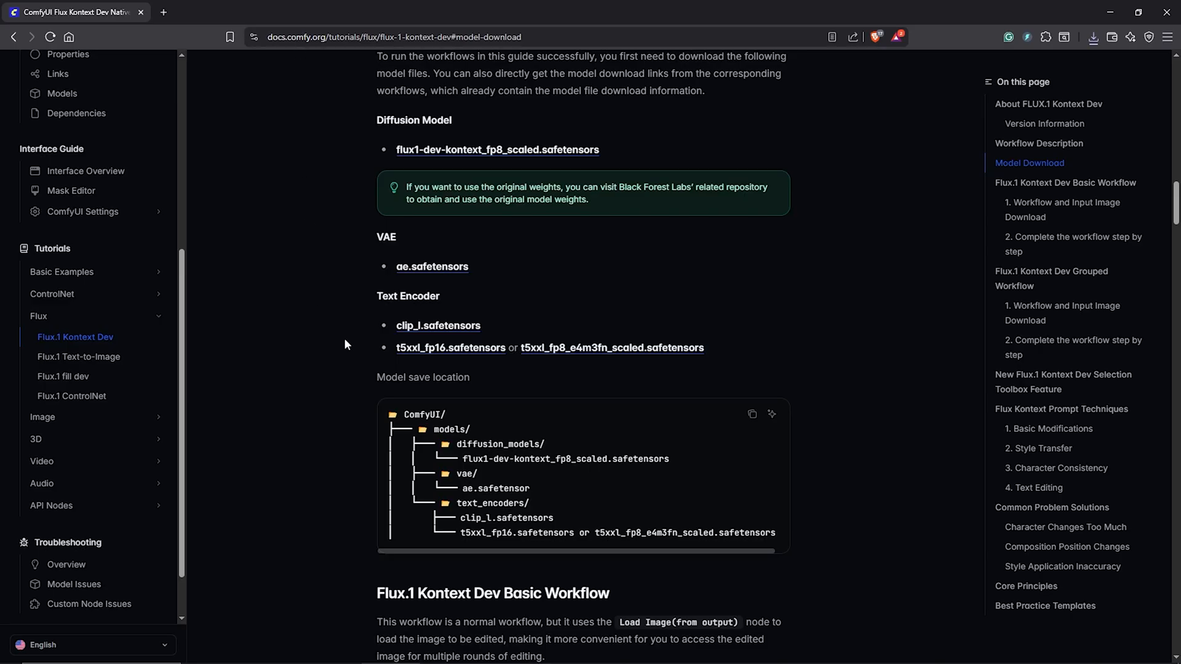
mouse_move(438, 325)
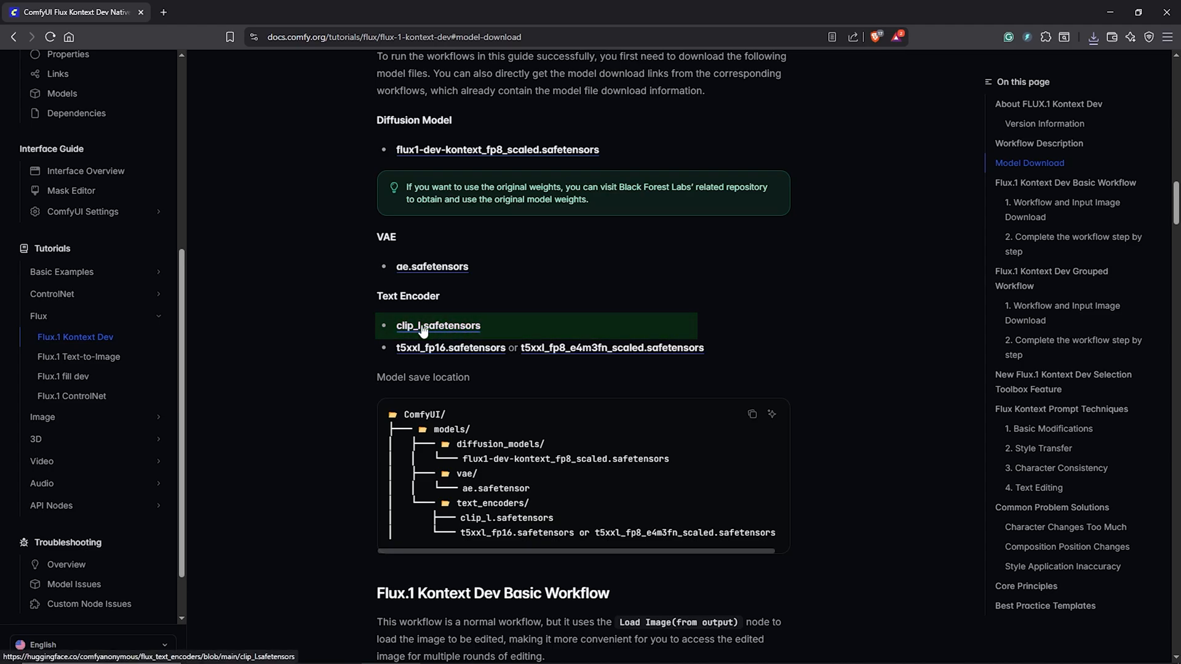
Step: Save clip_l.safetensors into models/text_encoders and close its file page
left_click(437, 325)
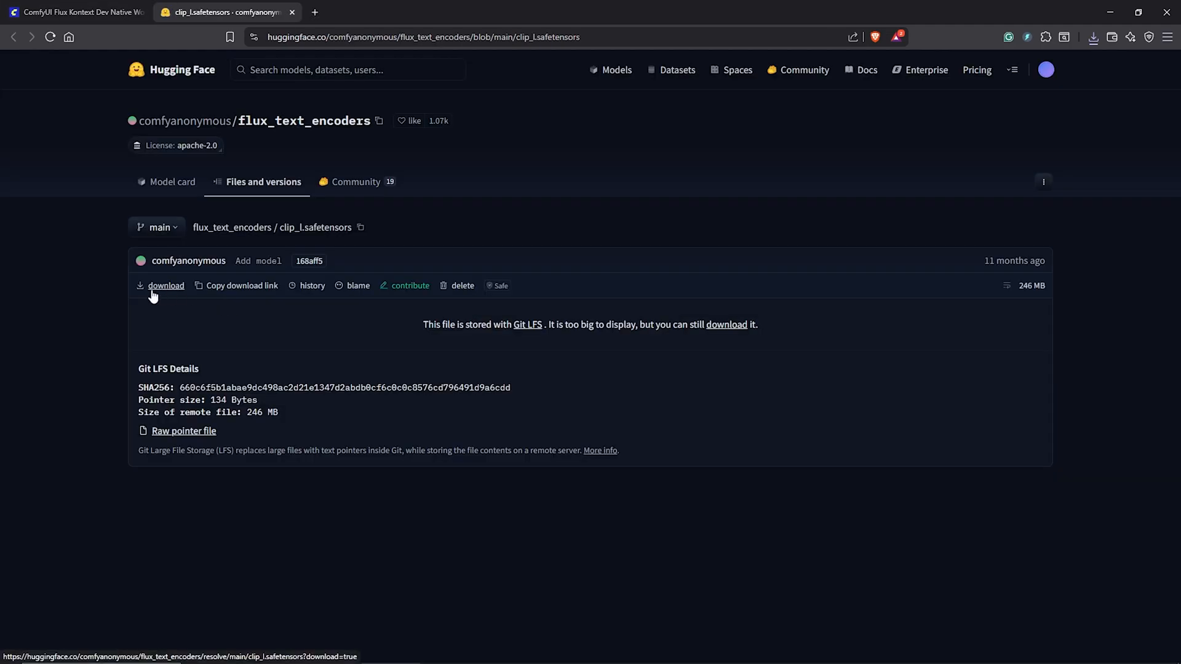
left_click(165, 285)
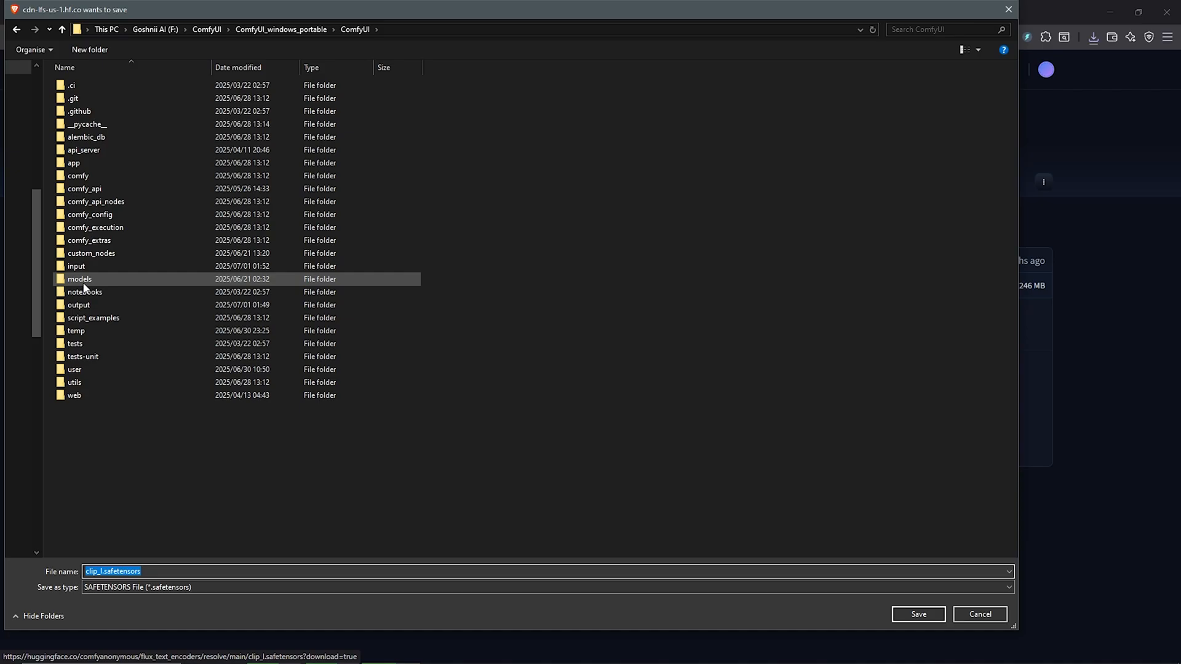
double_click(79, 279)
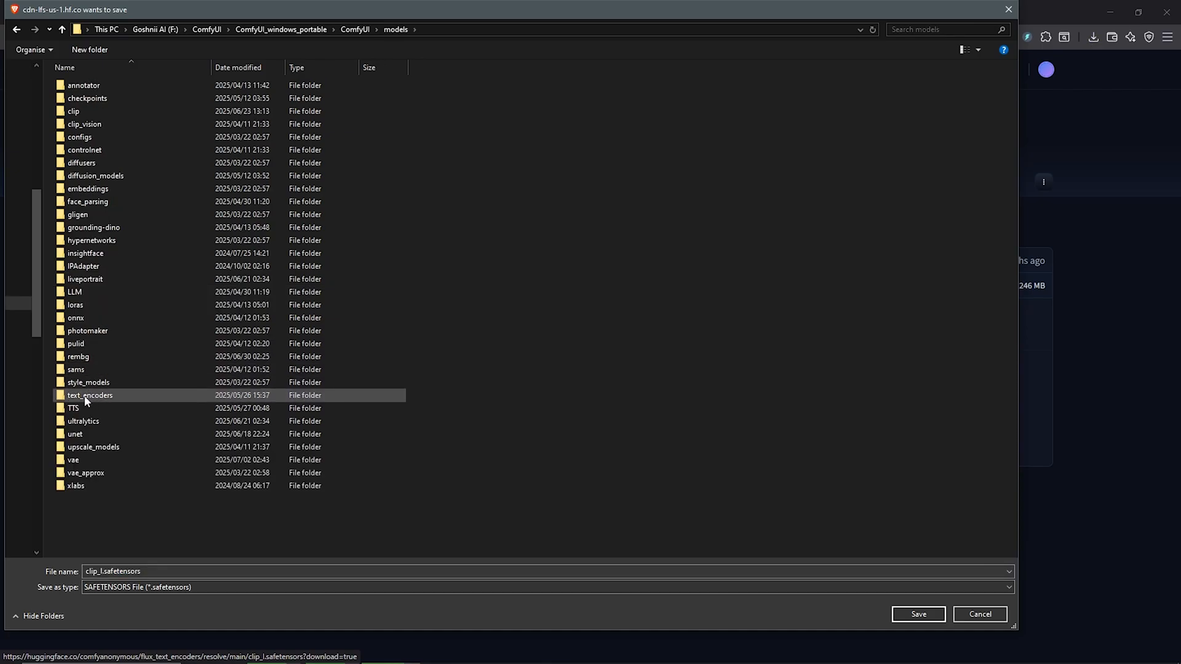
double_click(89, 395)
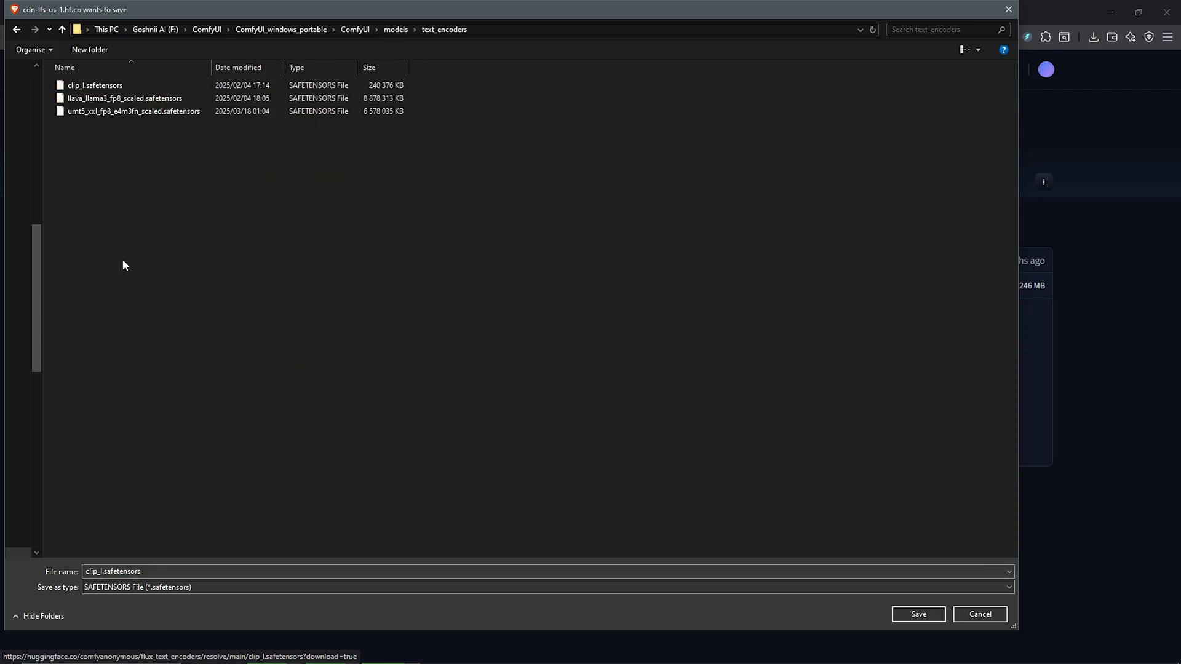
left_click(95, 85)
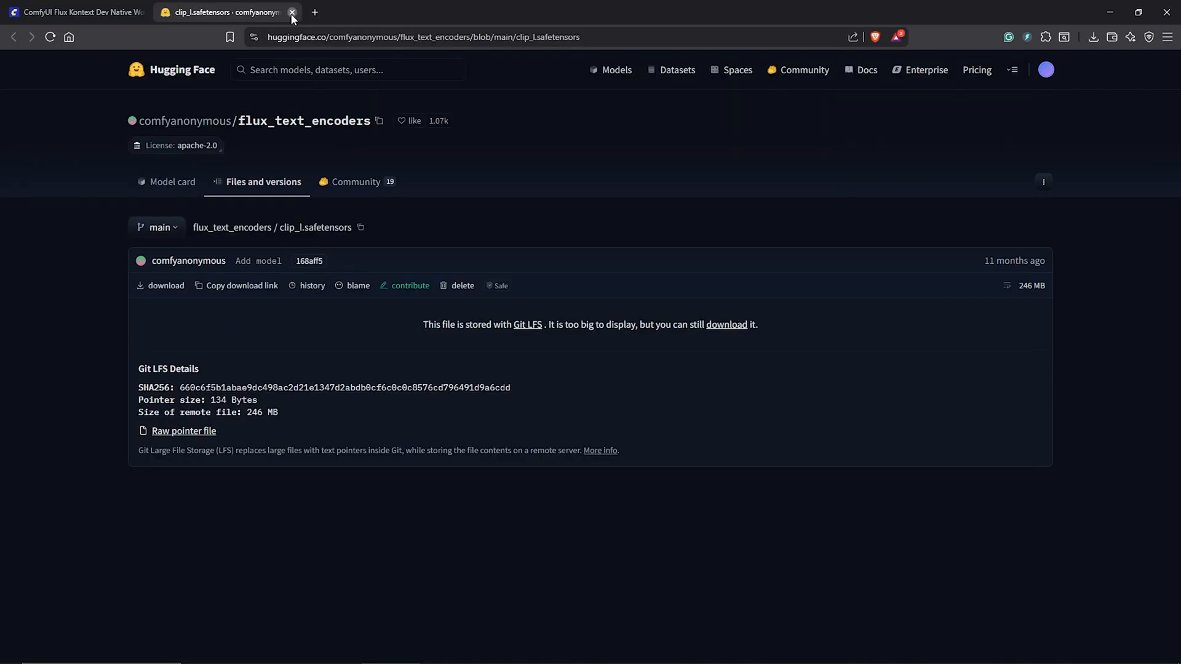
left_click(293, 12)
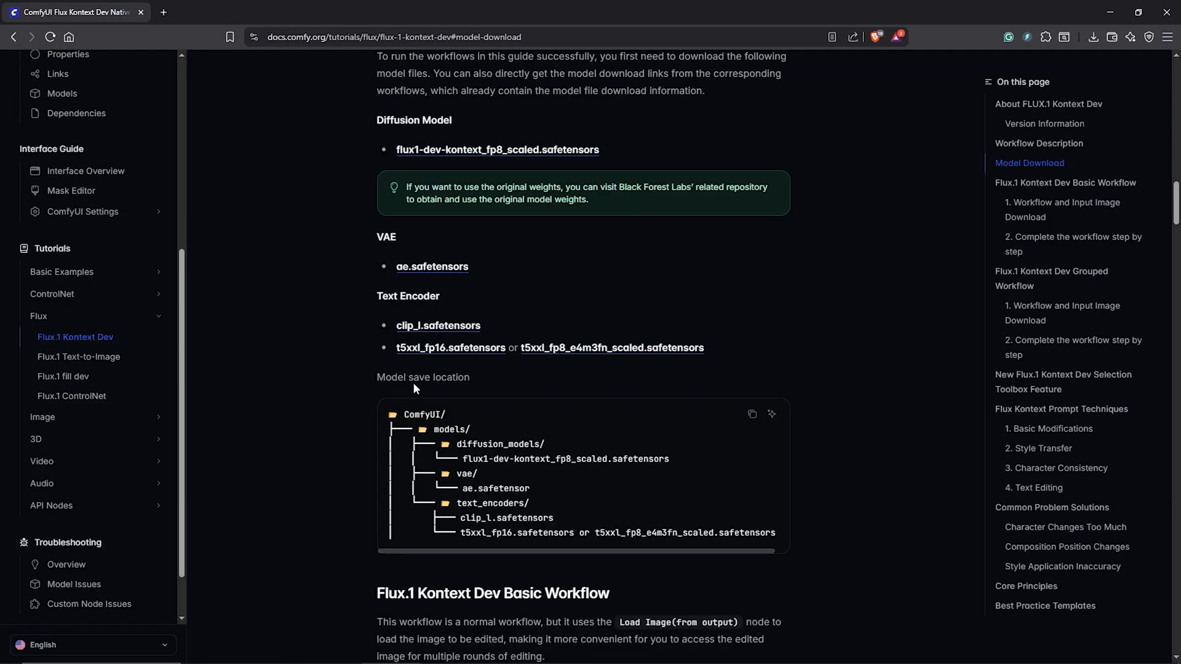
mouse_move(469, 354)
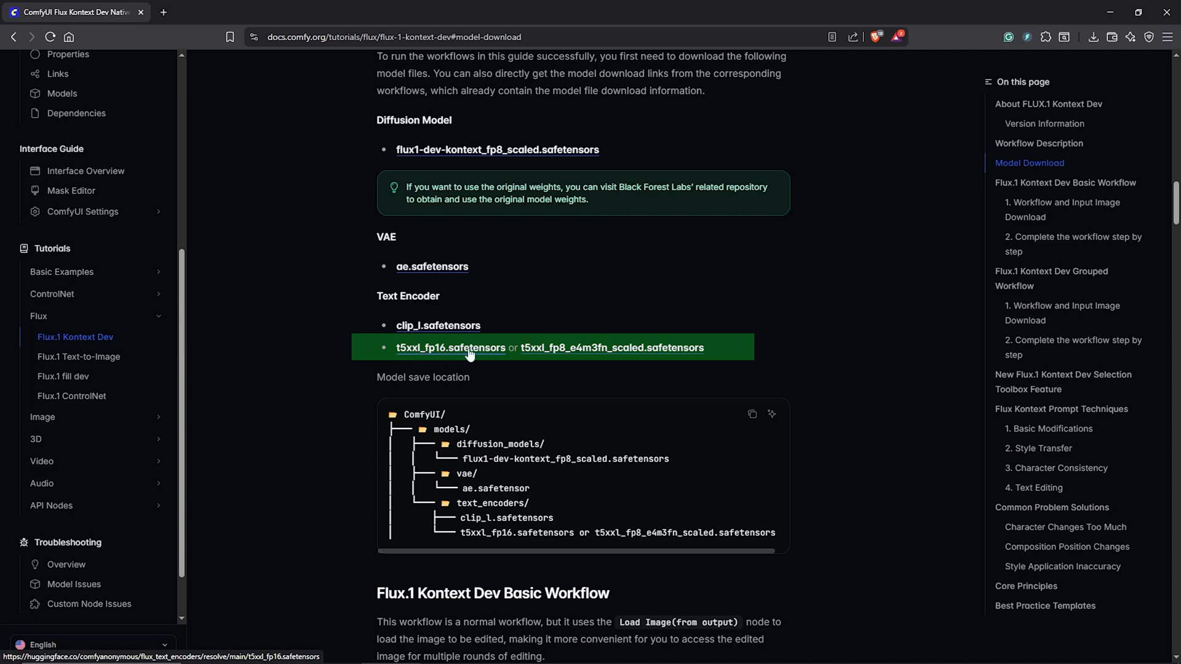
mouse_move(600, 348)
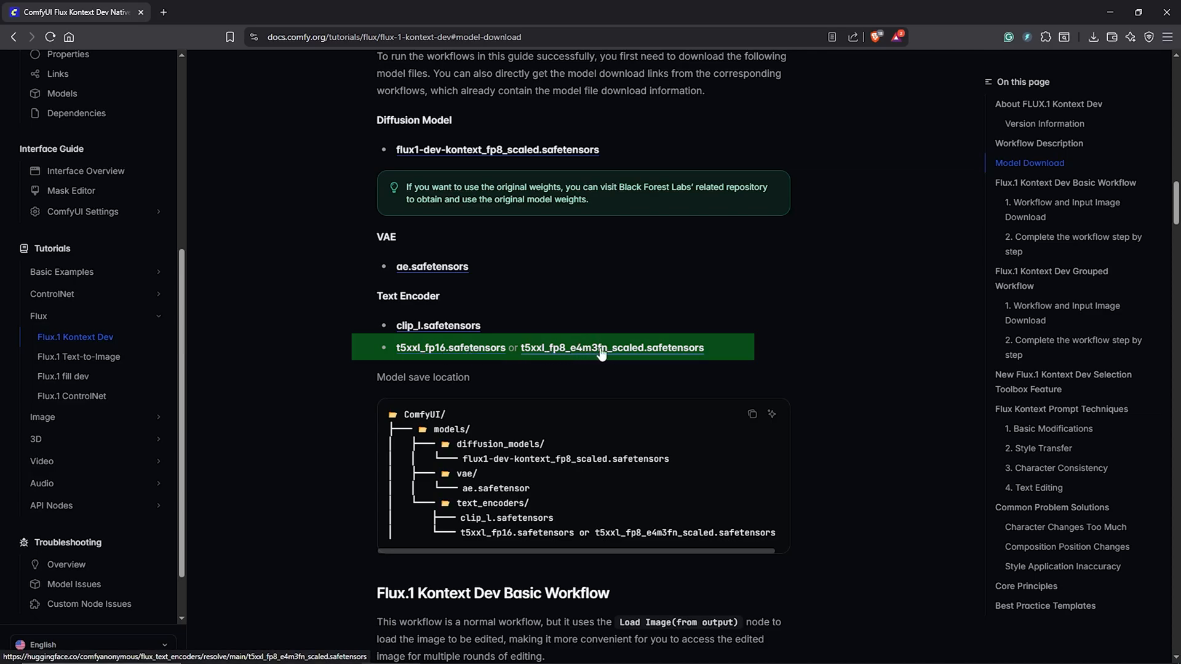
mouse_move(450, 347)
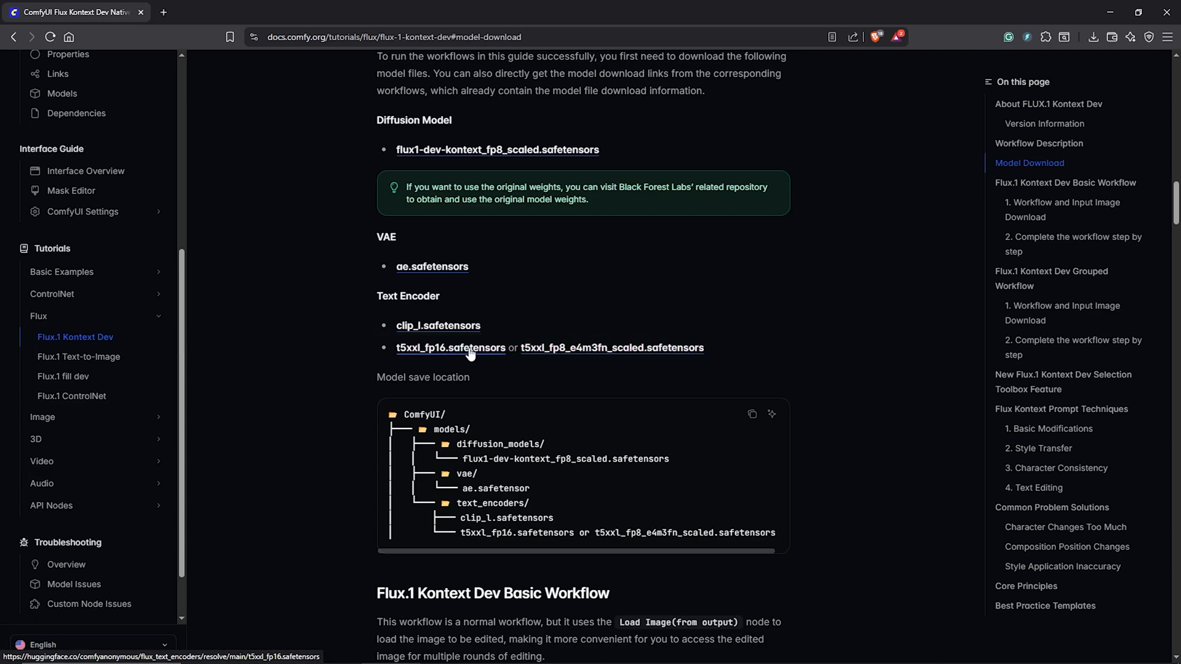
Step: Send the t5xxl_fp16 text encoder download to the models/clip folder
left_click(450, 348)
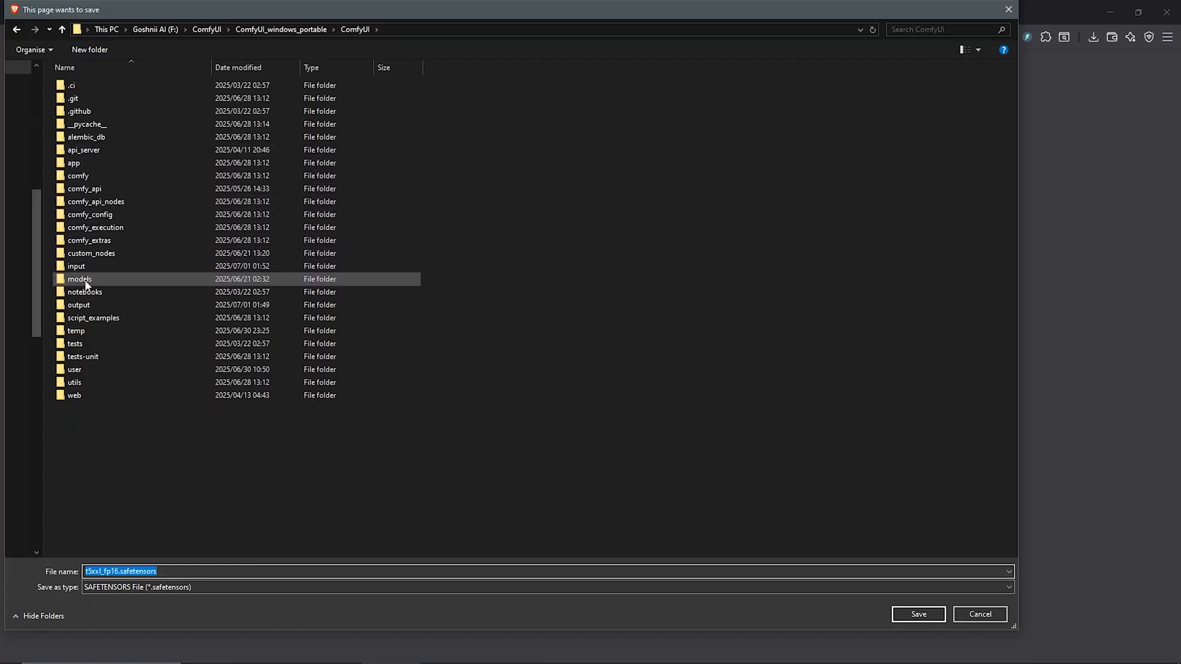
double_click(80, 279)
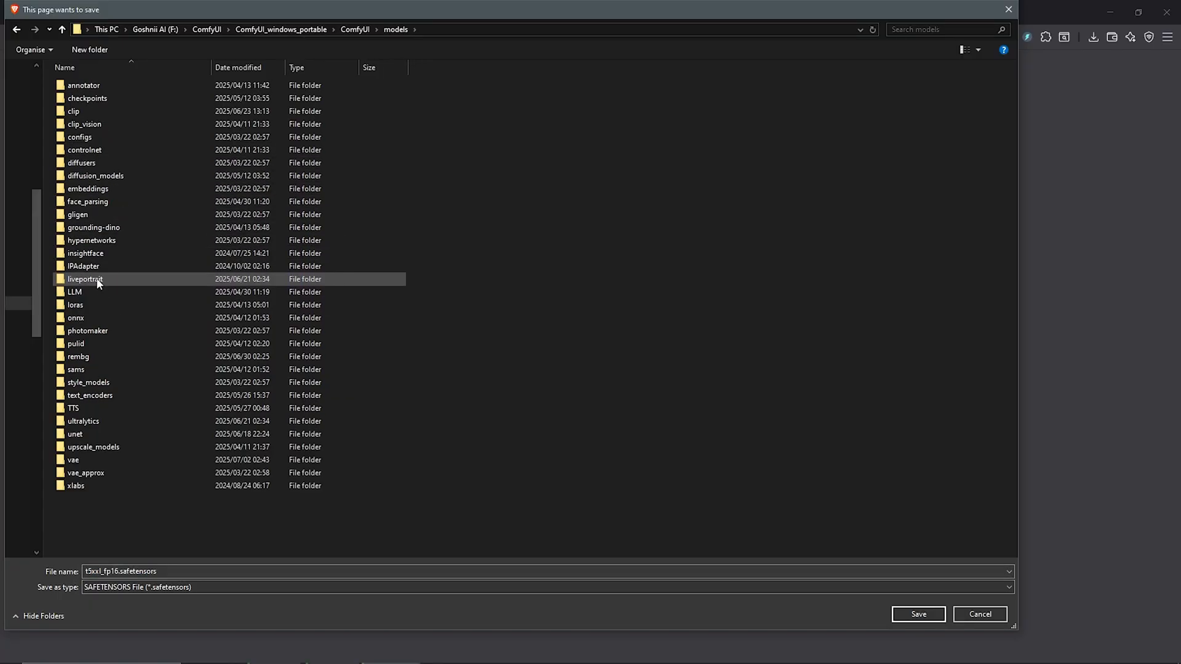
left_click(73, 111)
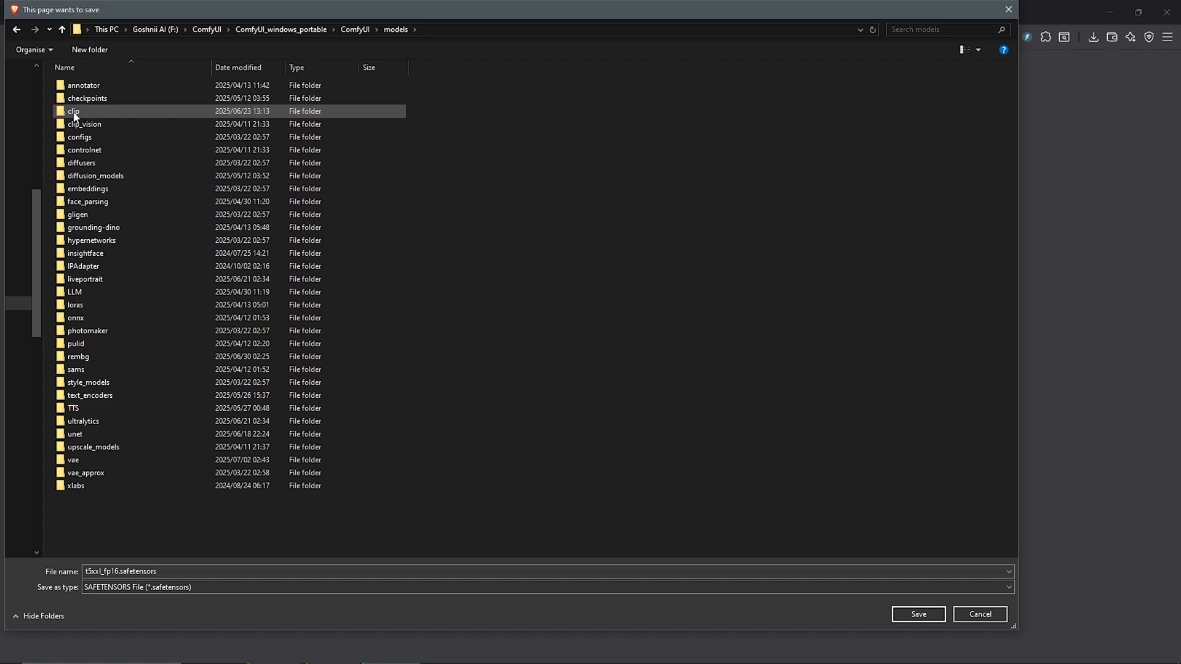
double_click(72, 110)
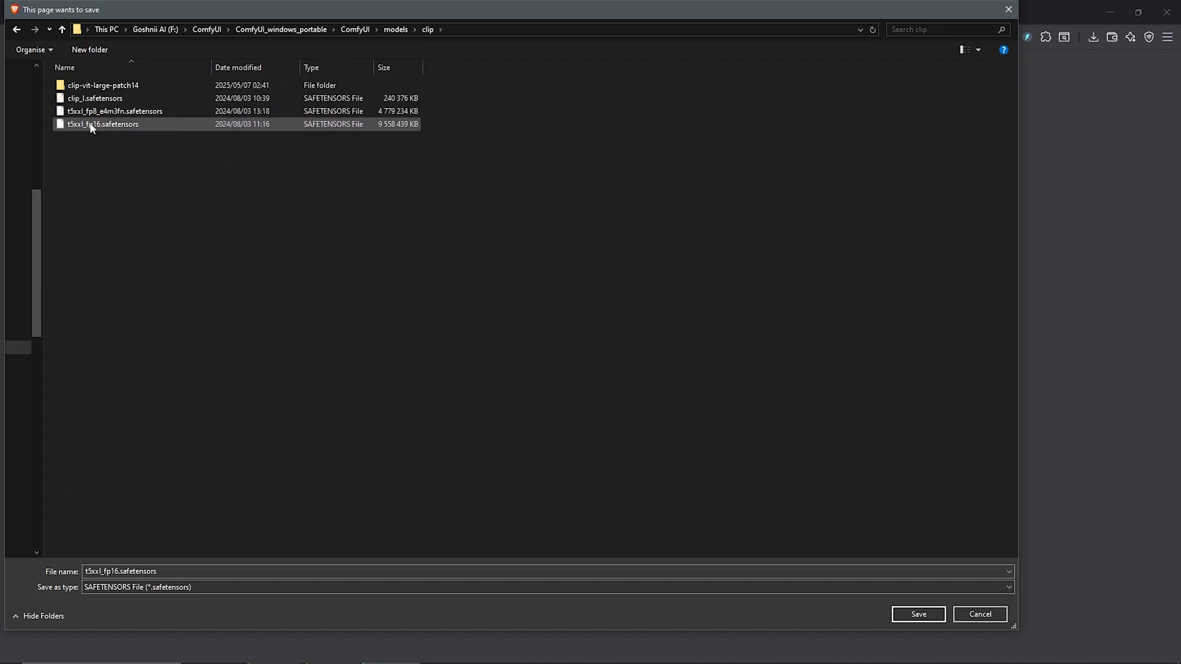
left_click(978, 614)
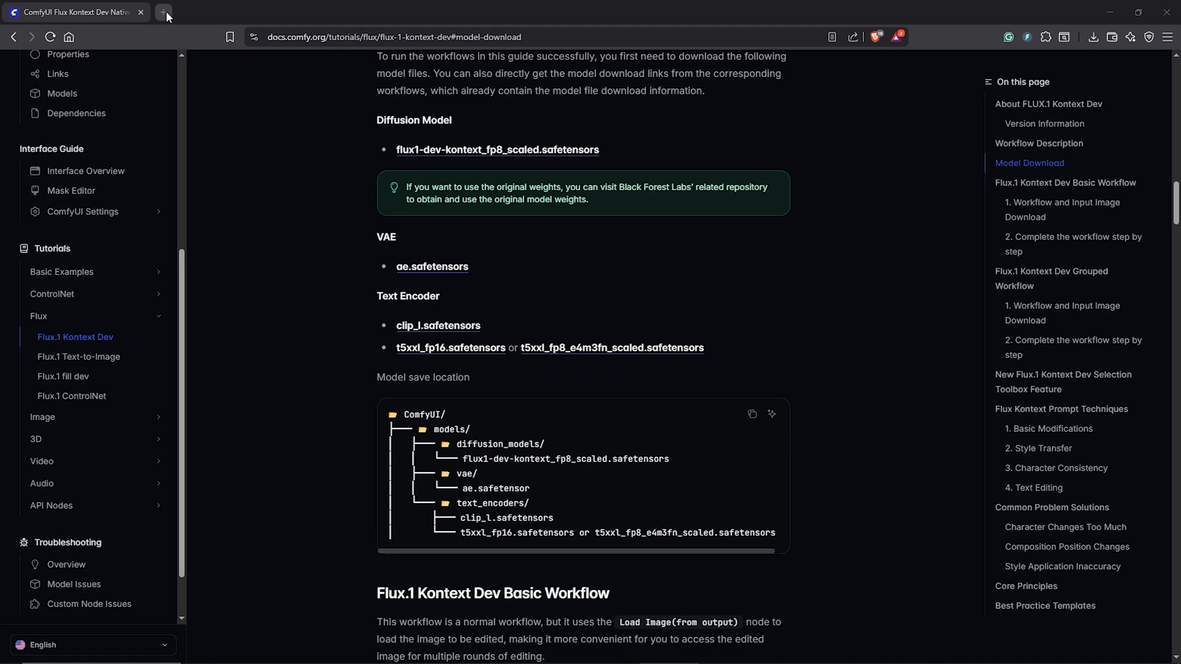
Step: Download the Kontext dev Q4_0 GGUF model from the QuantStack repository
left_click(162, 12)
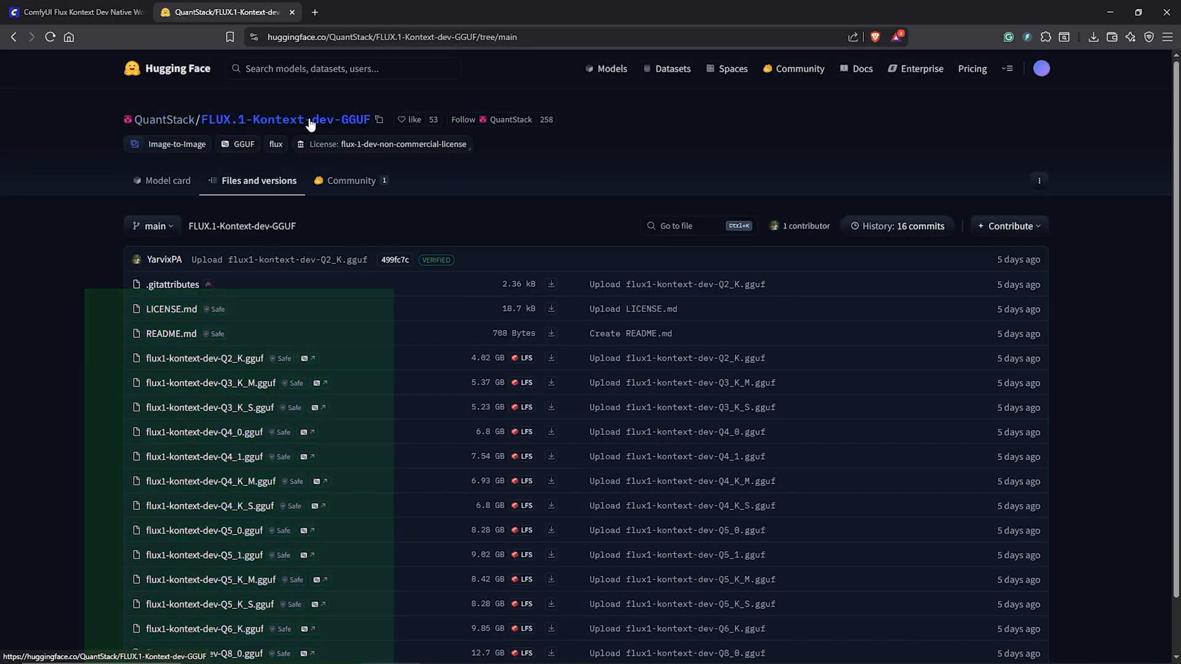
scroll("down", 3)
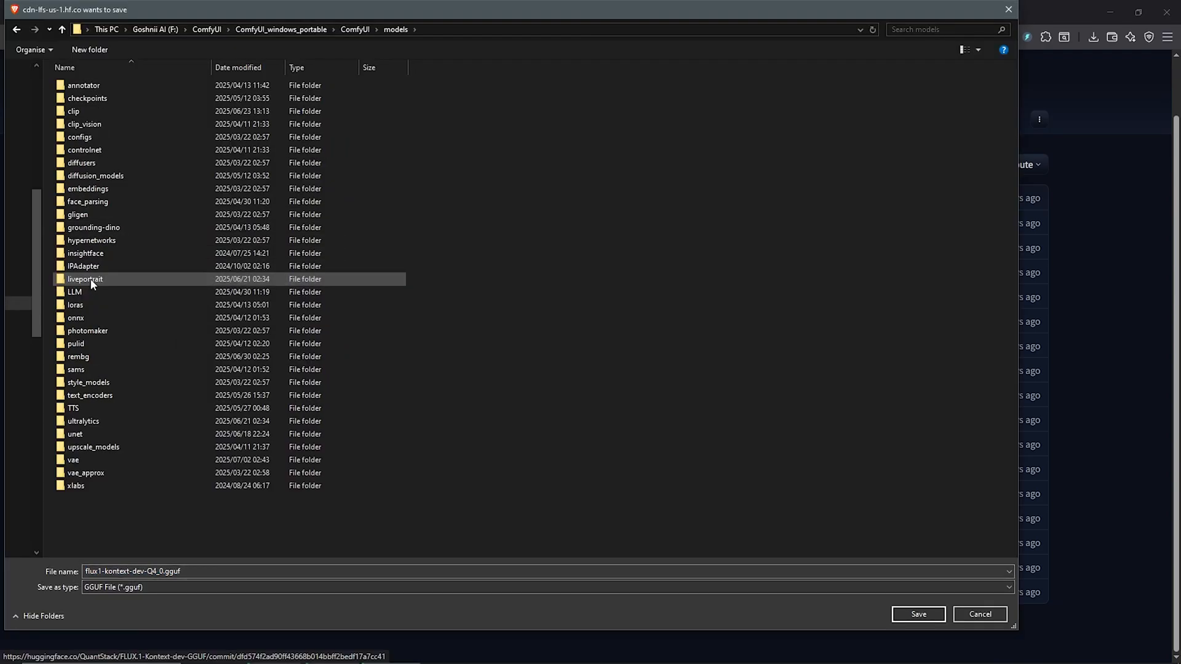
left_click(73, 433)
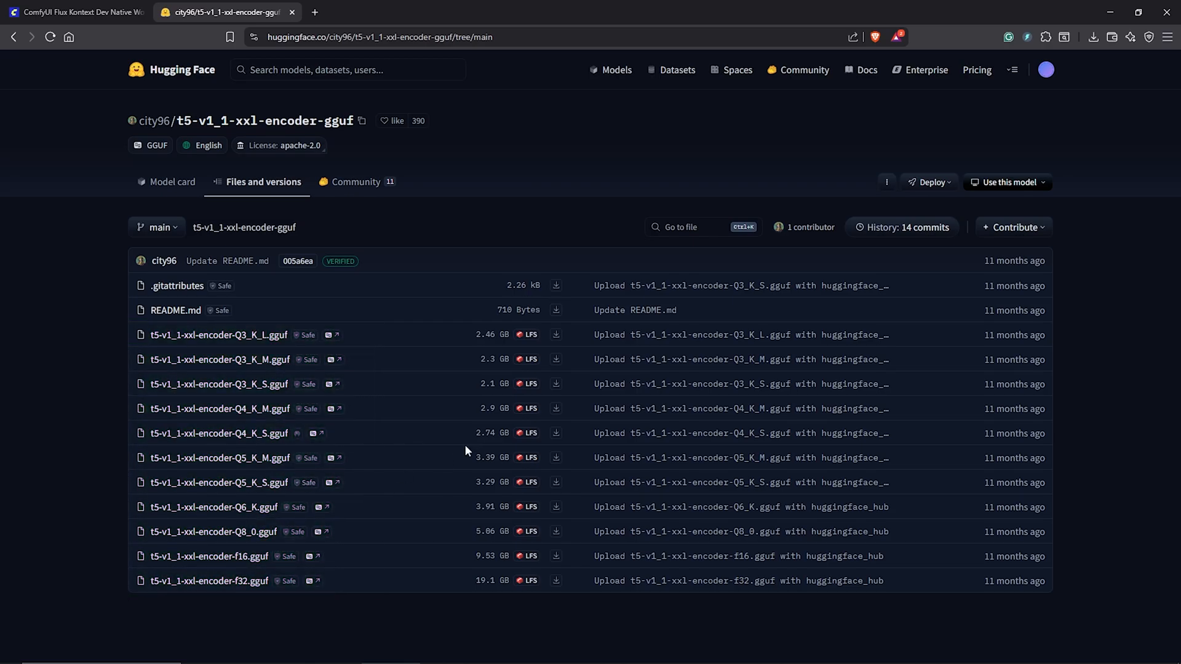
Step: Download the T5 XXL encoder Q4_K_M GGUF into the ComfyUI models folder
left_click(556, 409)
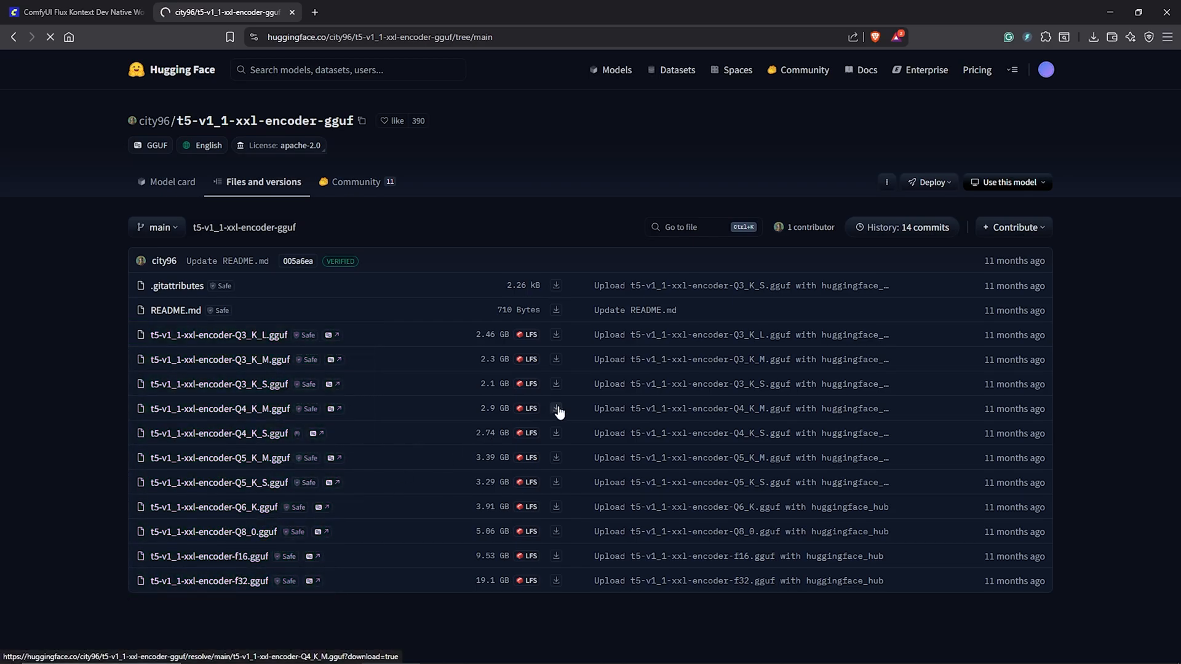
left_click(556, 409)
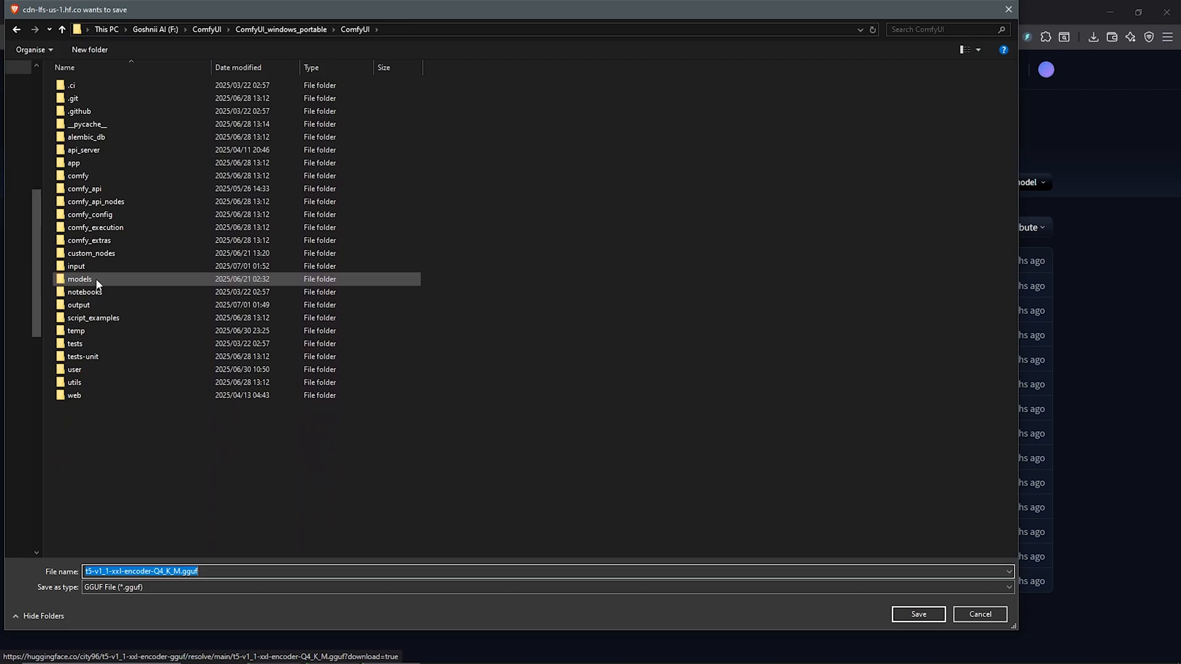
double_click(79, 279)
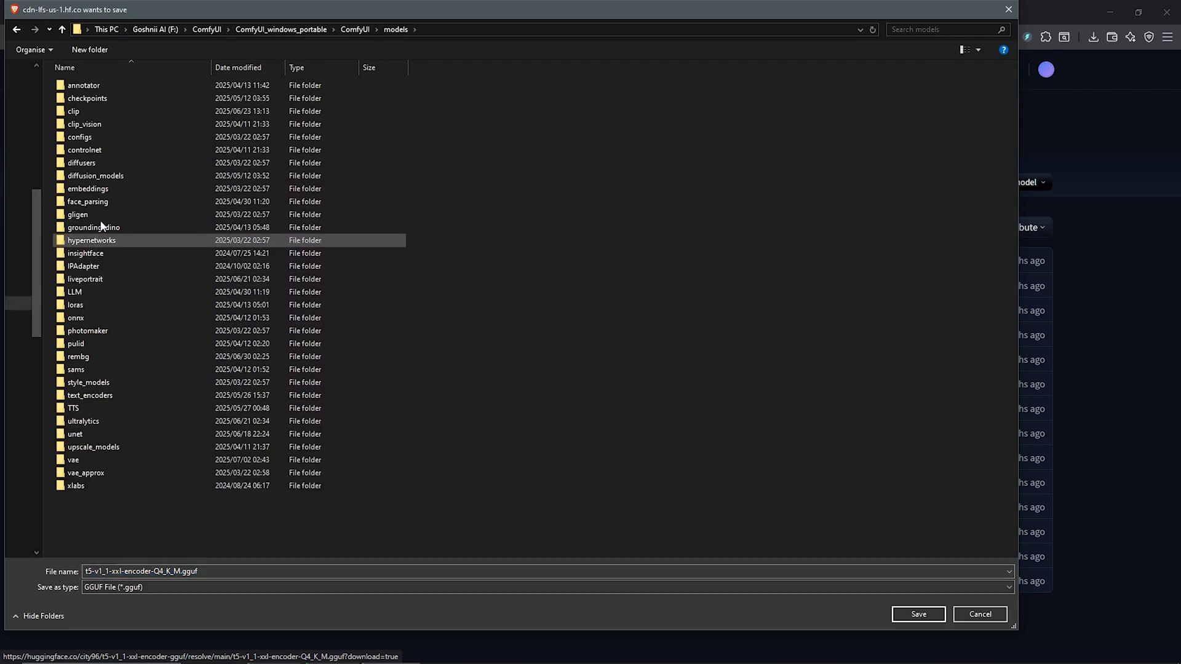
mouse_move(74, 111)
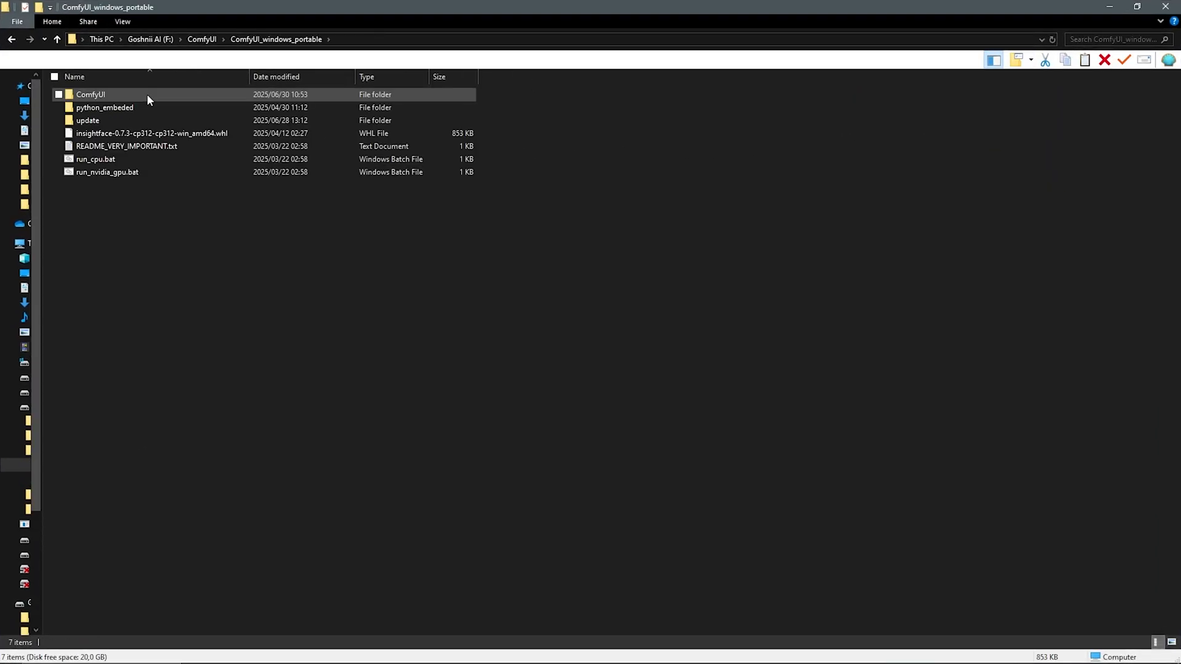
Step: Run update_comfyui.bat from the portable install's update folder
double_click(87, 120)
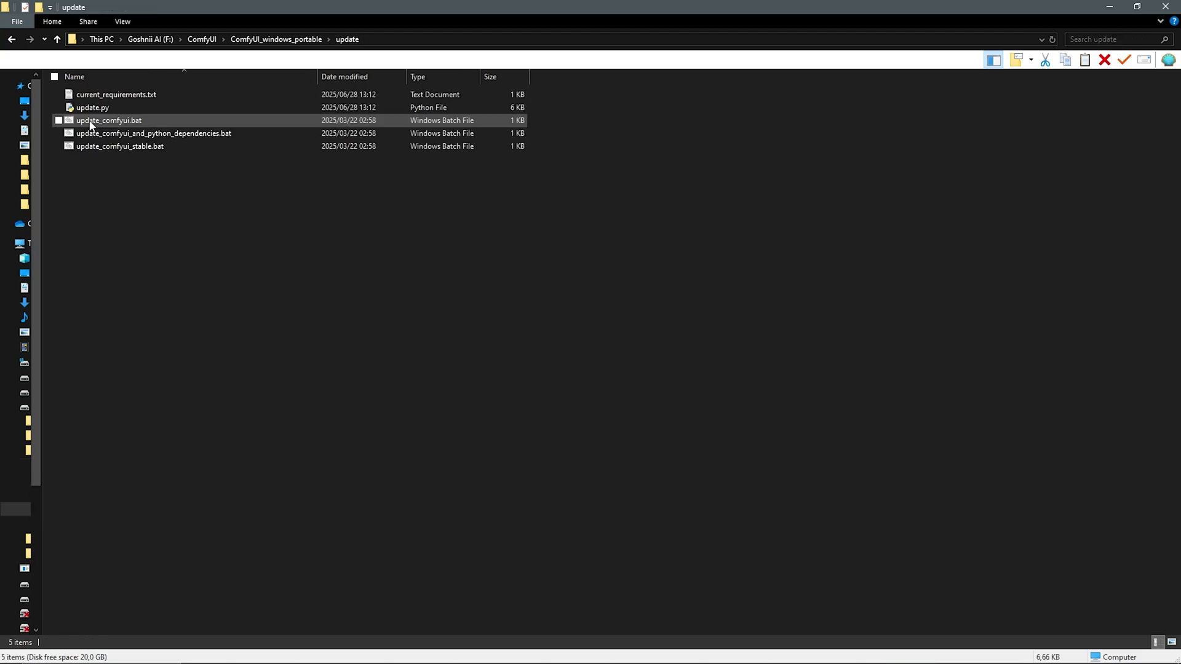
left_click(108, 121)
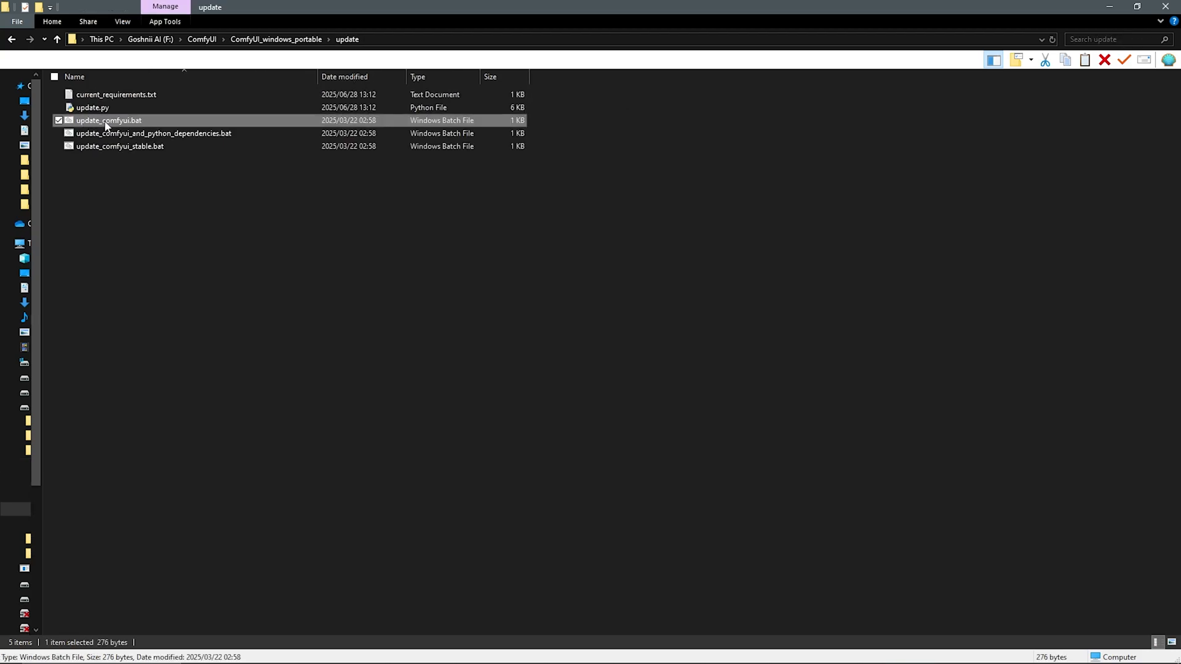
double_click(108, 120)
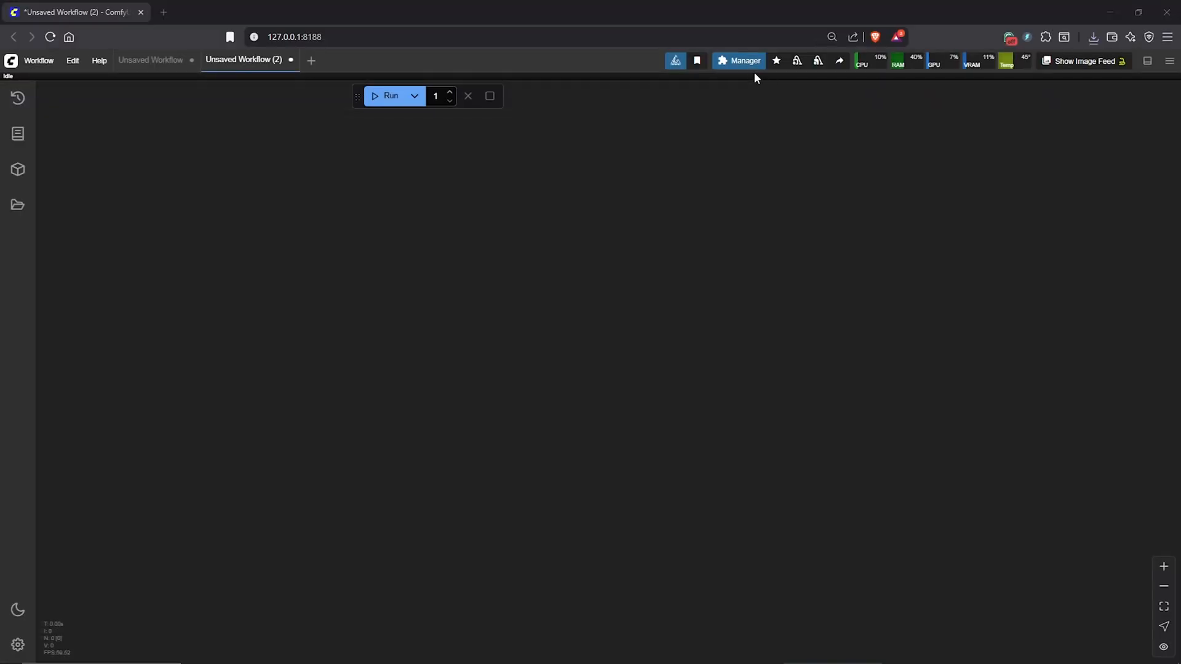
Step: Search installed custom nodes for rgthree, GGUF and UltimateSDUpscale to confirm they exist
left_click(744, 61)
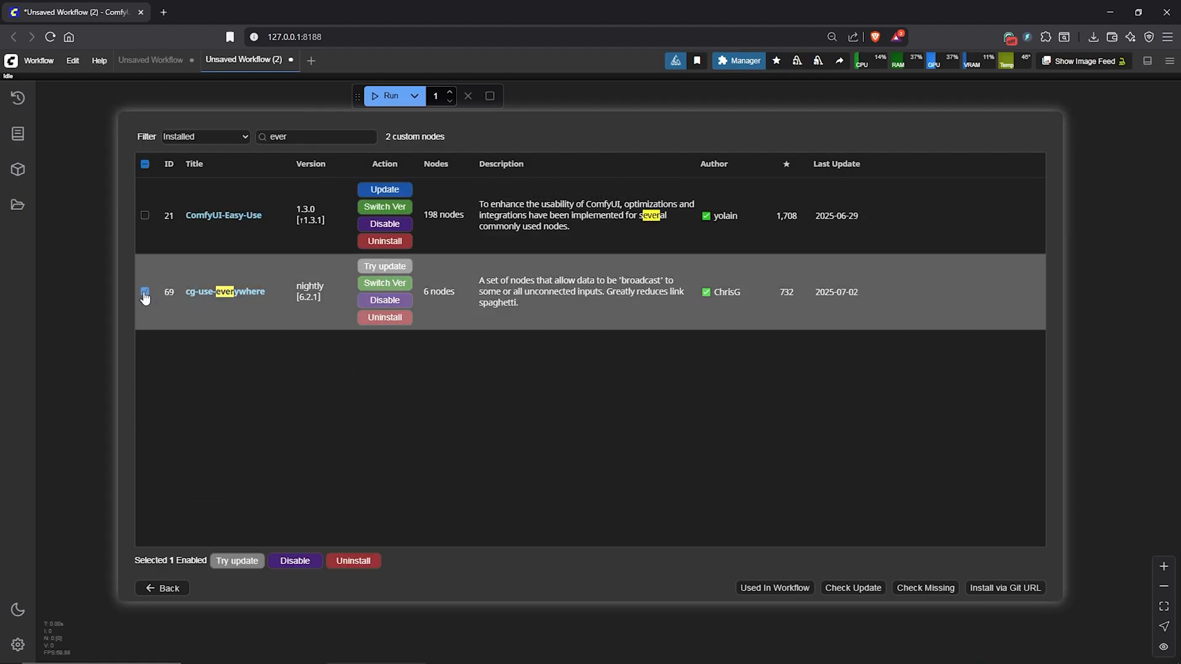
type("rgthre")
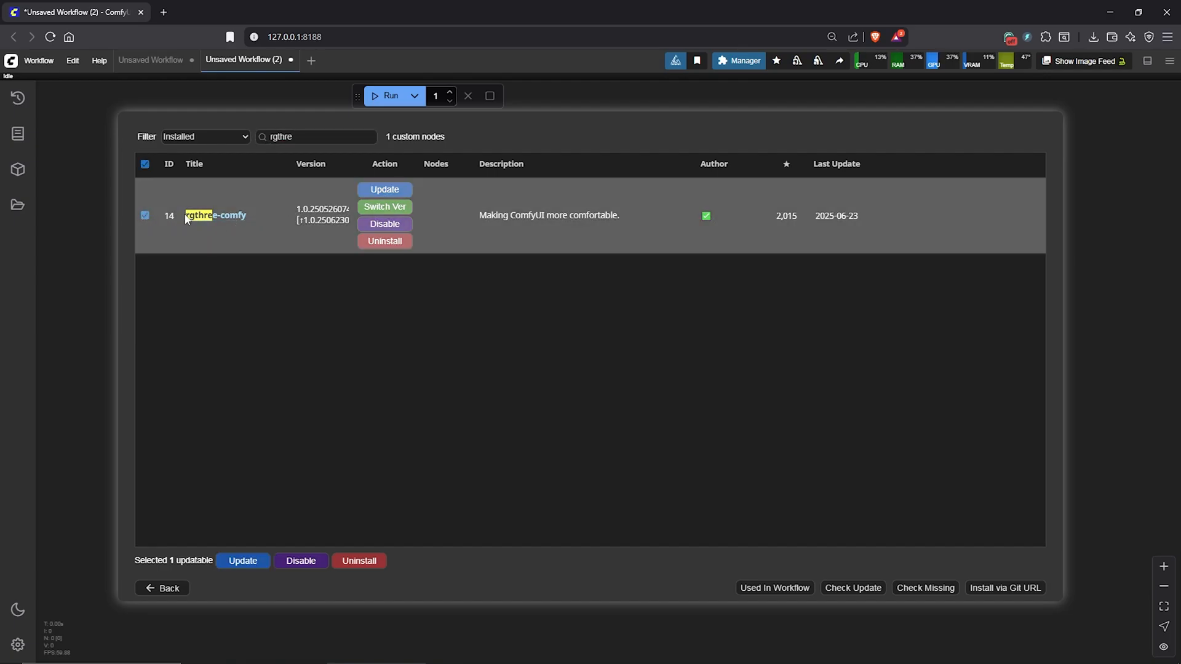
type("GGUF NODE")
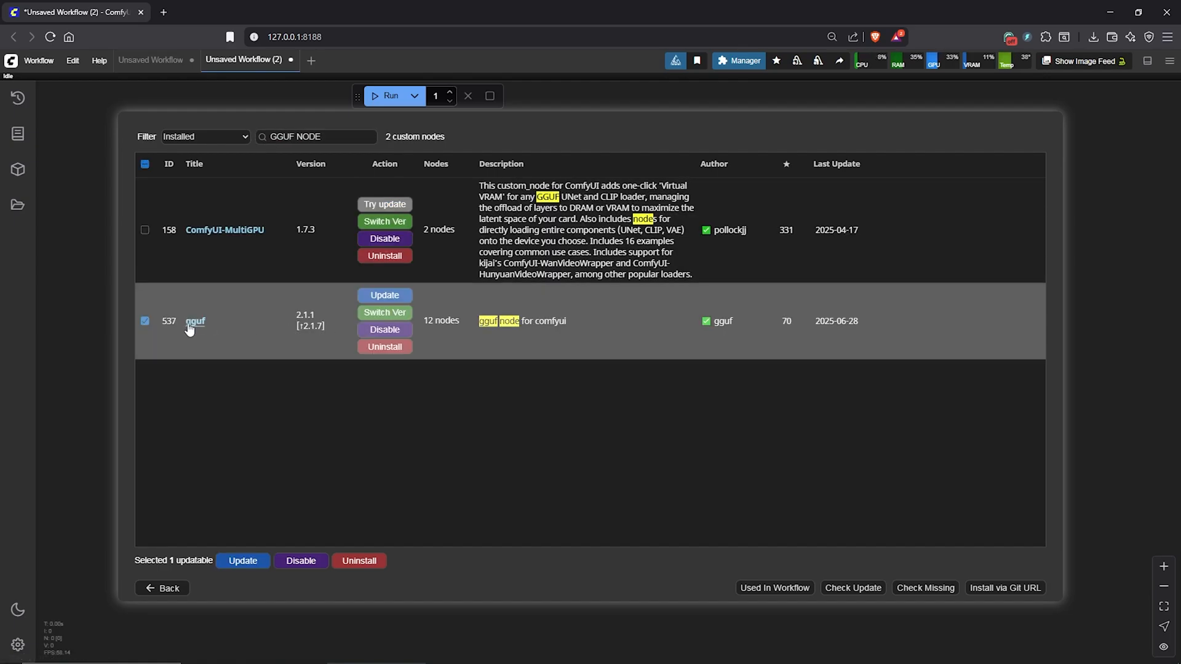
type("ULTIMATE")
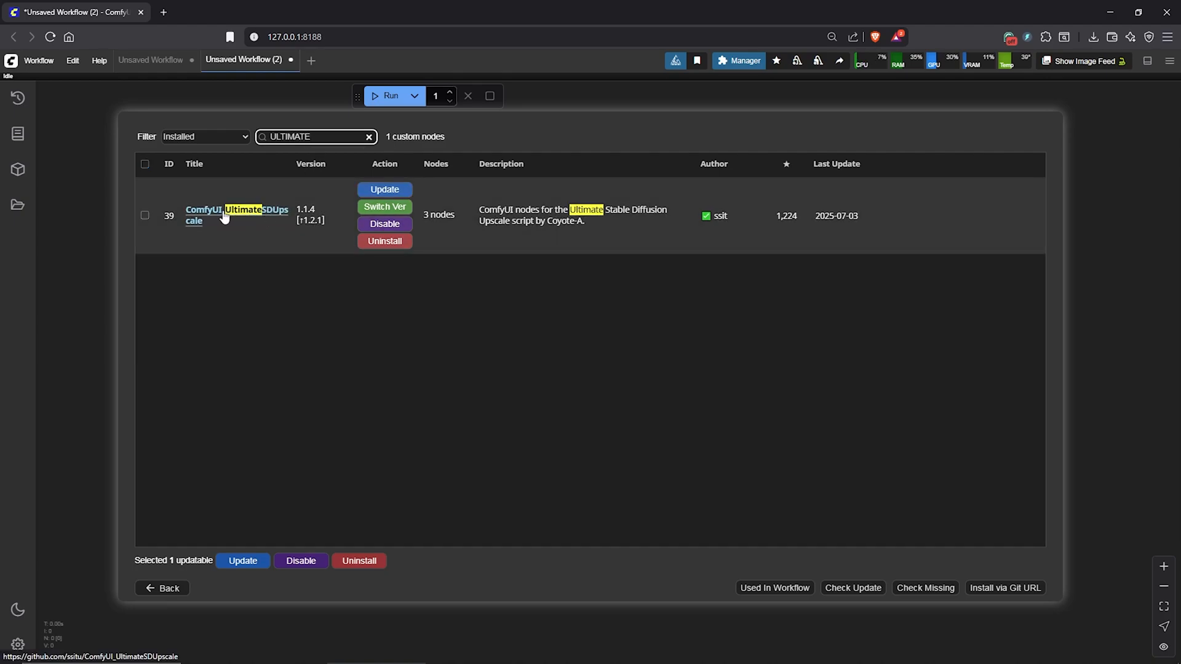
mouse_move(189, 502)
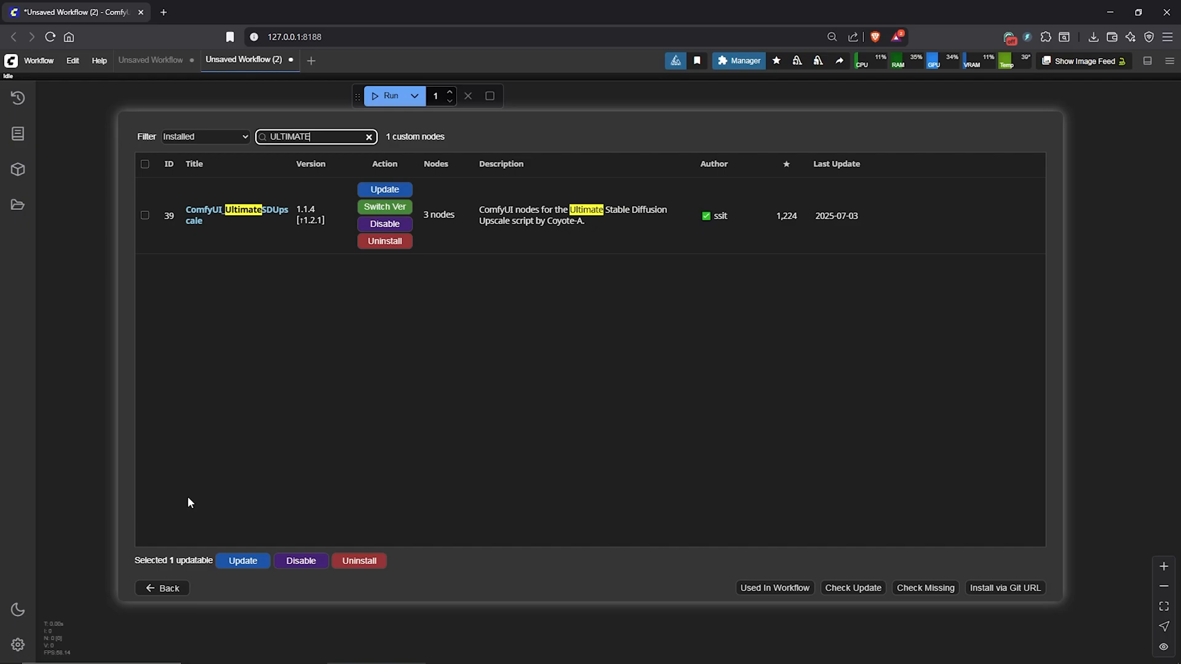
left_click(743, 61)
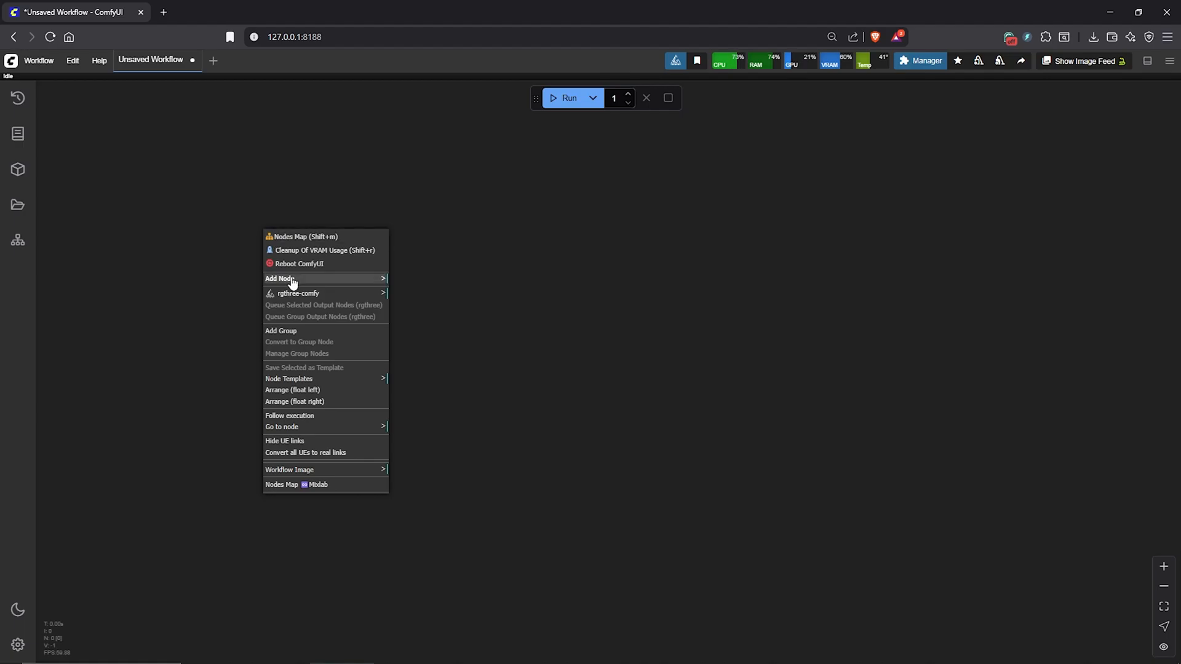
Step: Add a Load Diffusion Model with the Kontext fp8 model and a GGUF Unet Loader with a Flux model
left_click(279, 278)
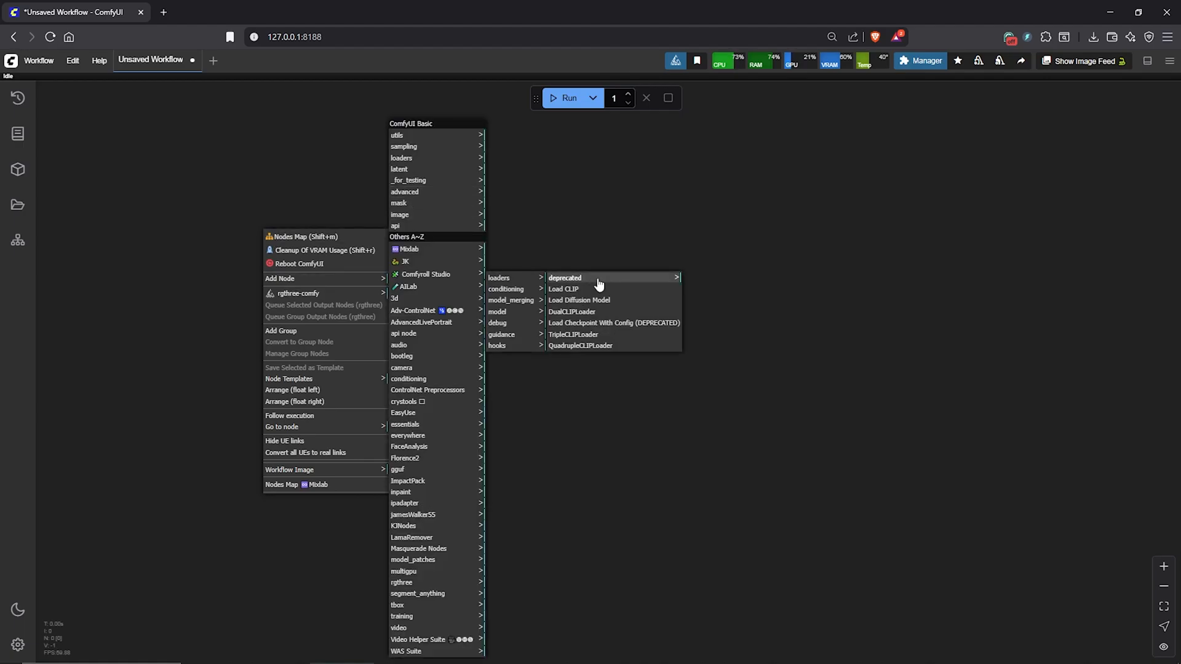
left_click(578, 301)
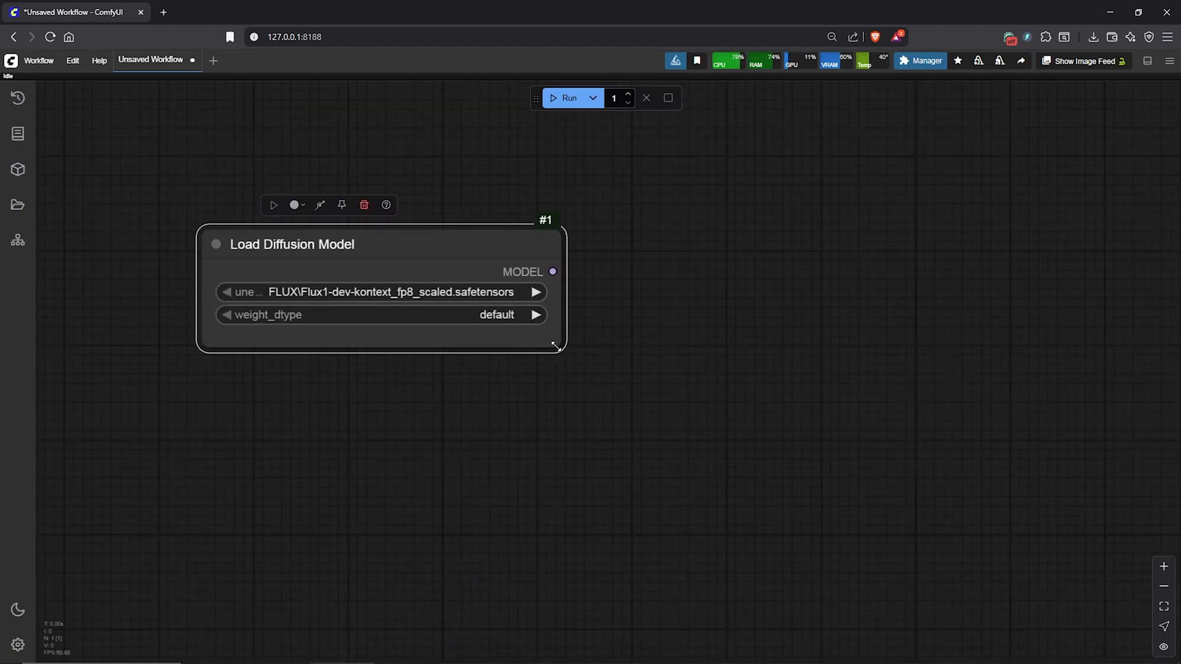
left_click(380, 292)
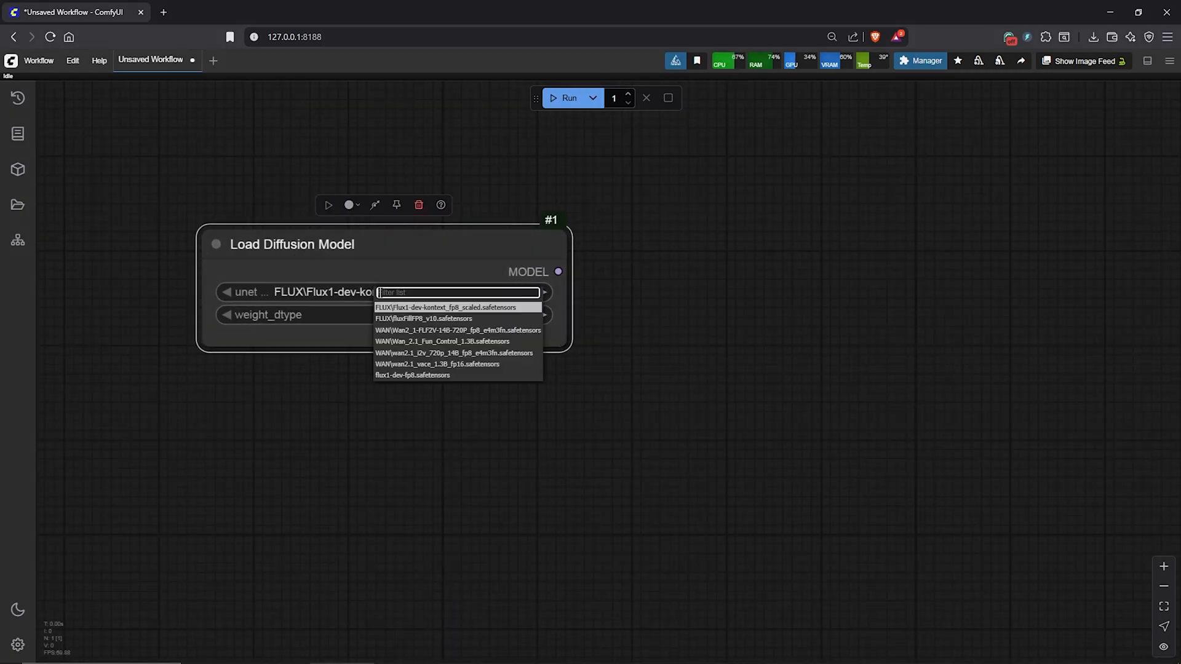
mouse_move(488, 316)
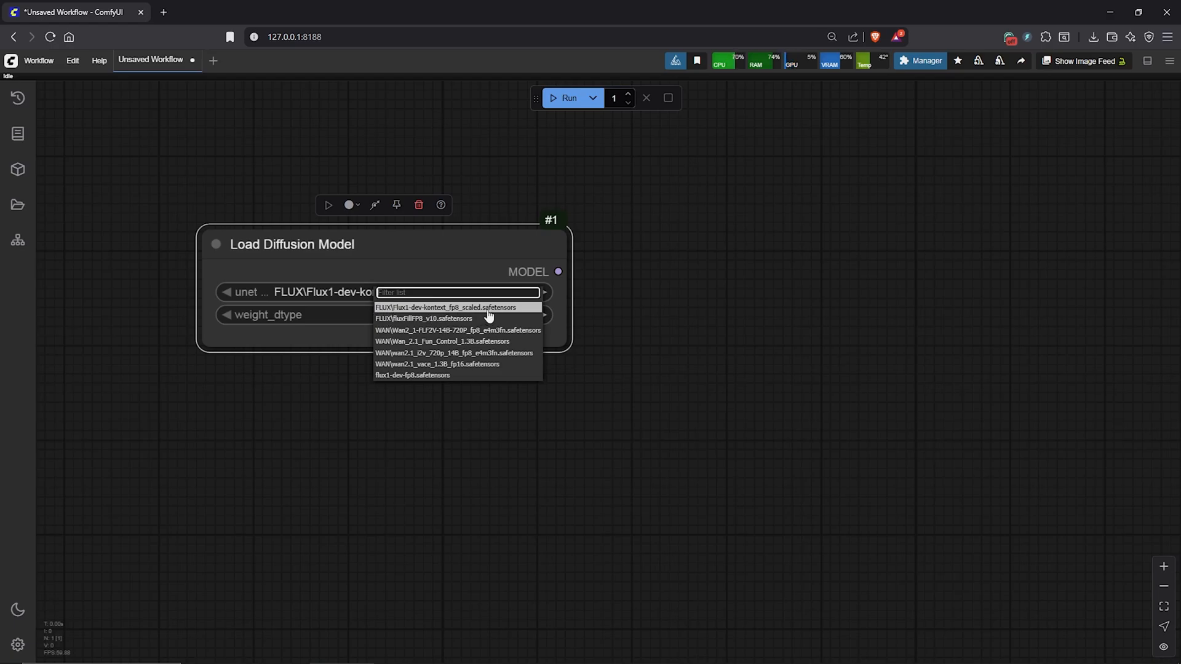
left_click(445, 308)
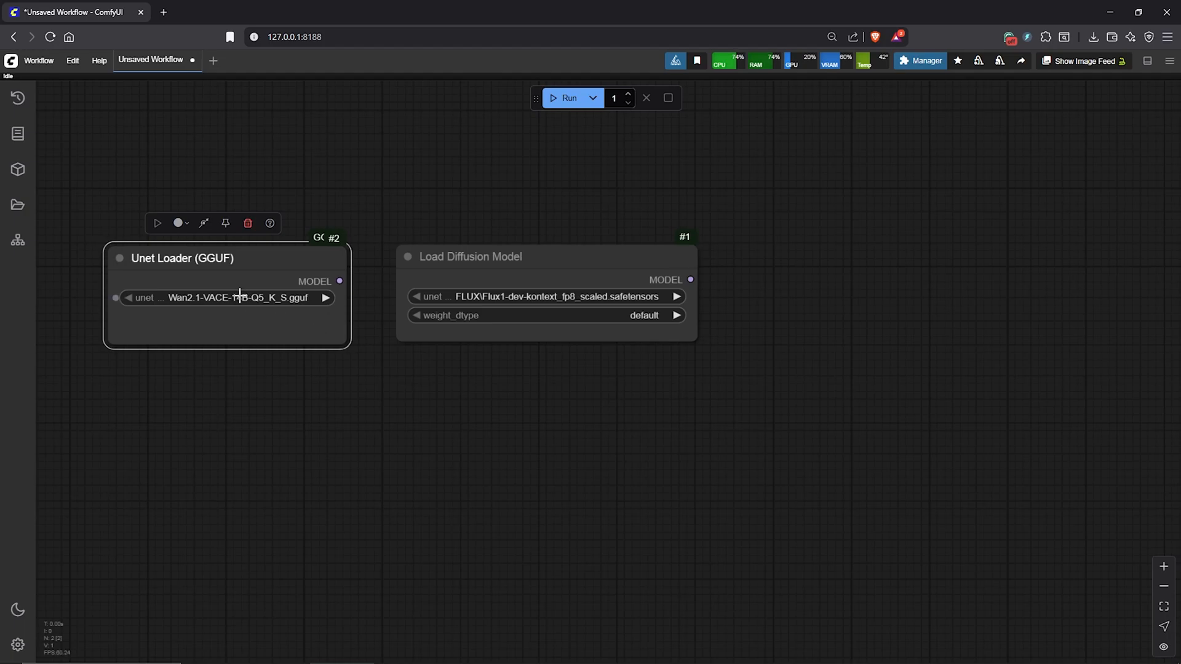
left_click(238, 296)
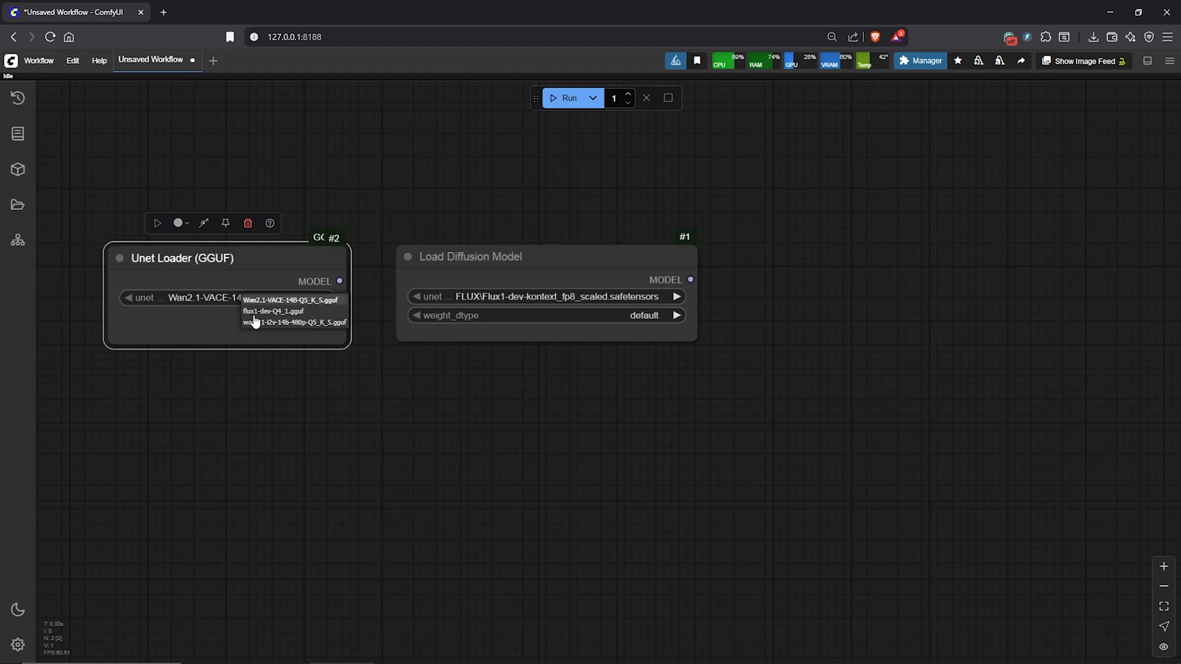
left_click(290, 299)
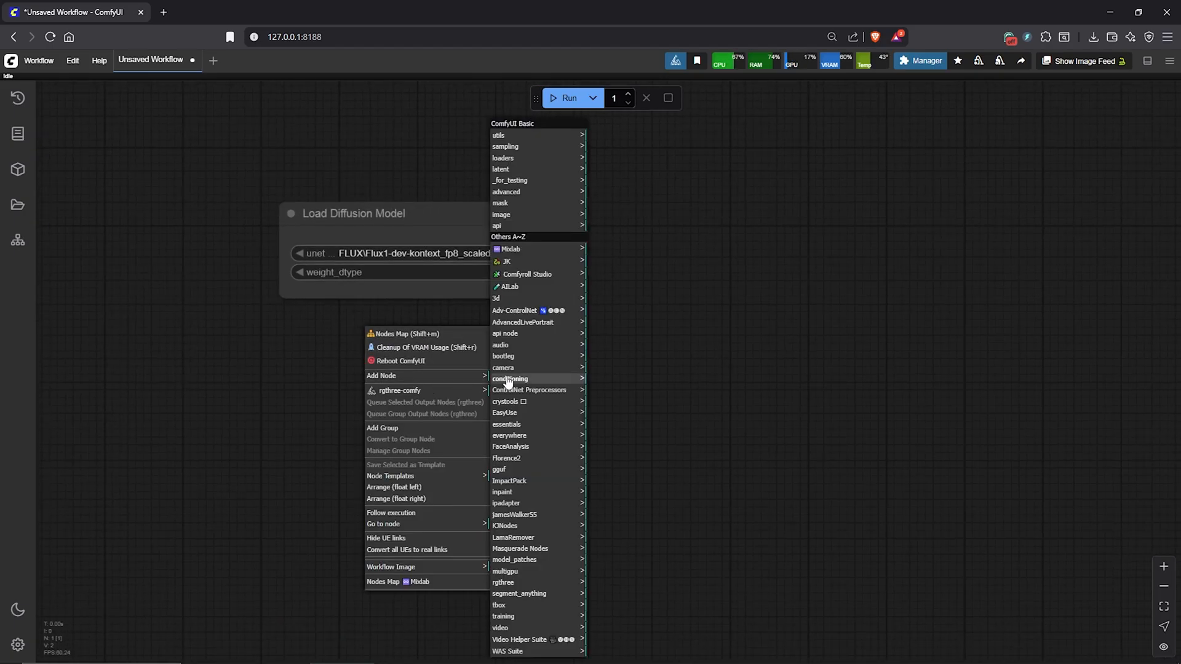
mouse_move(510, 378)
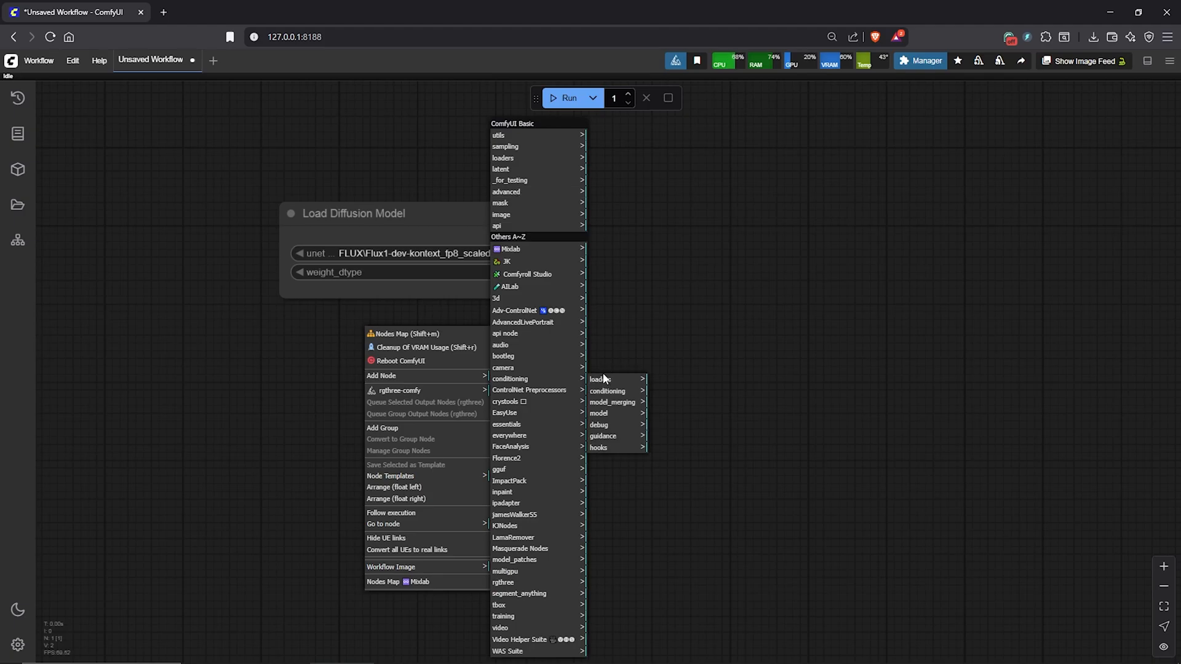
mouse_move(598, 379)
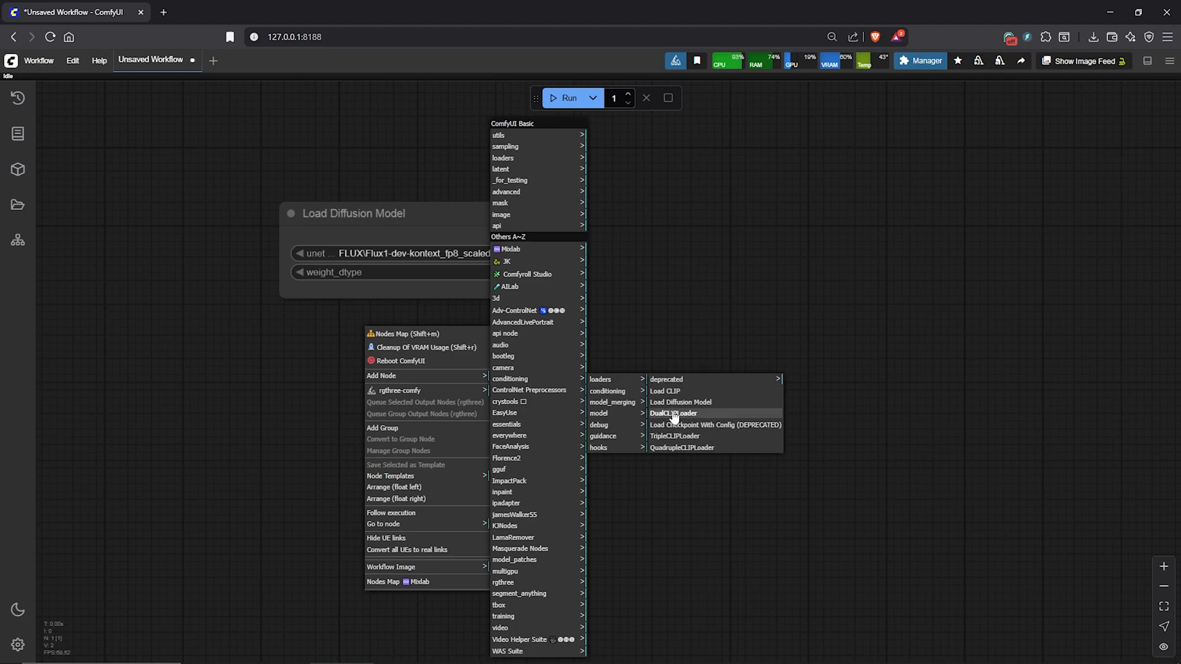
Step: Set DualCLIPLoader to clip_l and t5xxl_fp16 with type flux
left_click(672, 413)
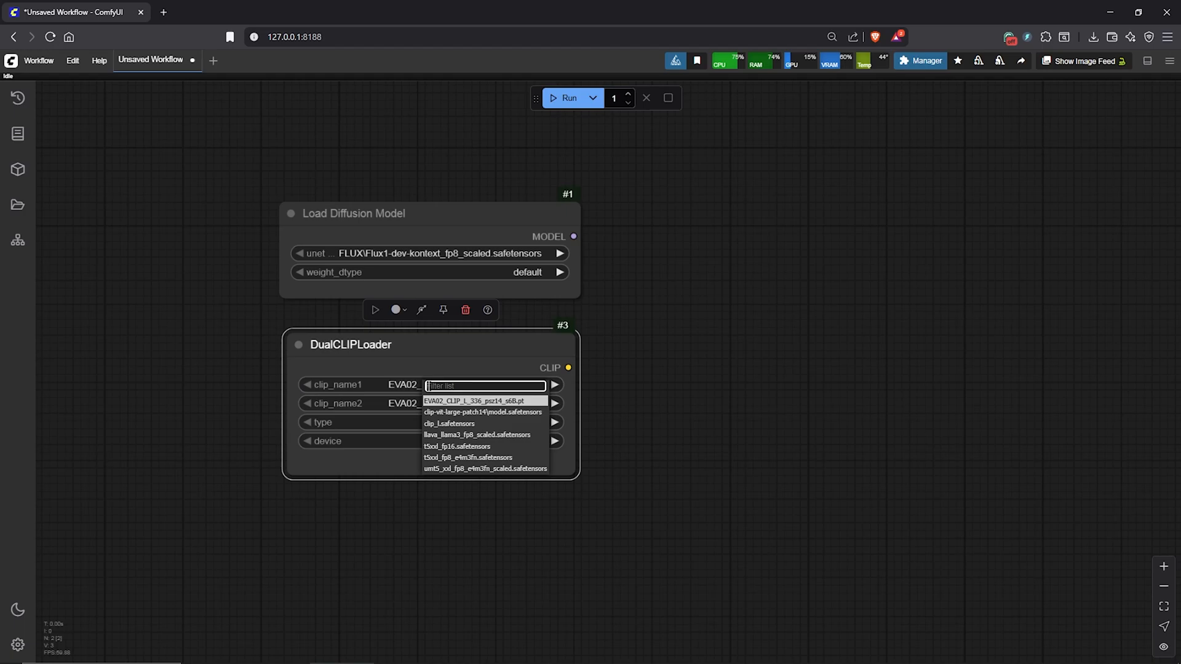
left_click(450, 423)
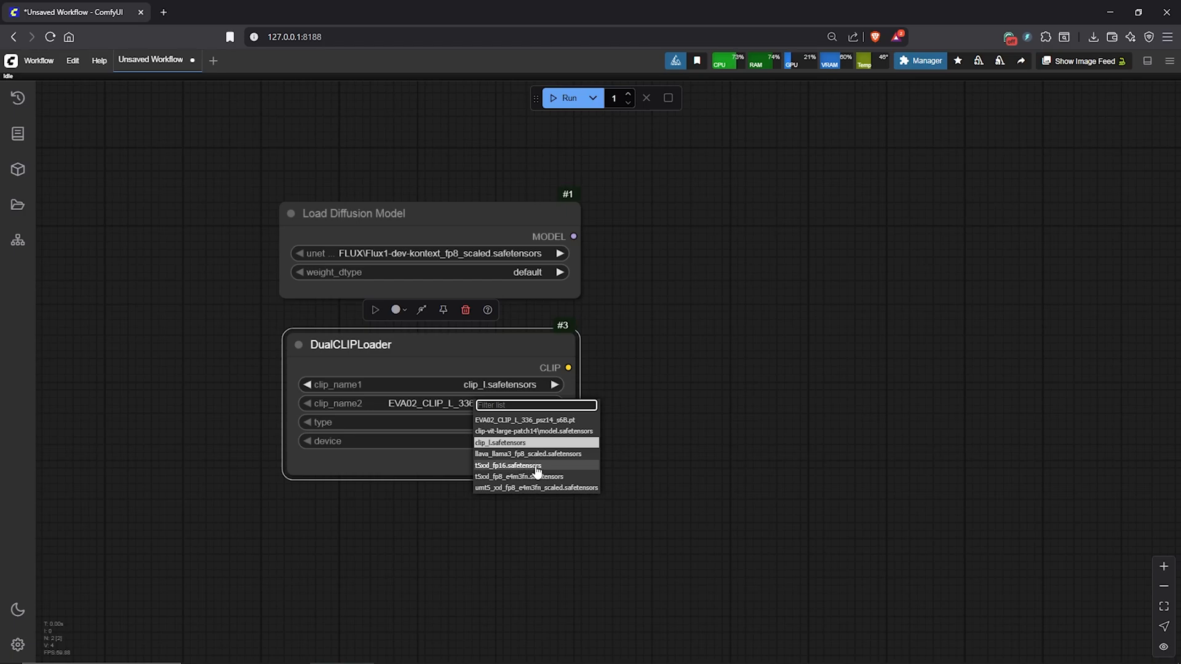
left_click(507, 465)
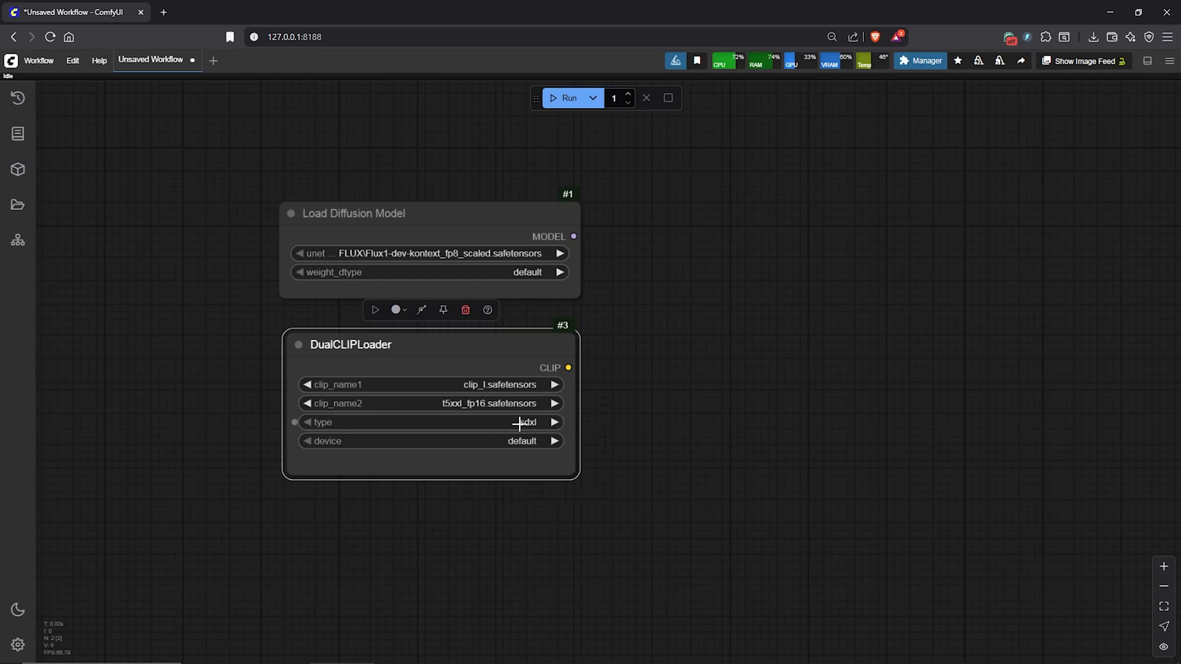
left_click(525, 422)
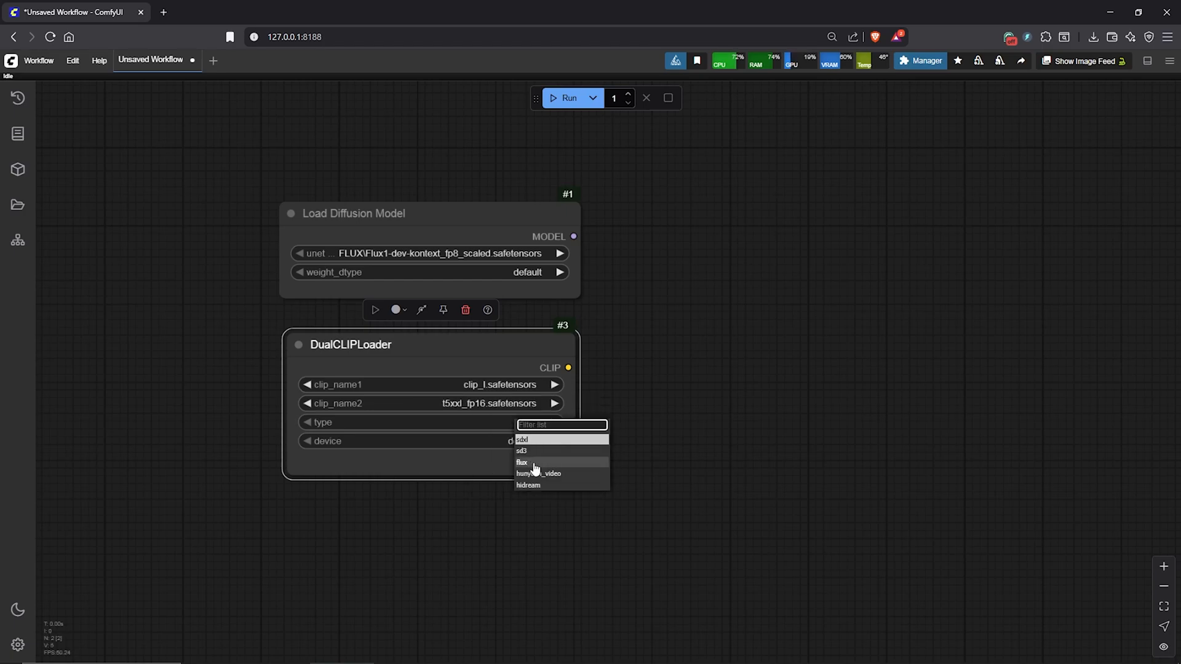
left_click(521, 462)
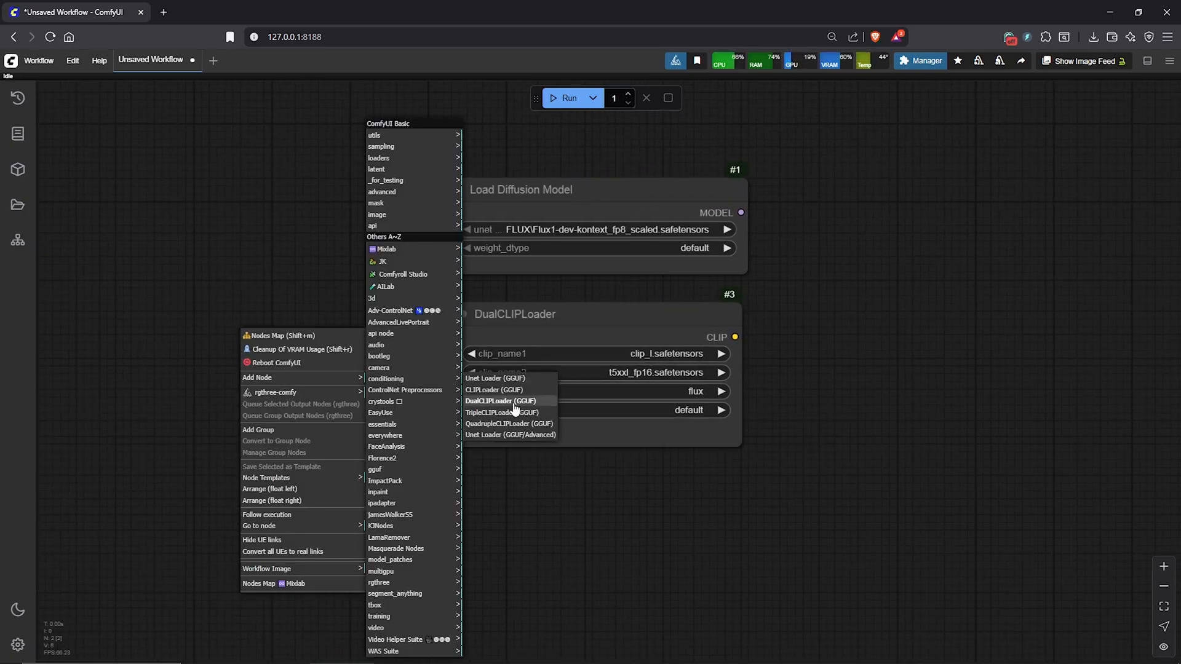
Step: Add a DualCLIPLoader (GGUF) node and then delete it
left_click(500, 400)
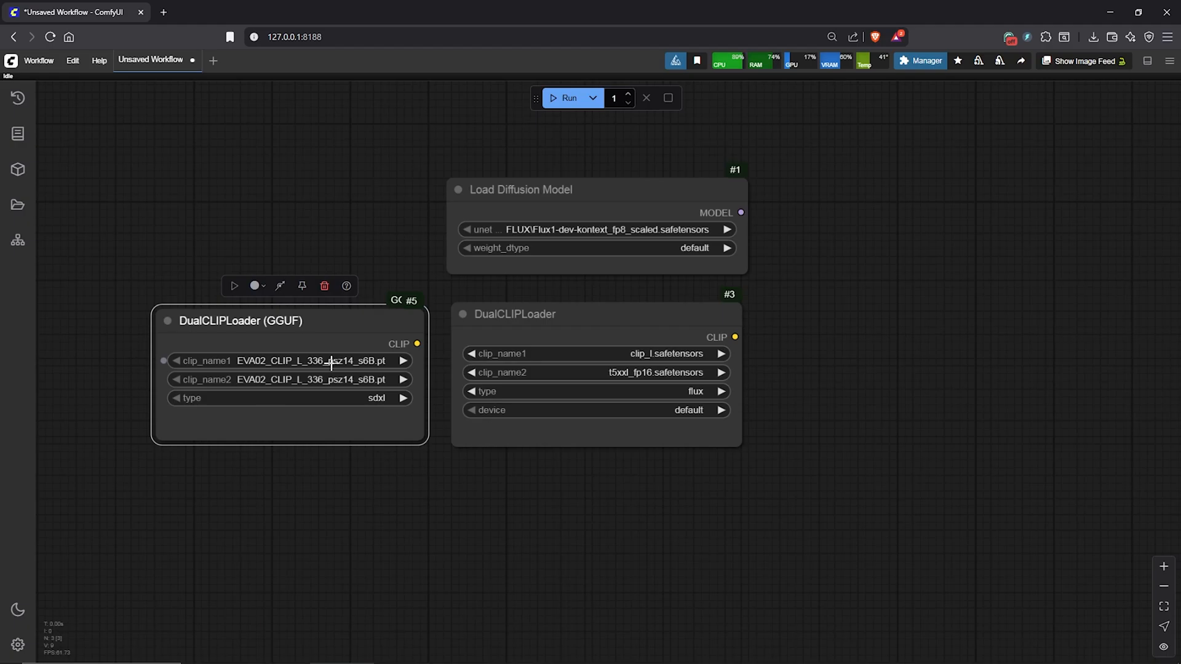
left_click(323, 286)
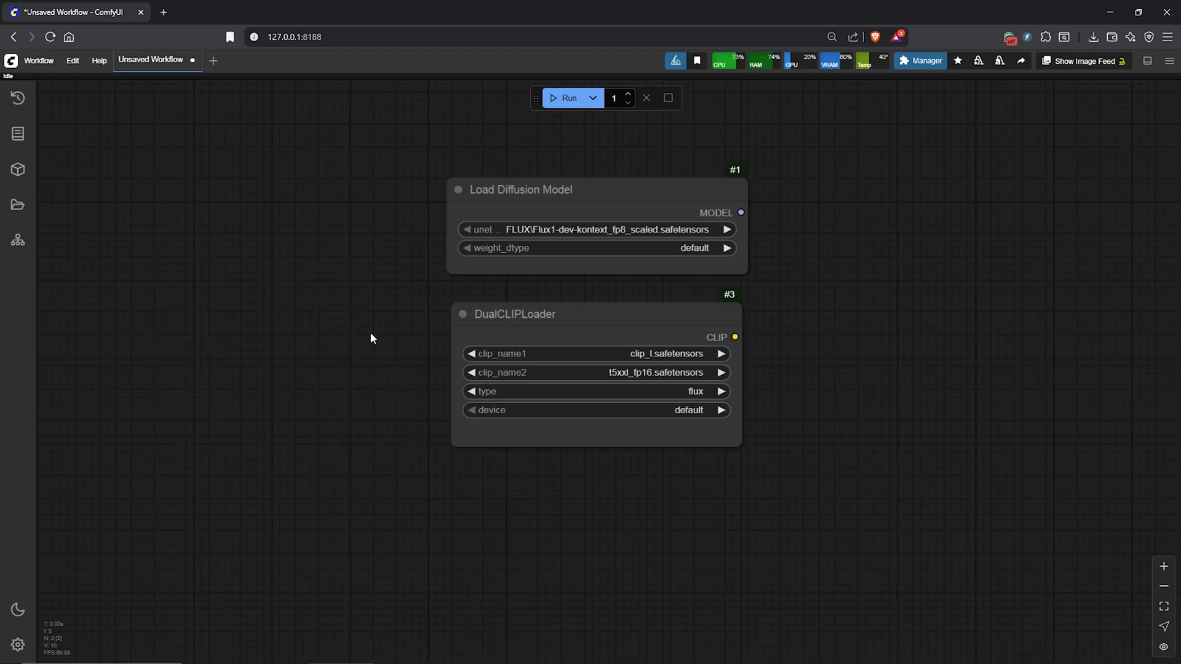
left_click(568, 98)
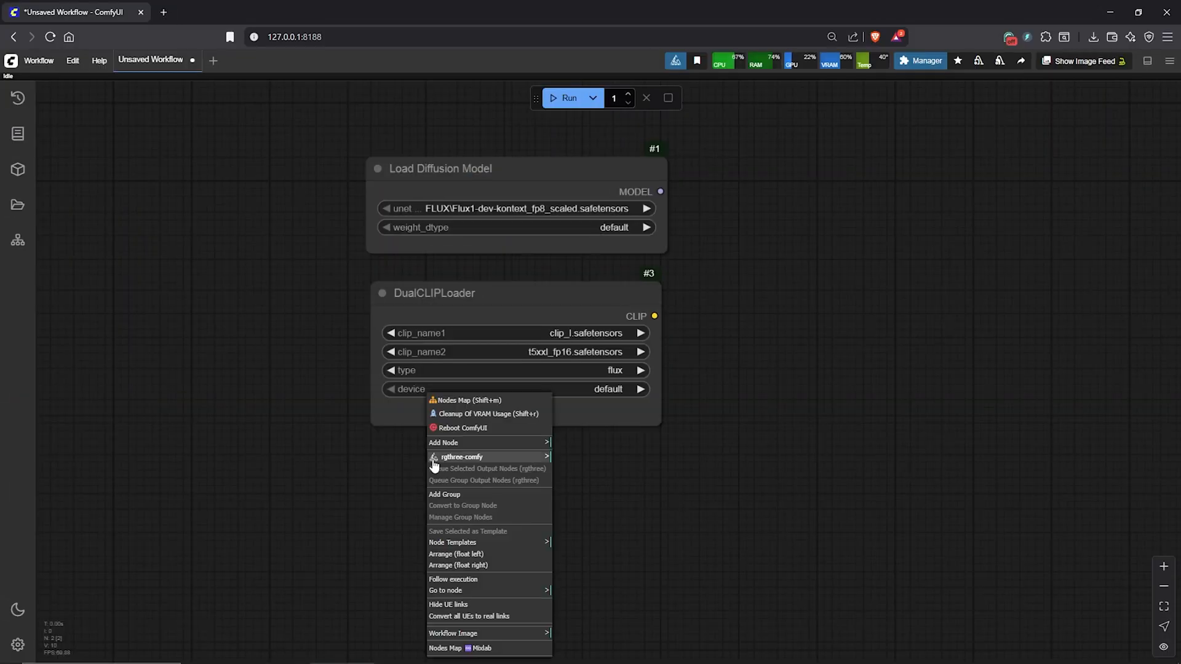
Step: Add a Load VAE node below the CLIP loader with vae_name ae.sft
left_click(443, 442)
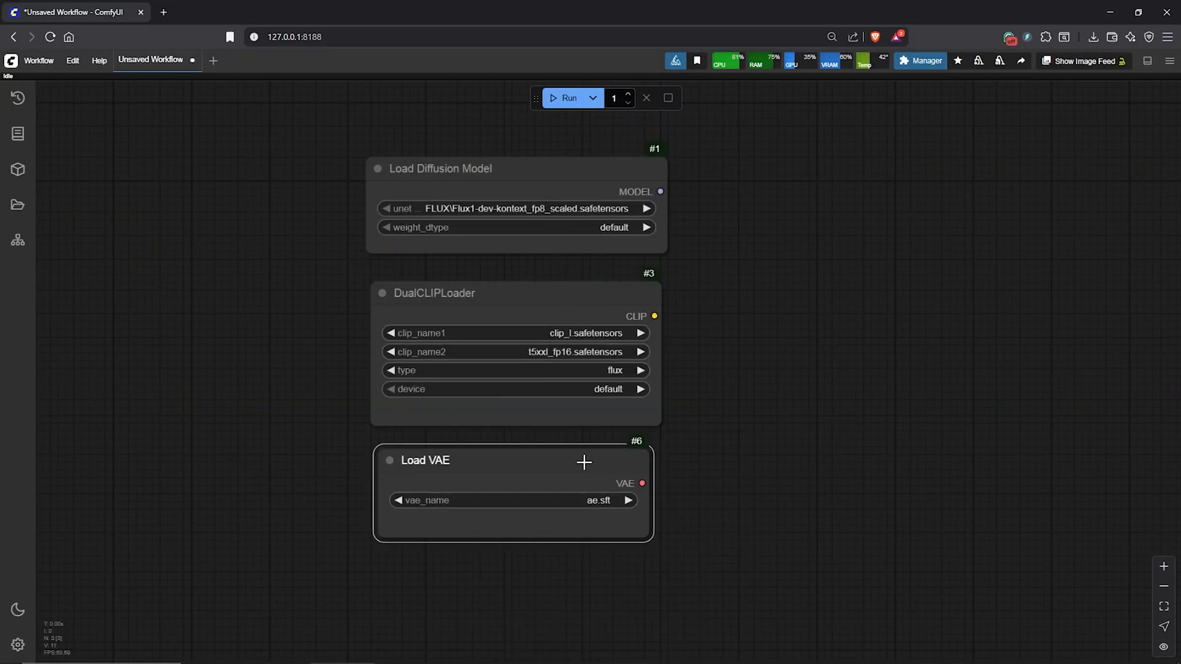
left_click(515, 500)
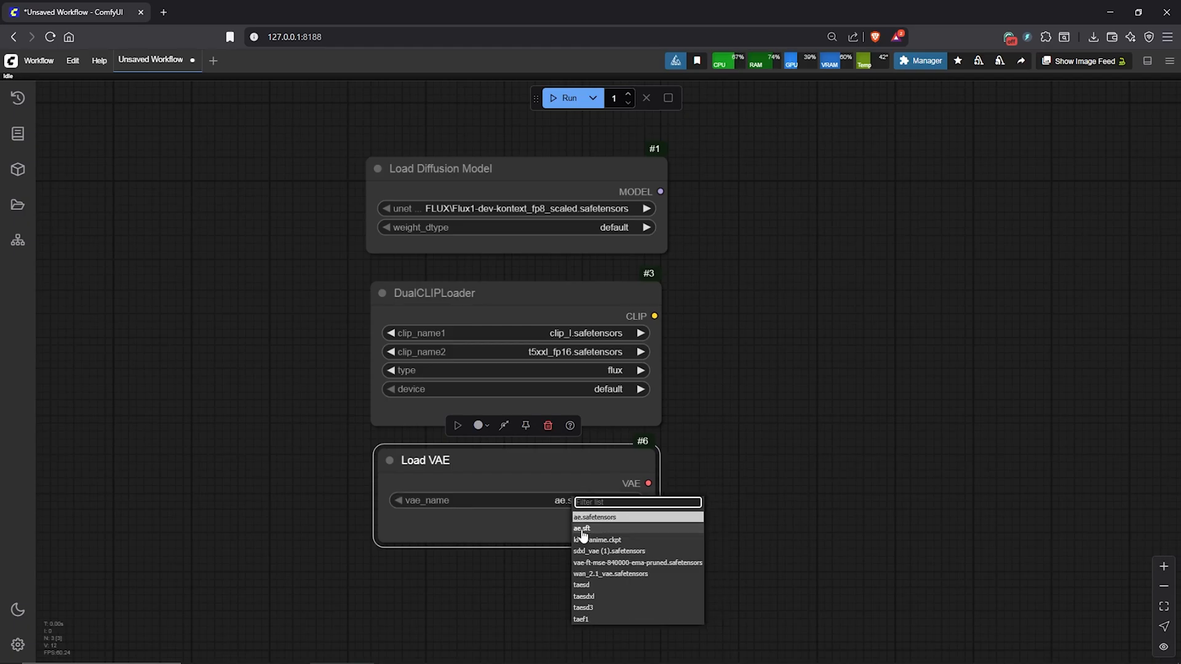
left_click(581, 528)
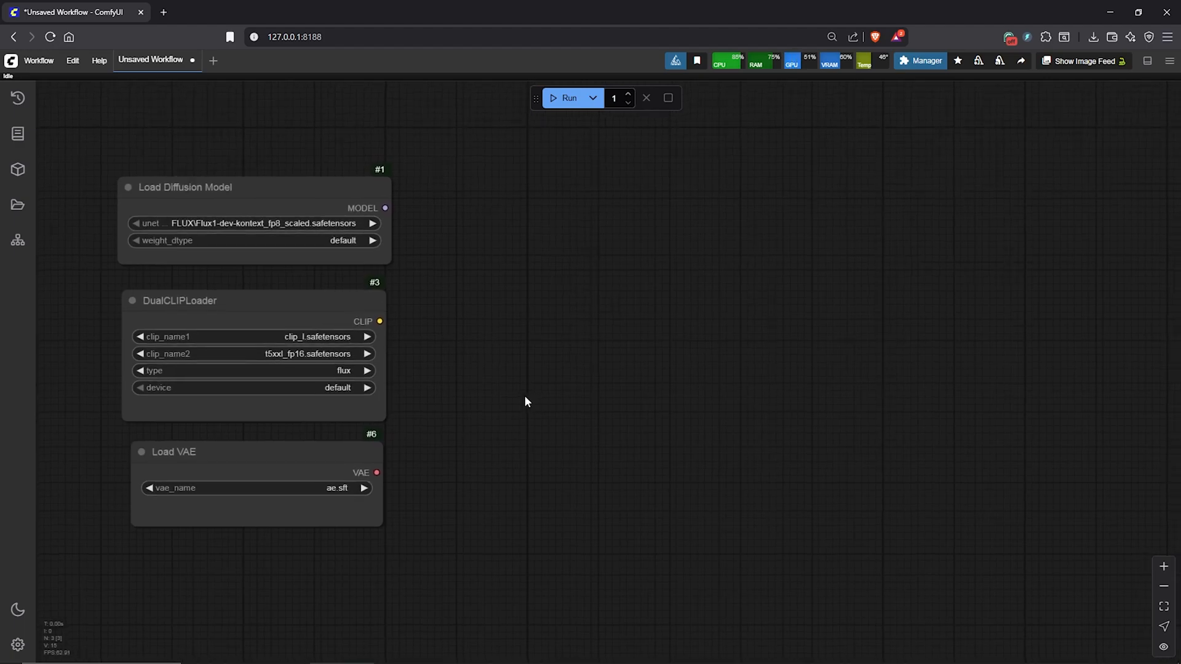
Step: Add a KSampler fed by the diffusion model and a CLIP Text Encode fed by the CLIP loader
left_click_drag(385, 208, 887, 204)
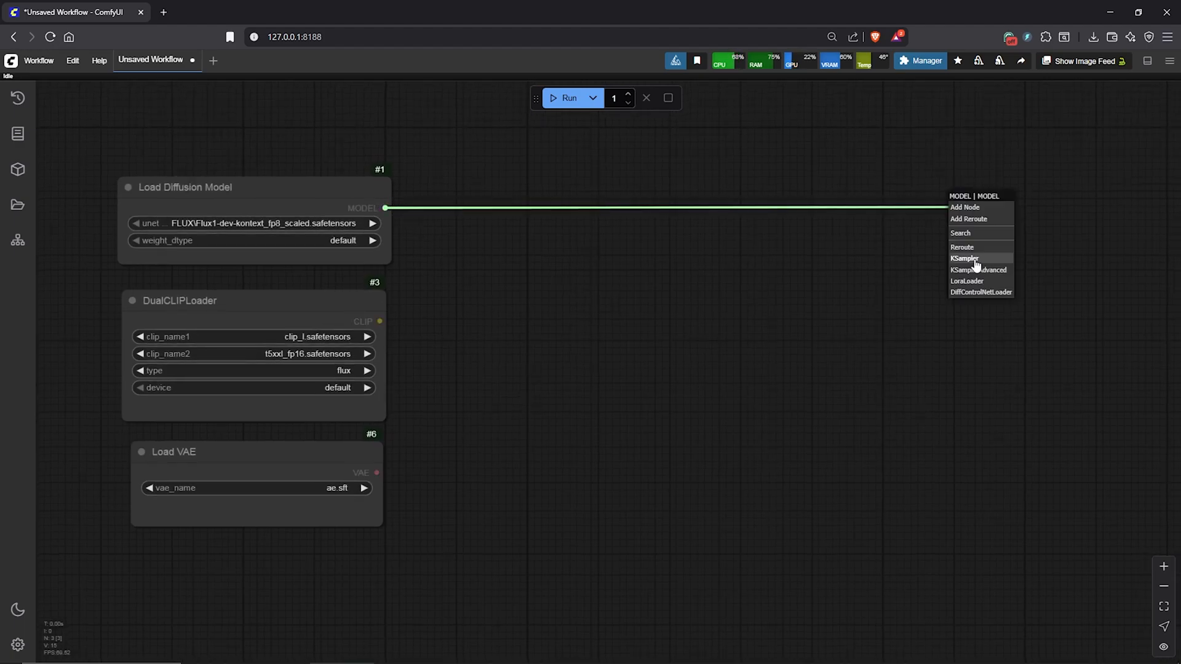
left_click(965, 258)
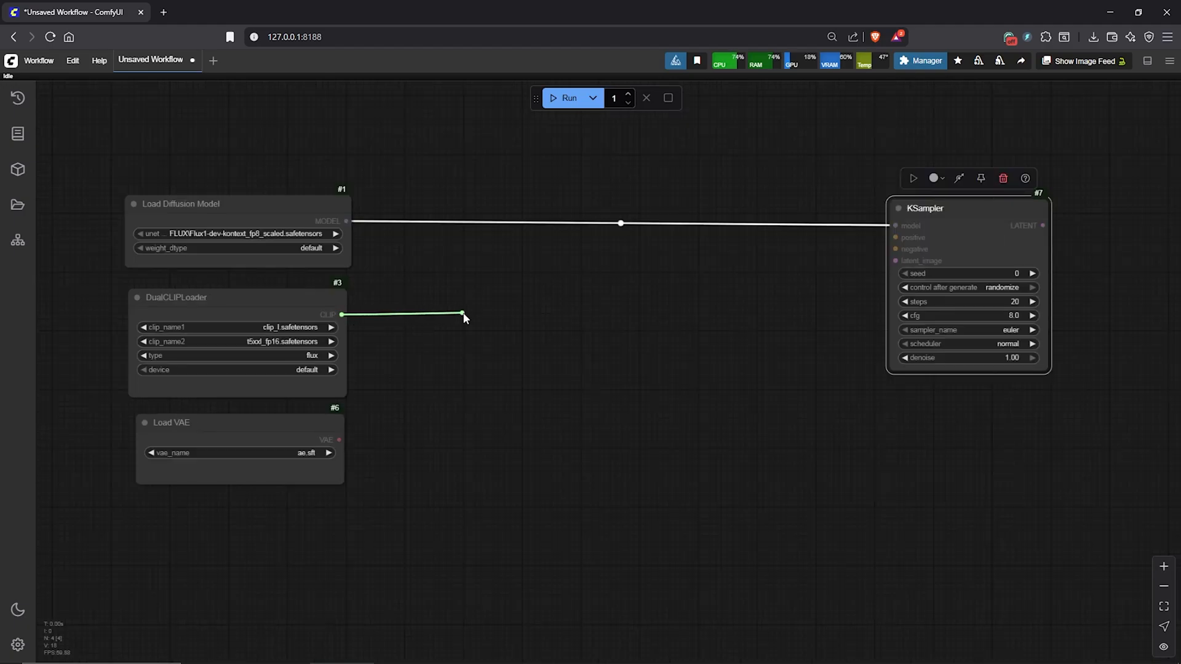
left_click(463, 312)
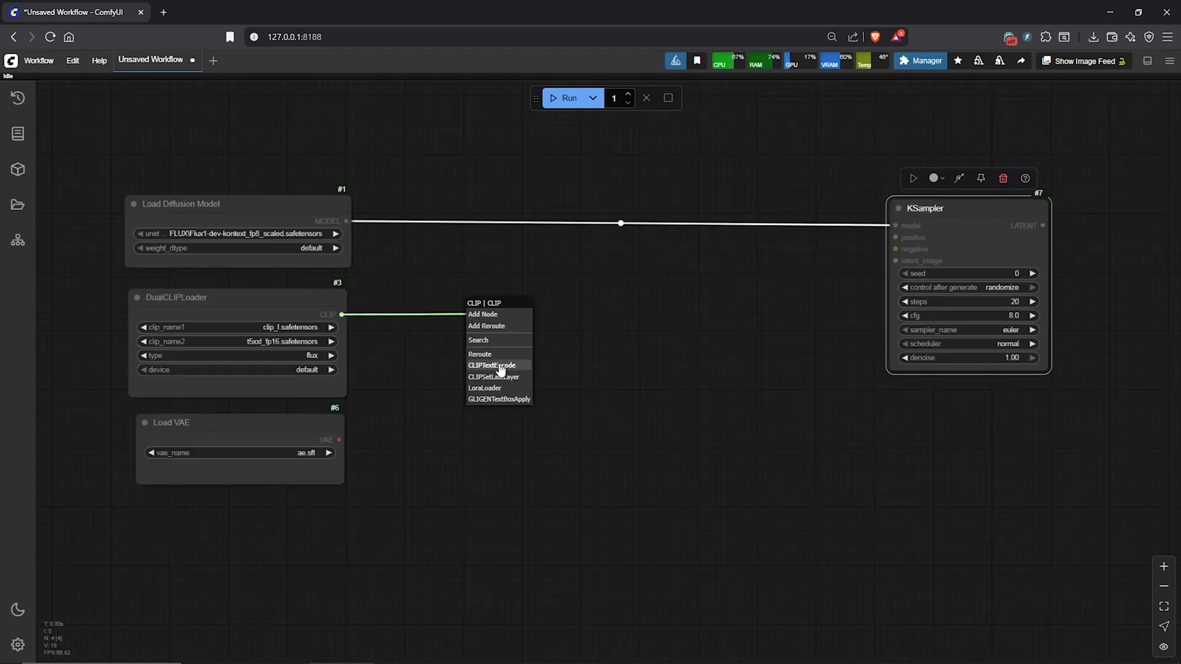
left_click(492, 365)
type("f")
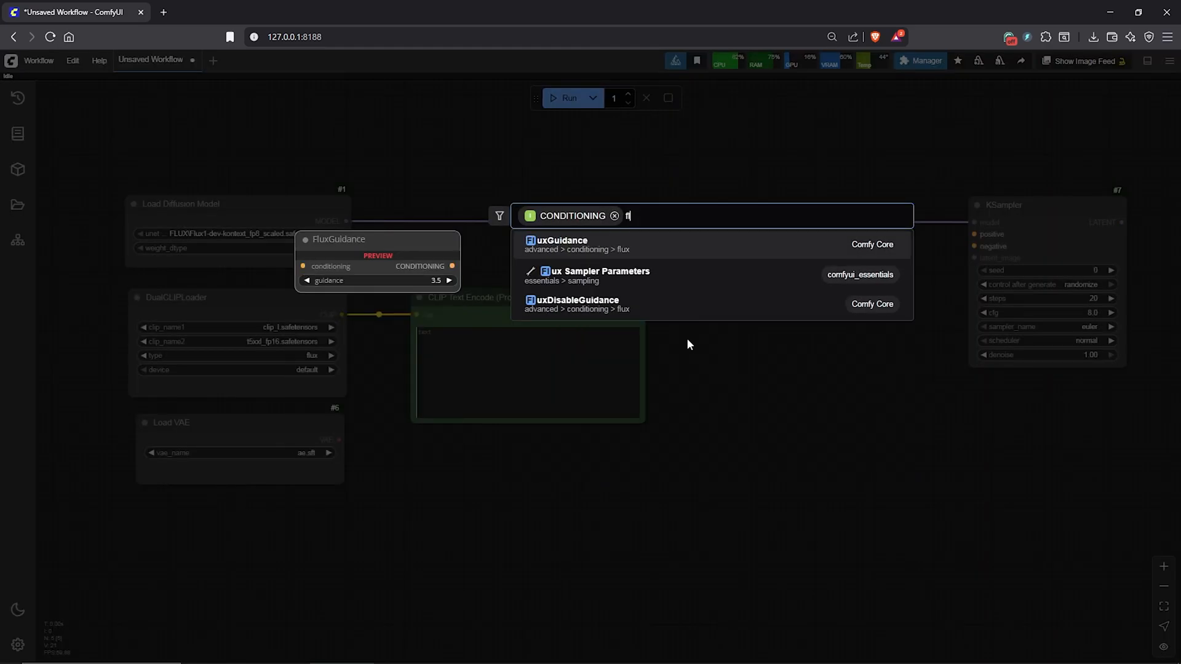
Step: Add FluxGuidance at 2.5 and ConditioningZeroOut after the prompt encoder
type("lux")
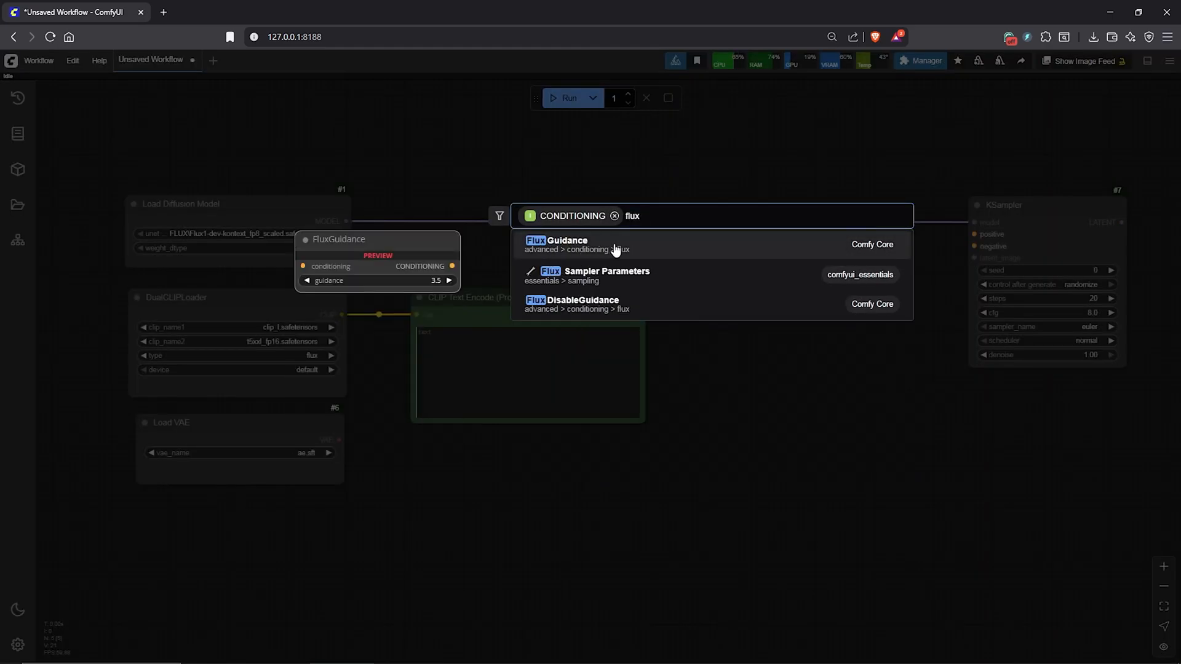
left_click(556, 244)
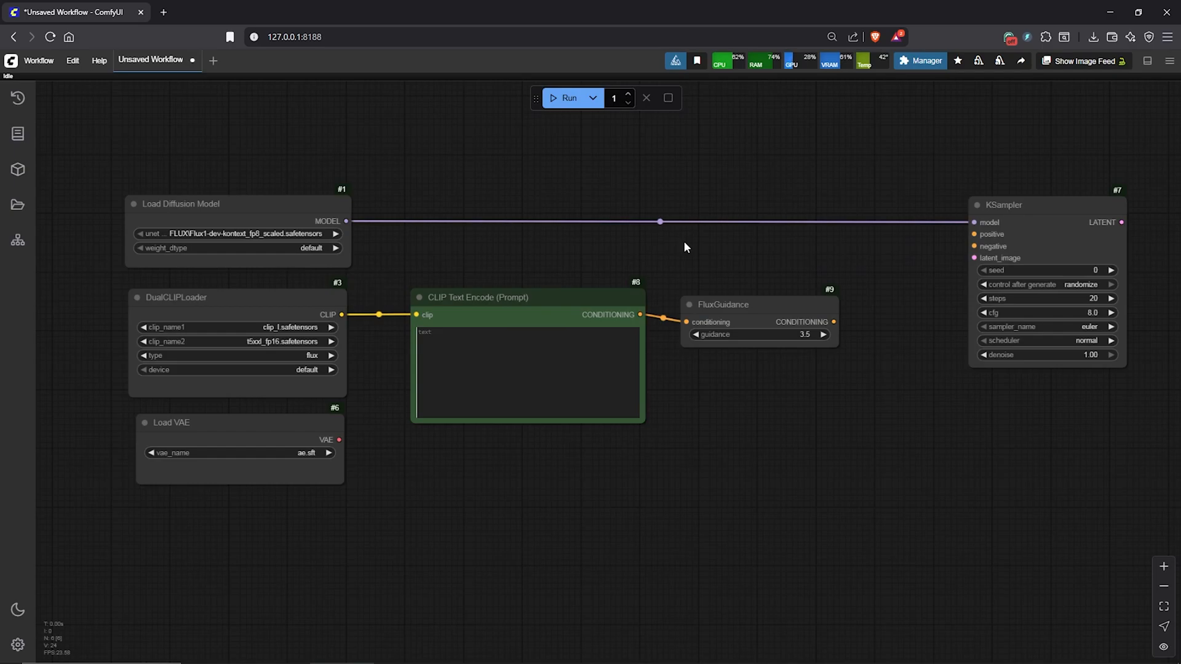
left_click(721, 305)
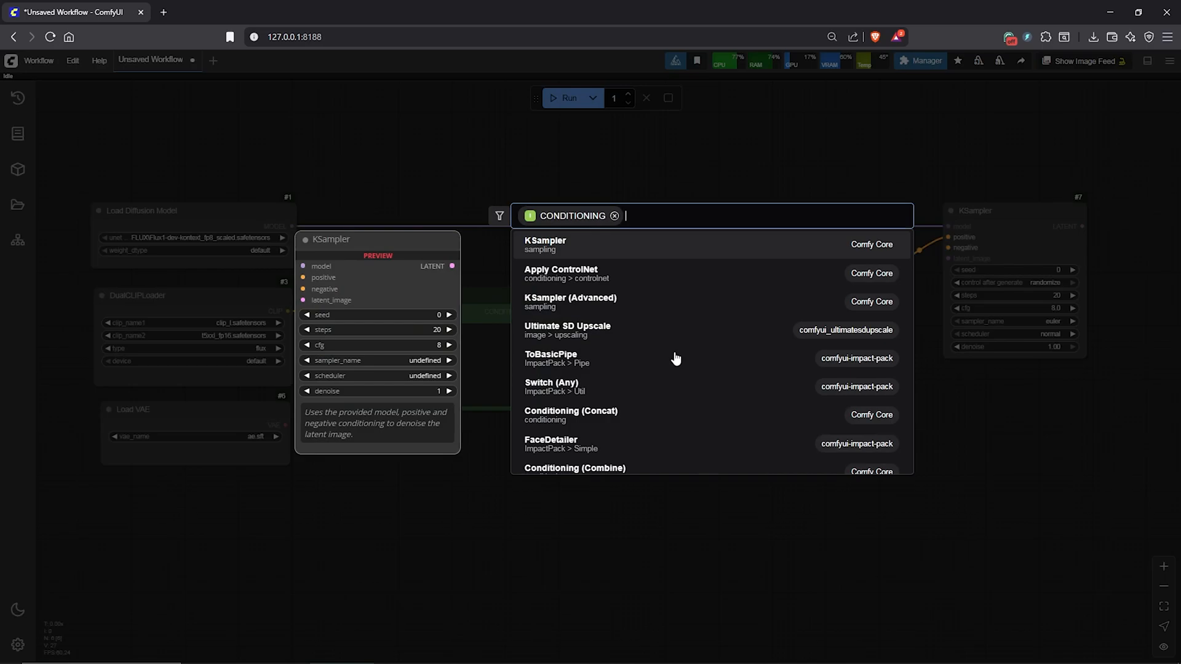
type("conditioning Zer")
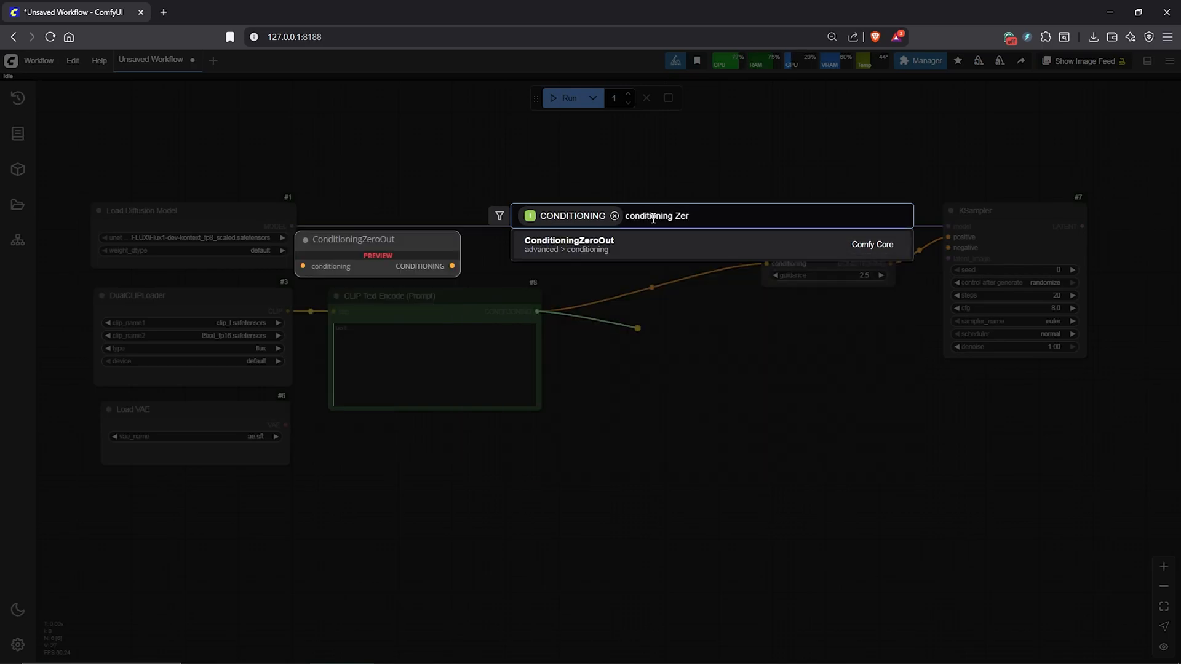
left_click(568, 244)
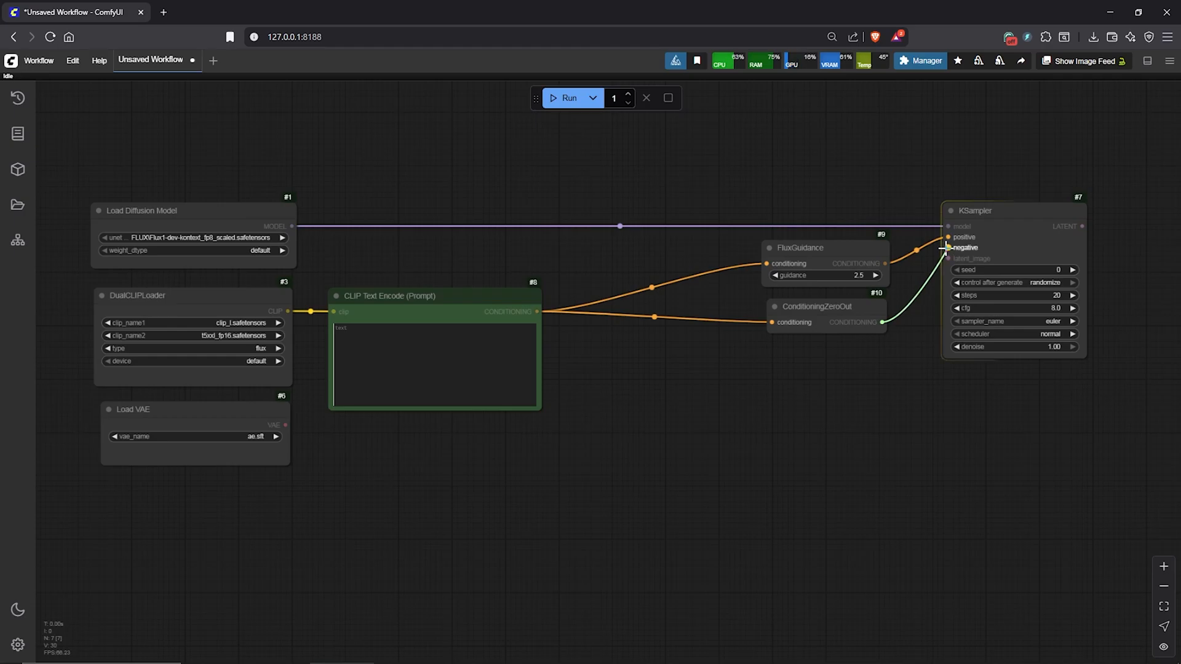
Step: Connect a 1024x1024 SDXL Empty Latent Image (rgthree) node to the KSampler's latent_image input
left_click_drag(947, 248, 902, 396)
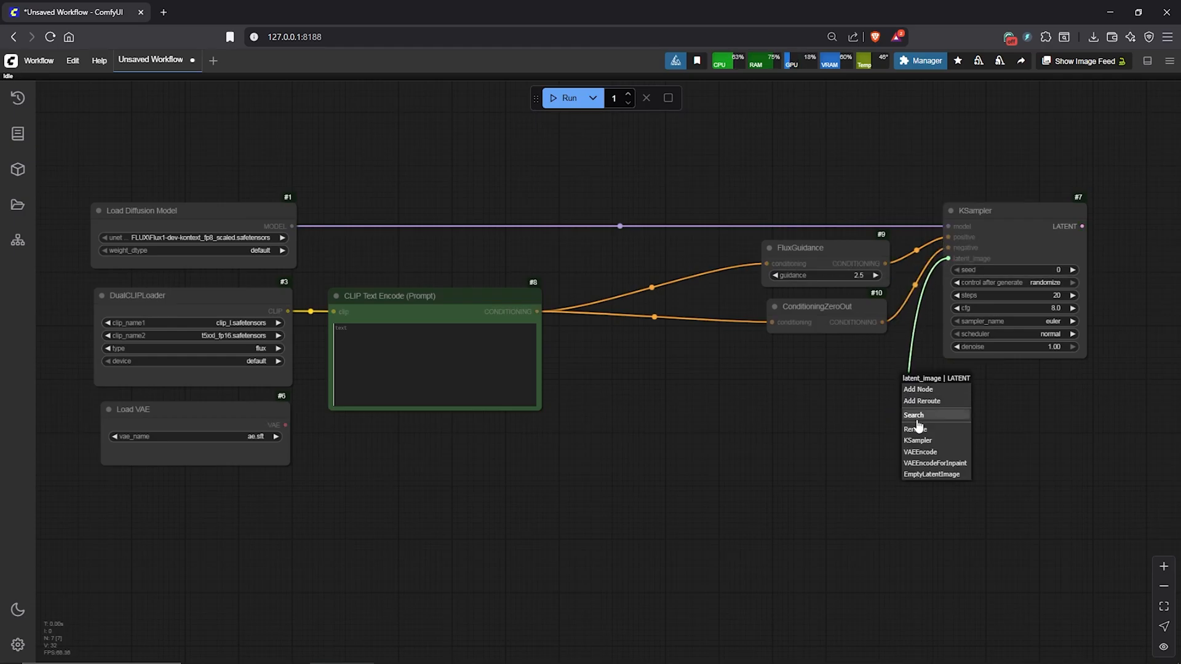
type("sdxl latent")
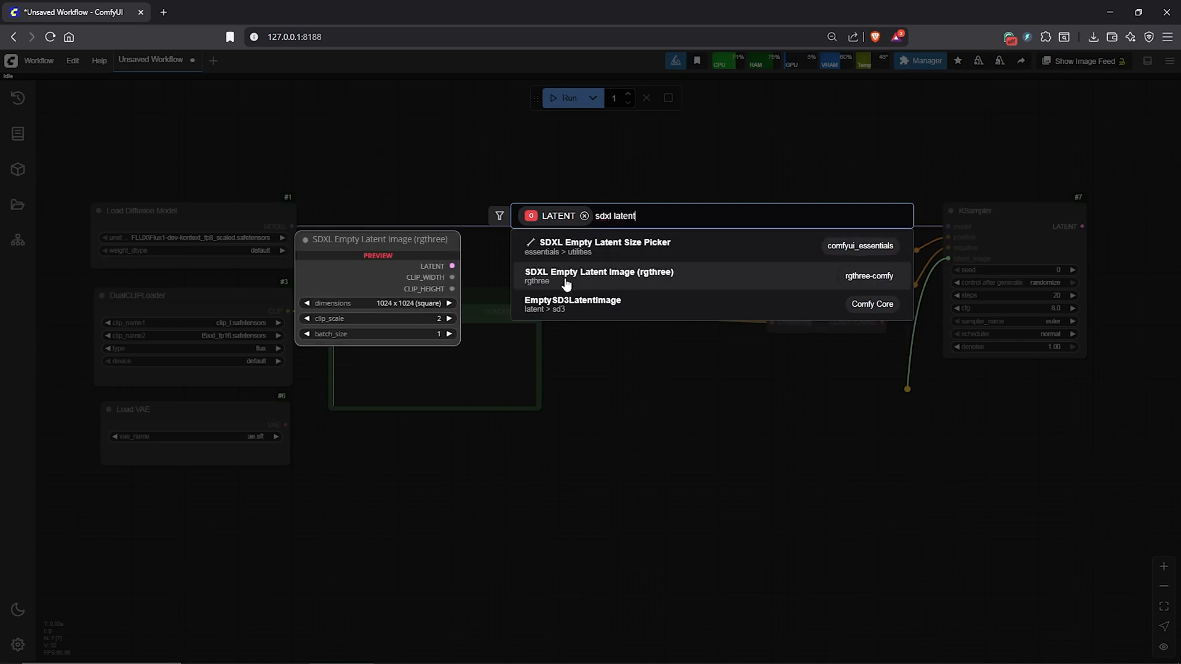
left_click(598, 276)
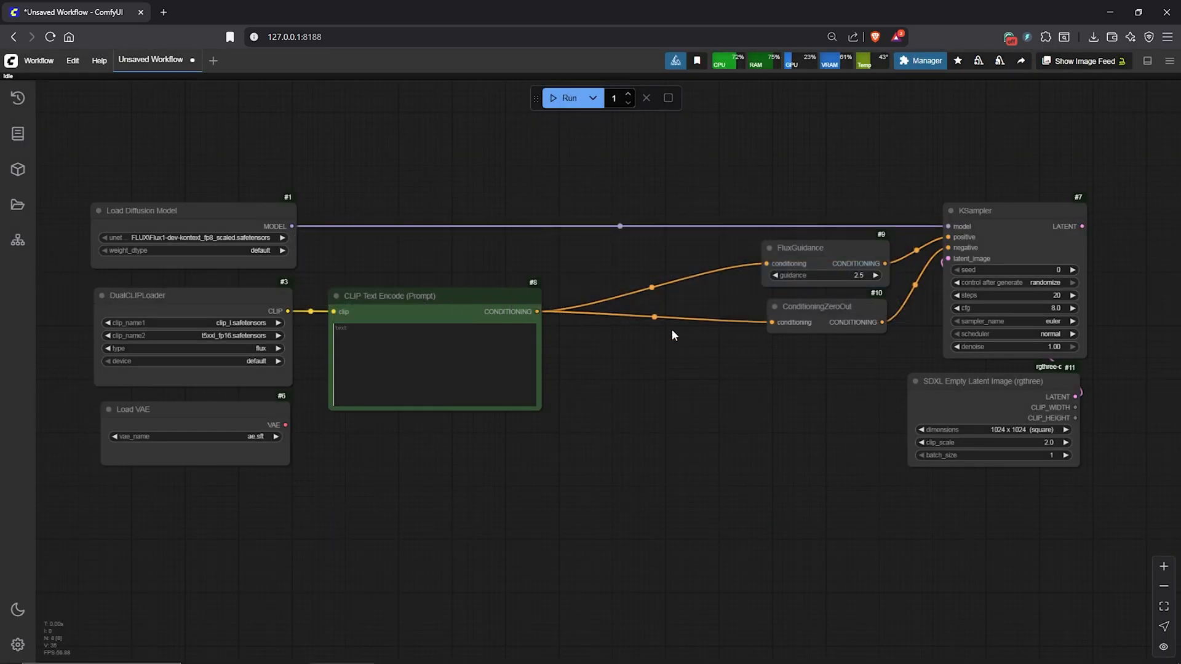
left_click_drag(979, 380, 798, 361)
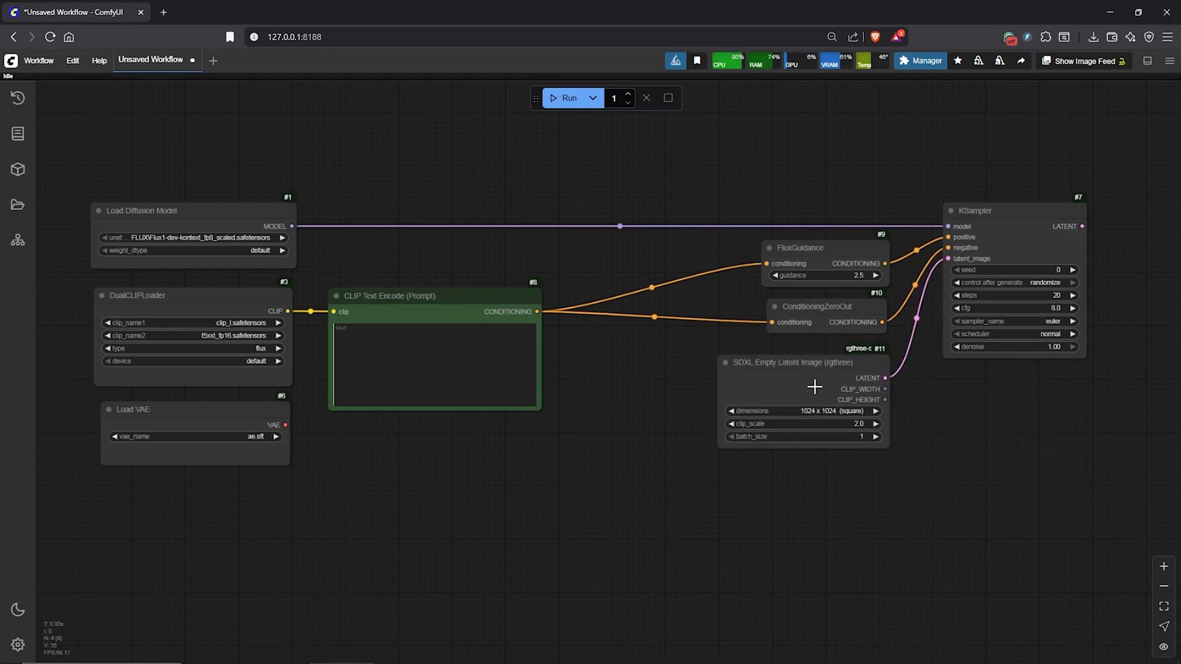
mouse_move(1020, 424)
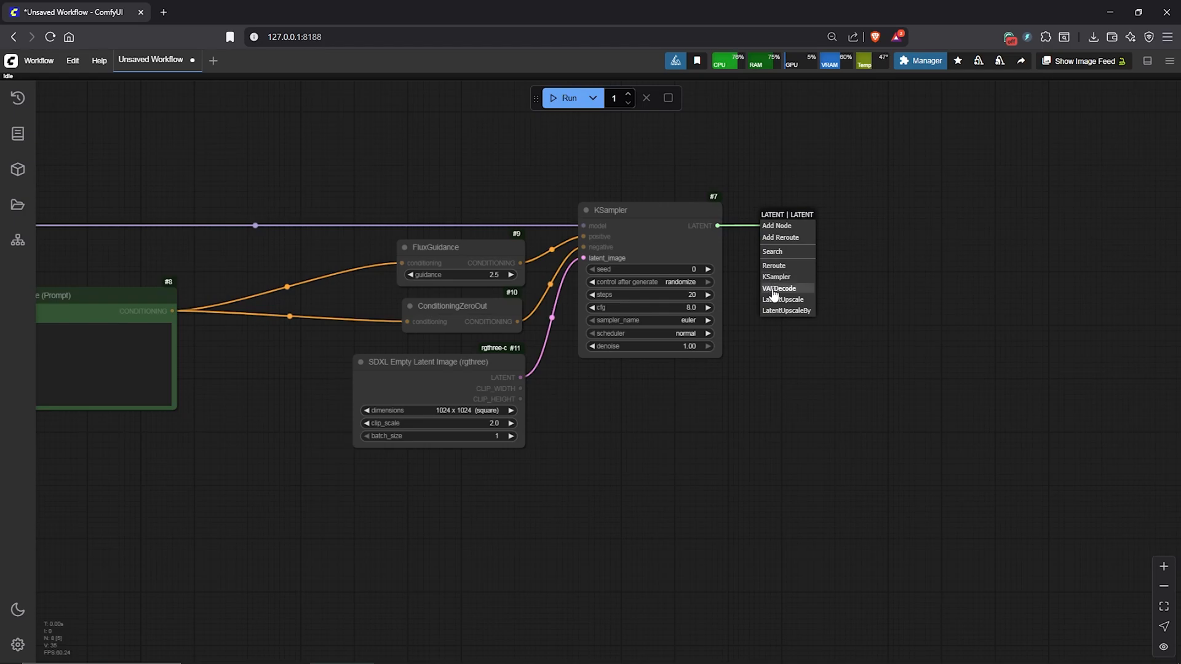
Step: Add VAE Decode and Save Image after the sampler, plus an Anything Everywhere node broadcasting the VAE
left_click(778, 289)
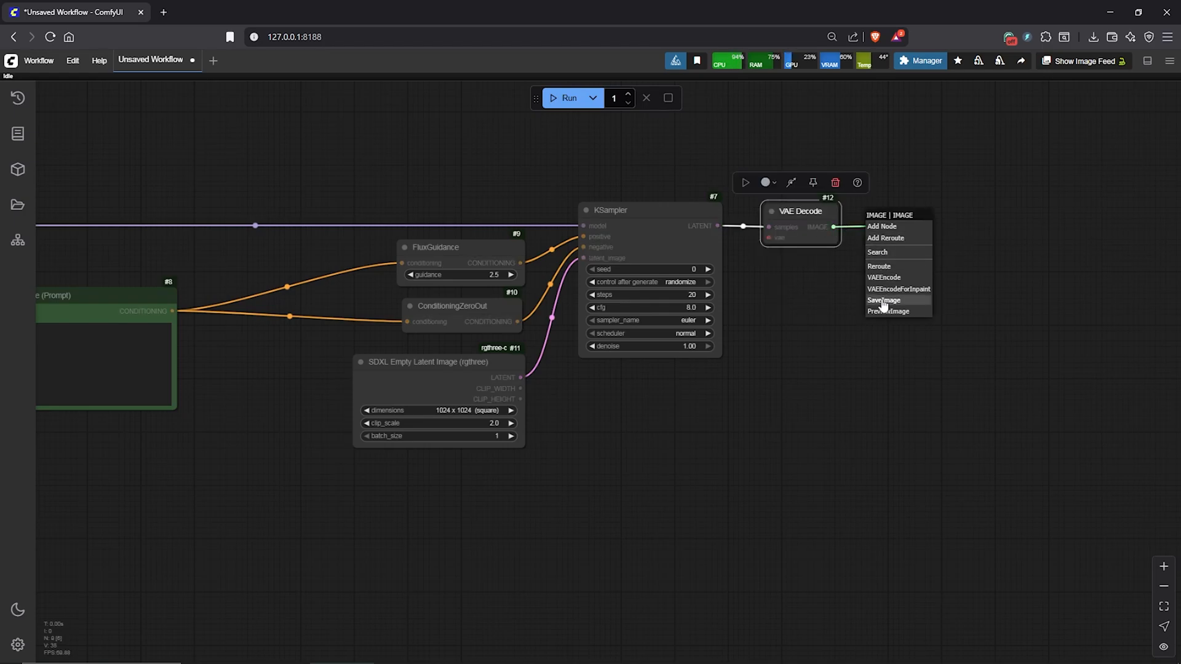
left_click(882, 300)
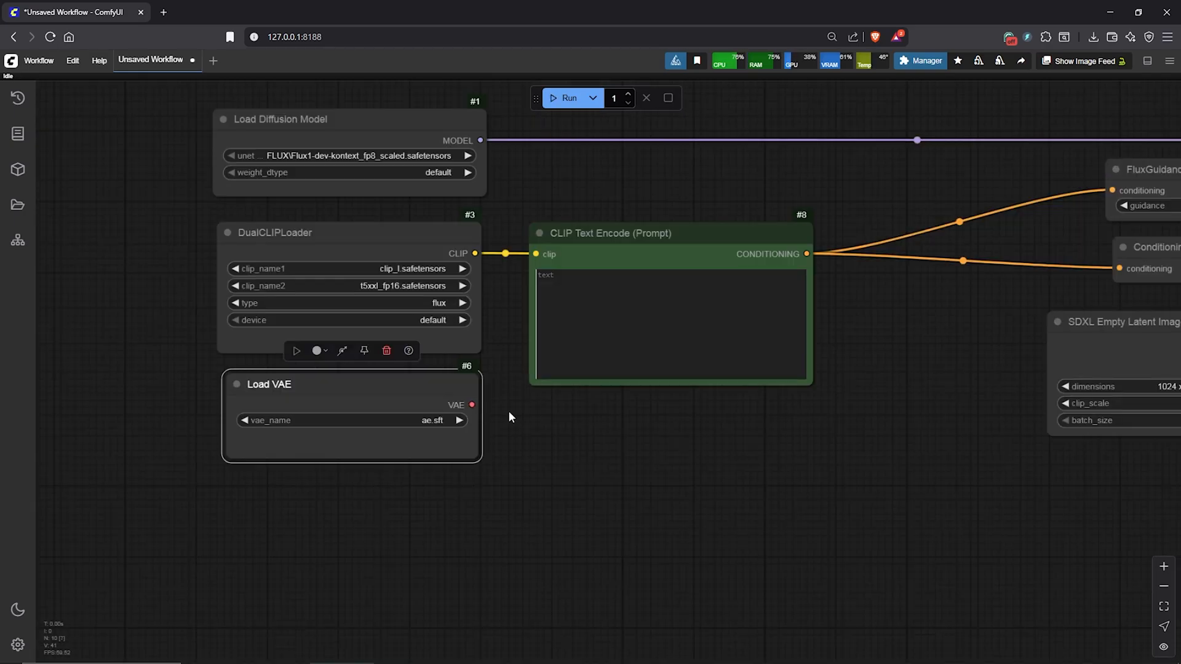
right_click(508, 417)
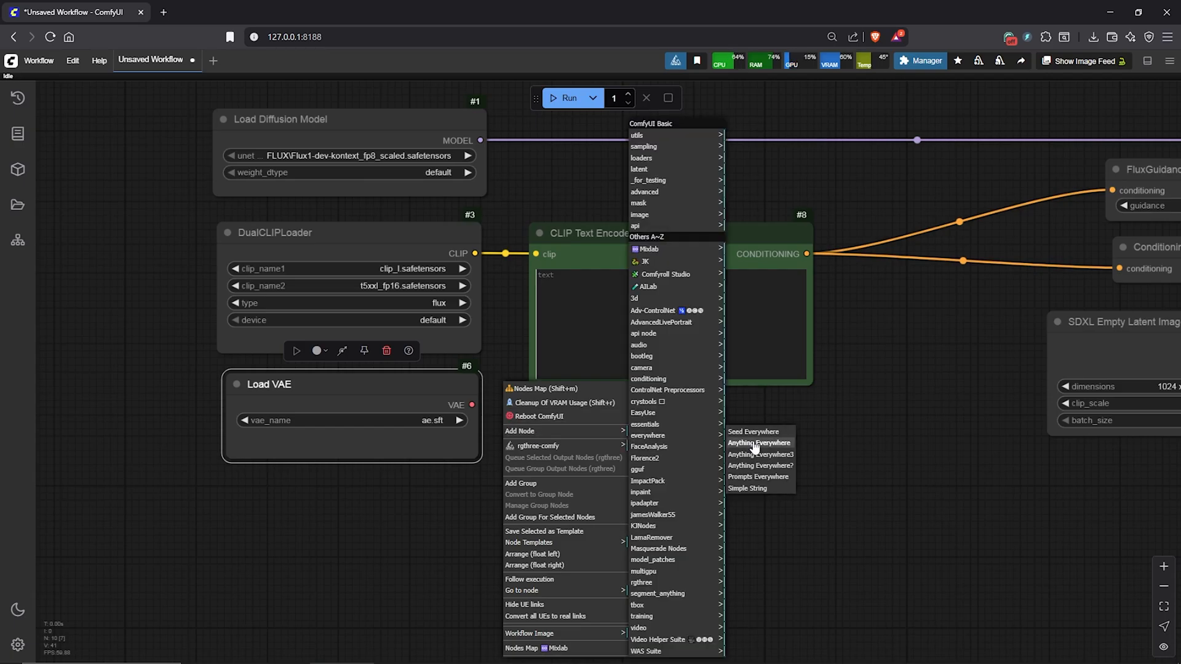
left_click(759, 443)
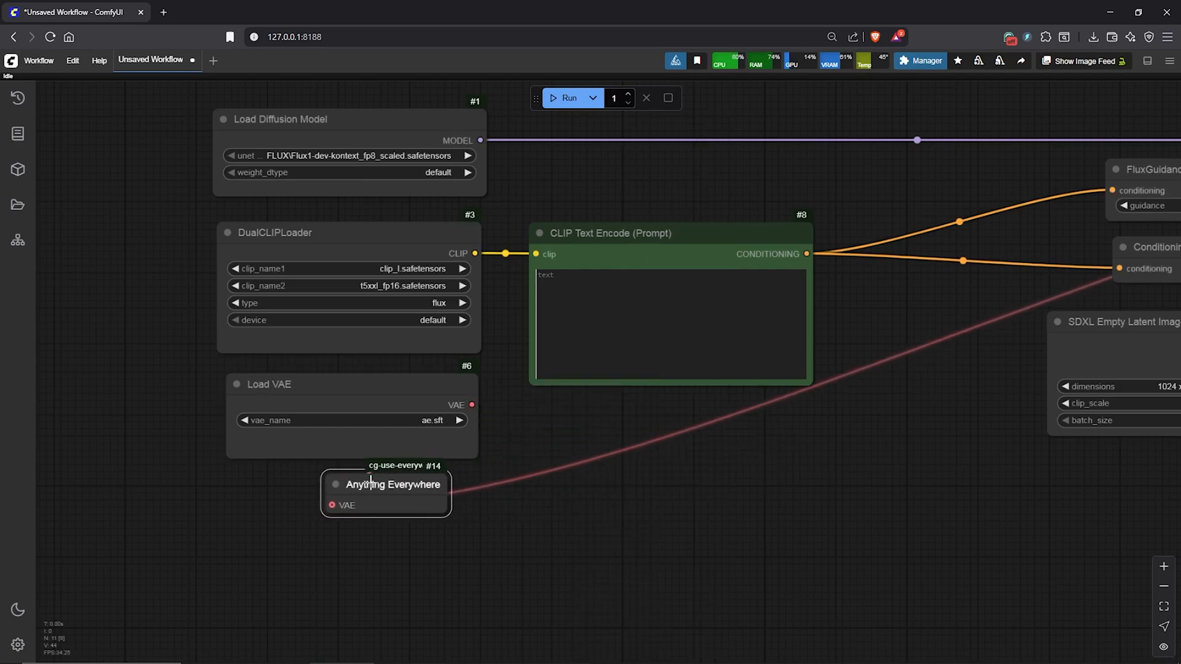
scroll("down", 3)
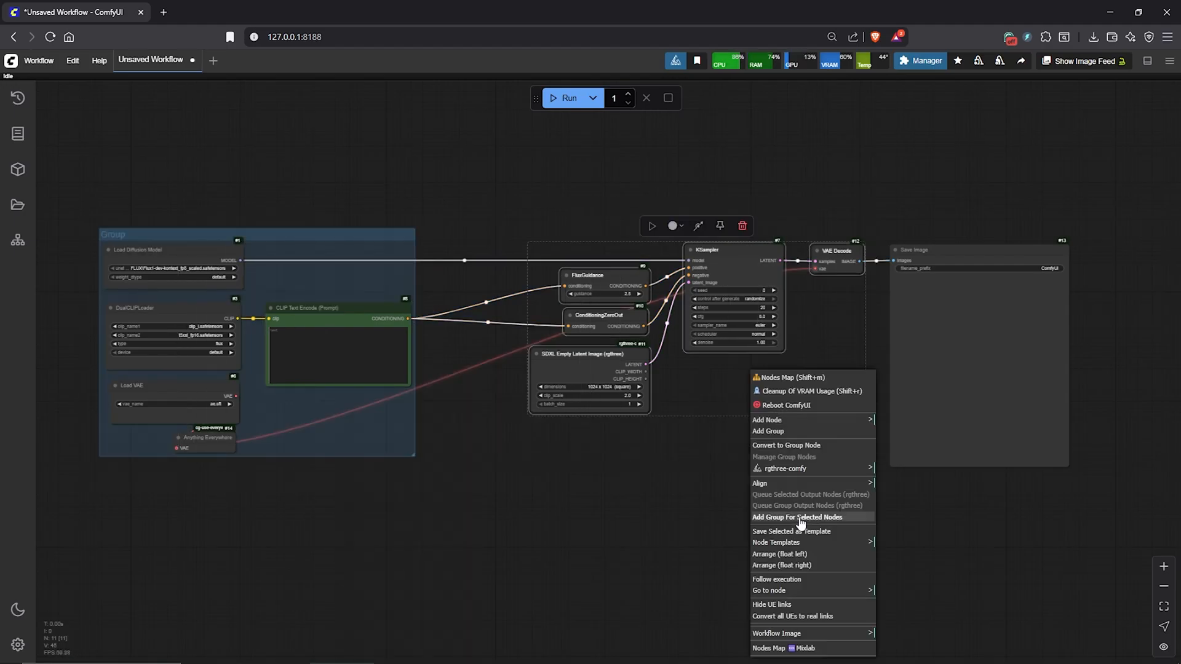
Step: Group the selected KSampler, guidance and empty latent nodes together
left_click(797, 518)
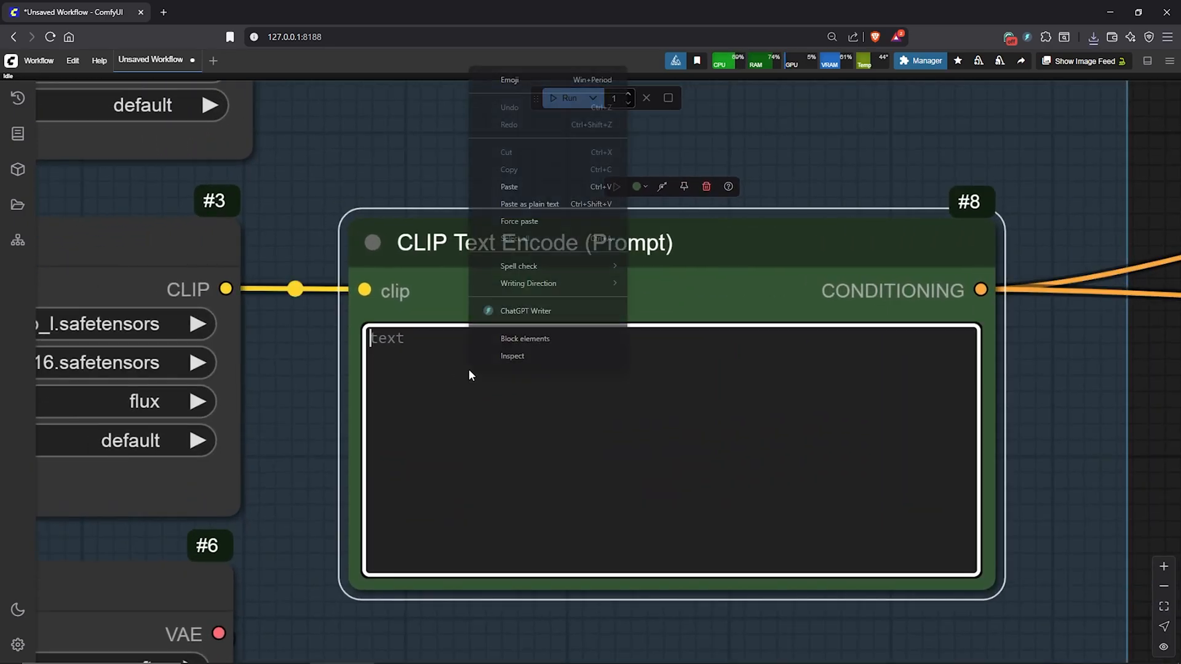
Step: Paste the FLUX KONTEXT prompt, choose 1344x768, fix seed 27, and set a Tutorial filename prefix
left_click(509, 187)
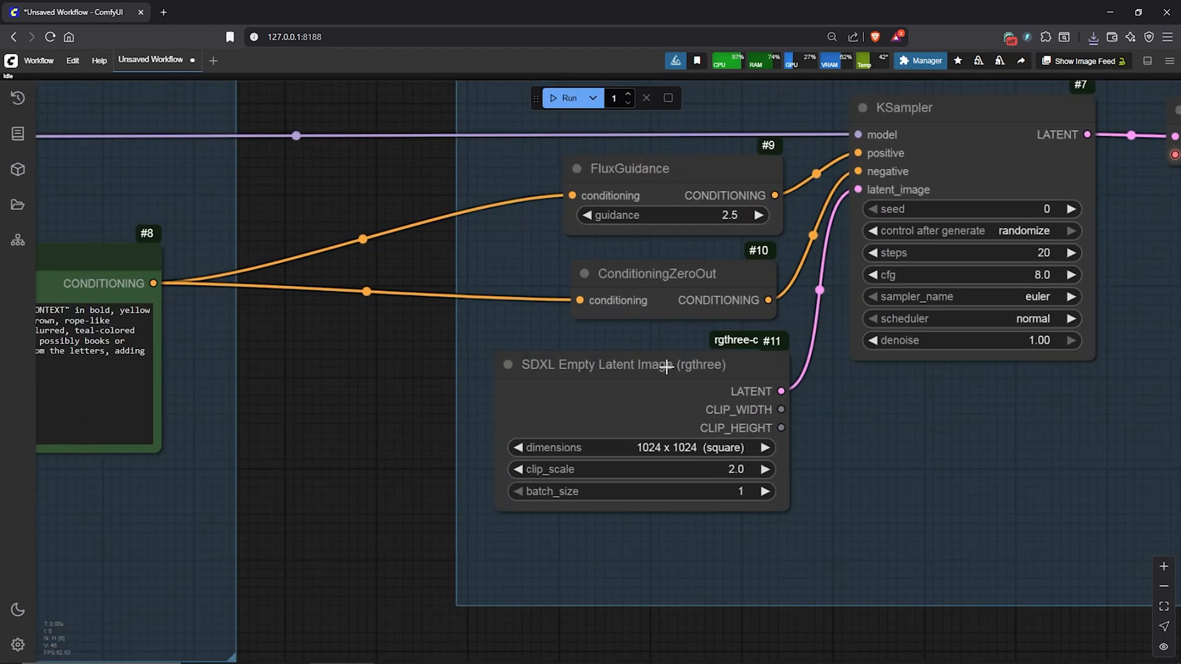
left_click(640, 447)
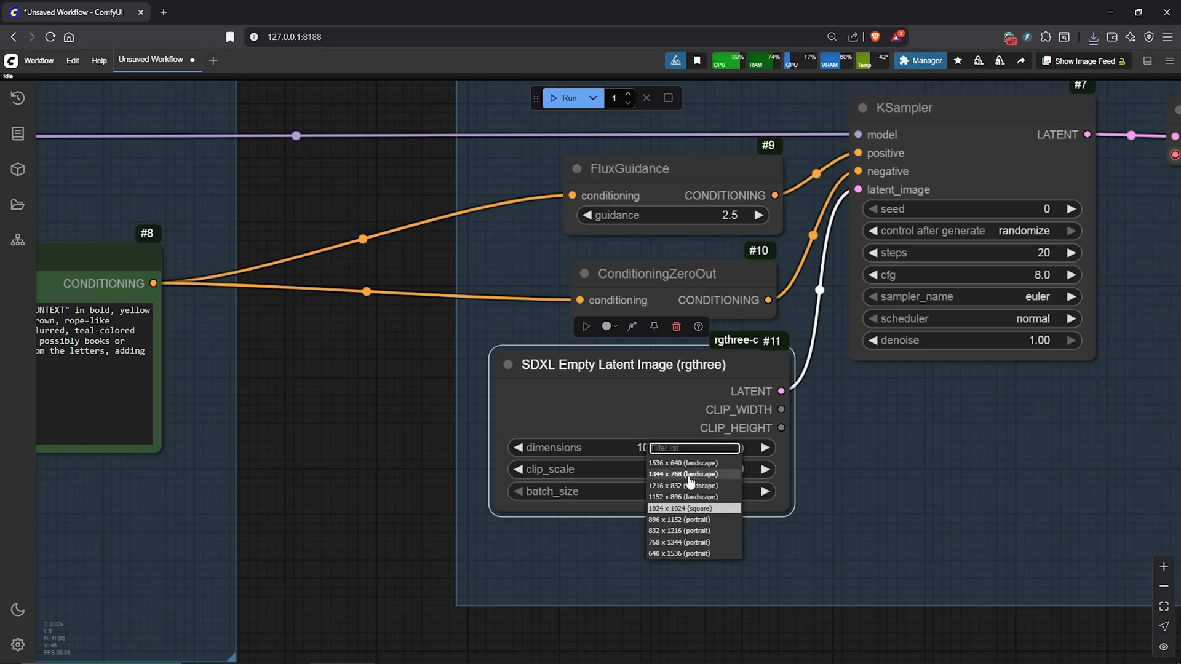
left_click(682, 474)
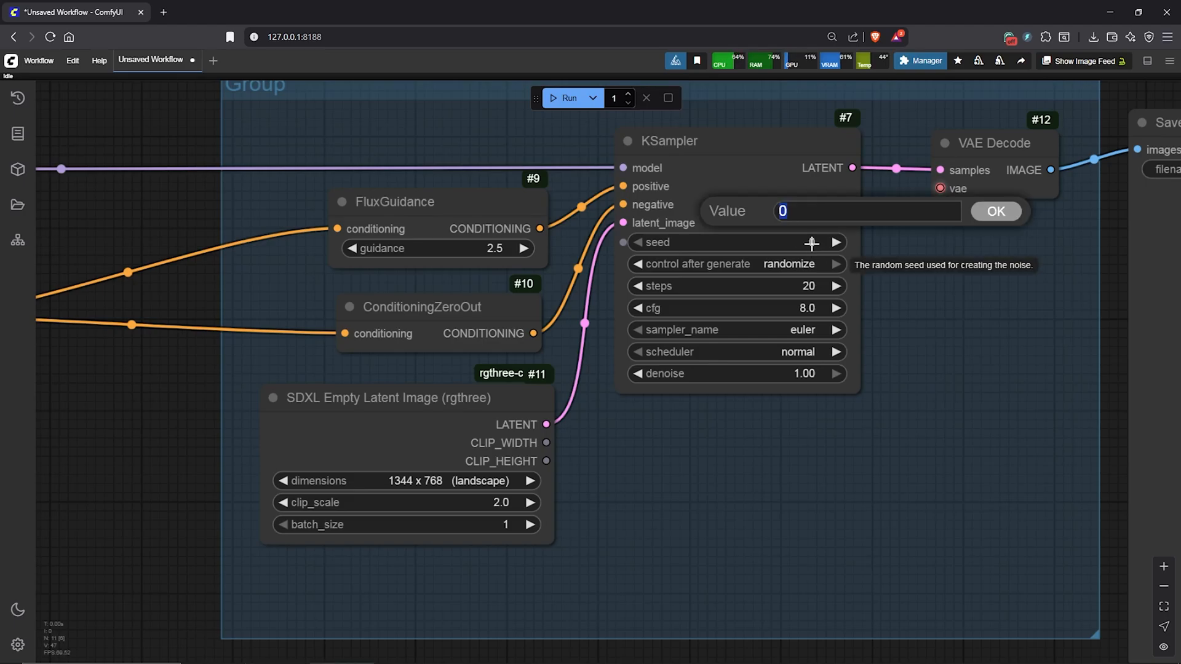
left_click(996, 211)
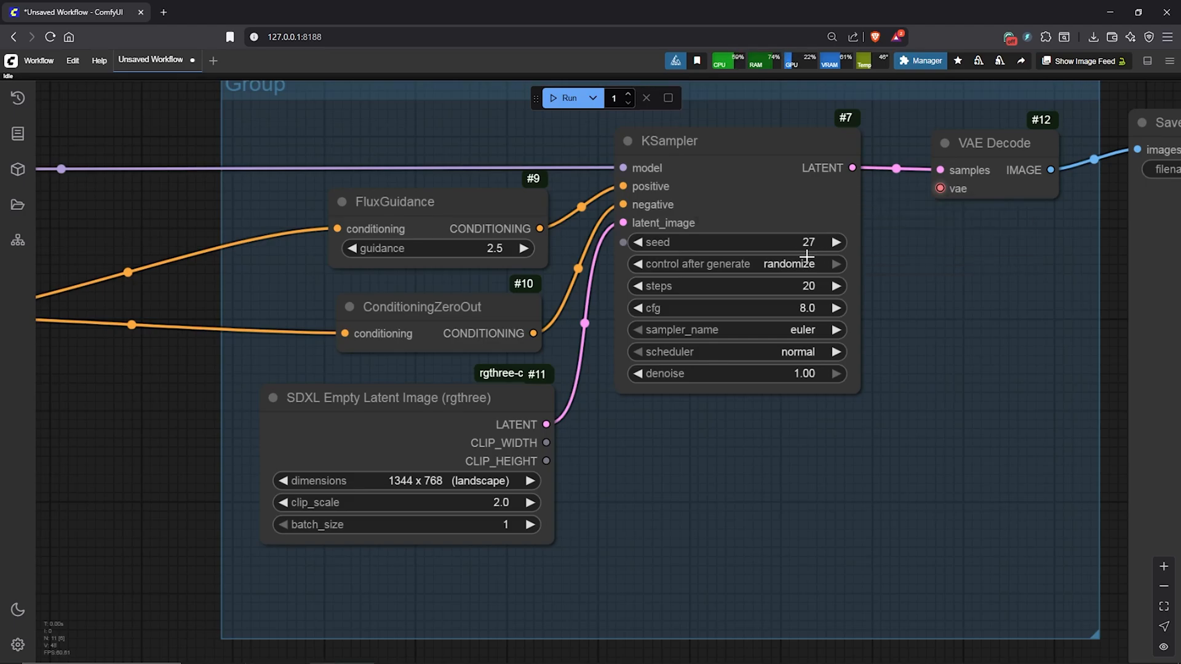
left_click(802, 264)
type("Tutorial-")
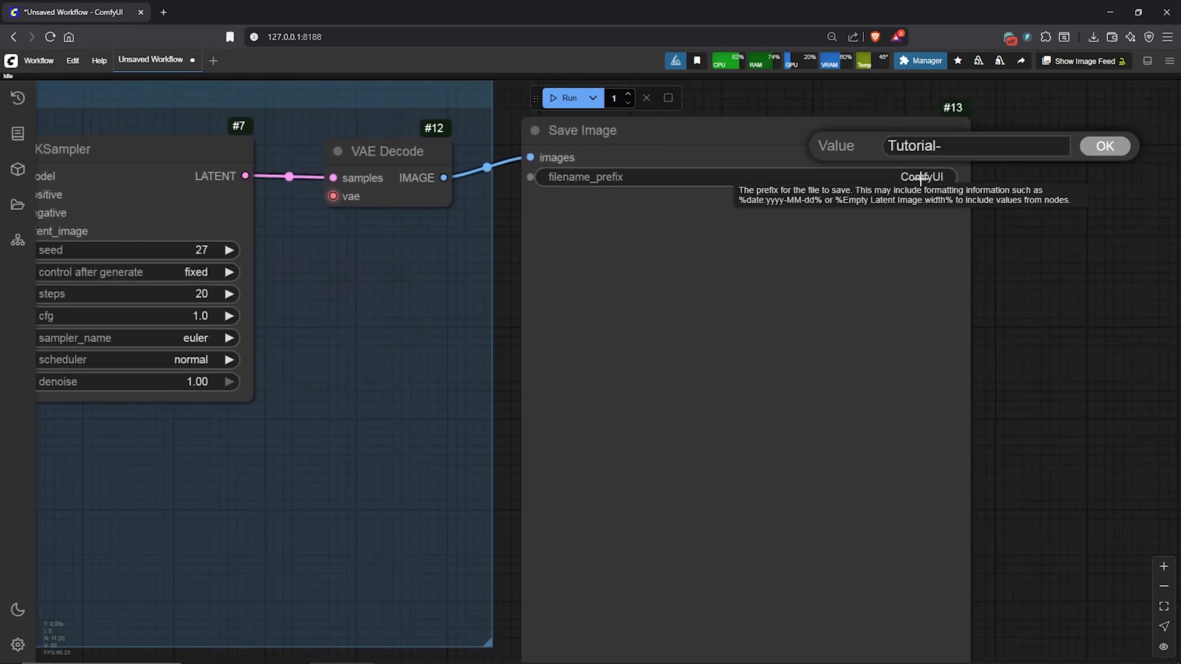
left_click(1104, 147)
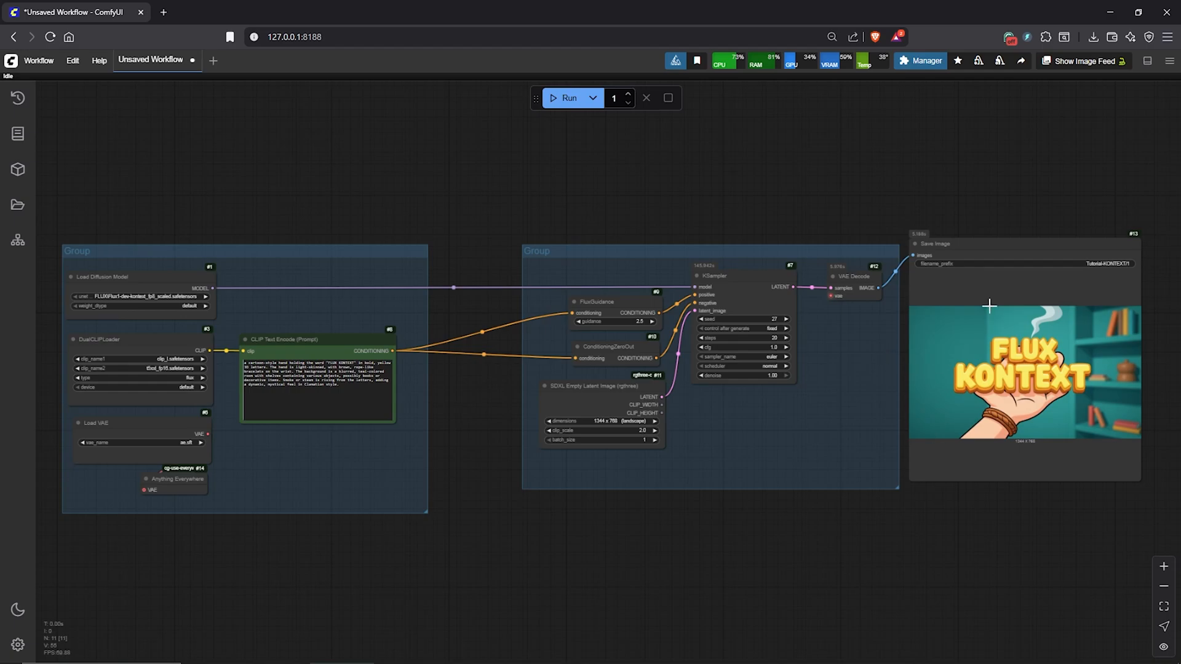
mouse_move(1022, 436)
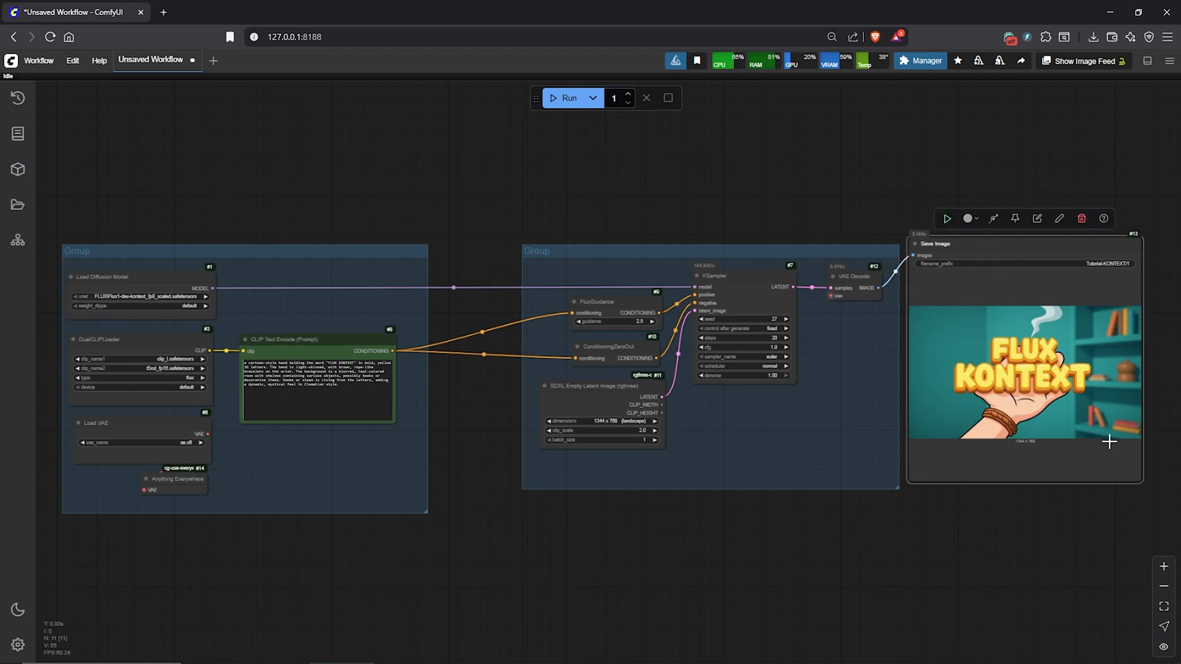
mouse_move(441, 219)
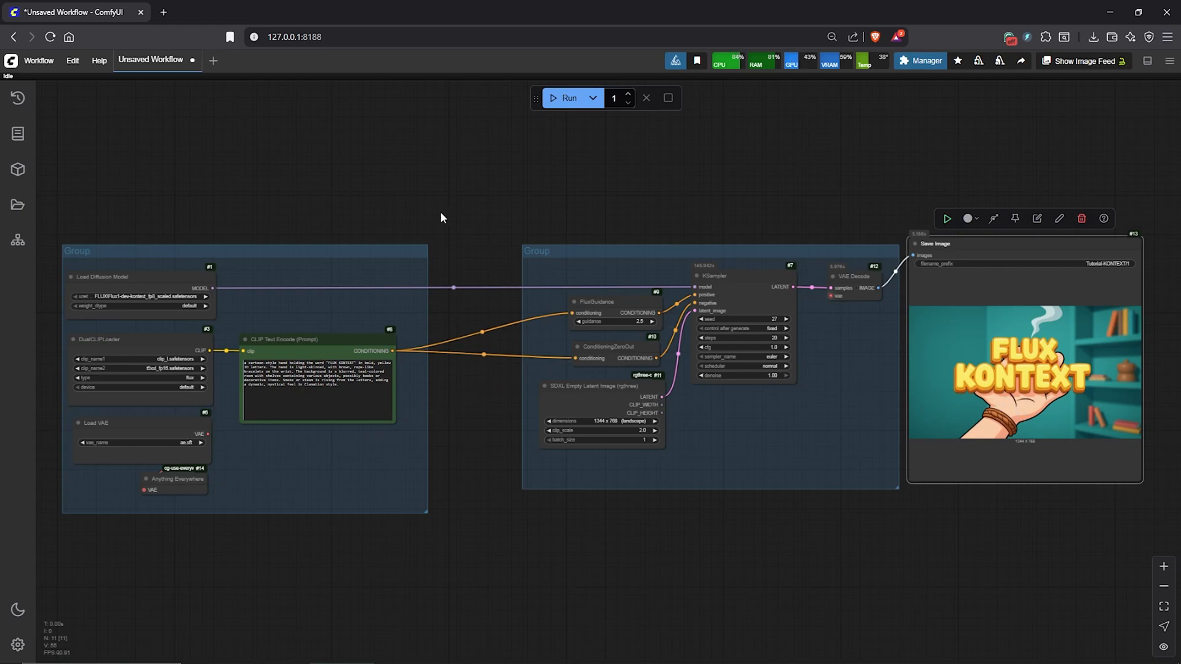
mouse_move(529, 317)
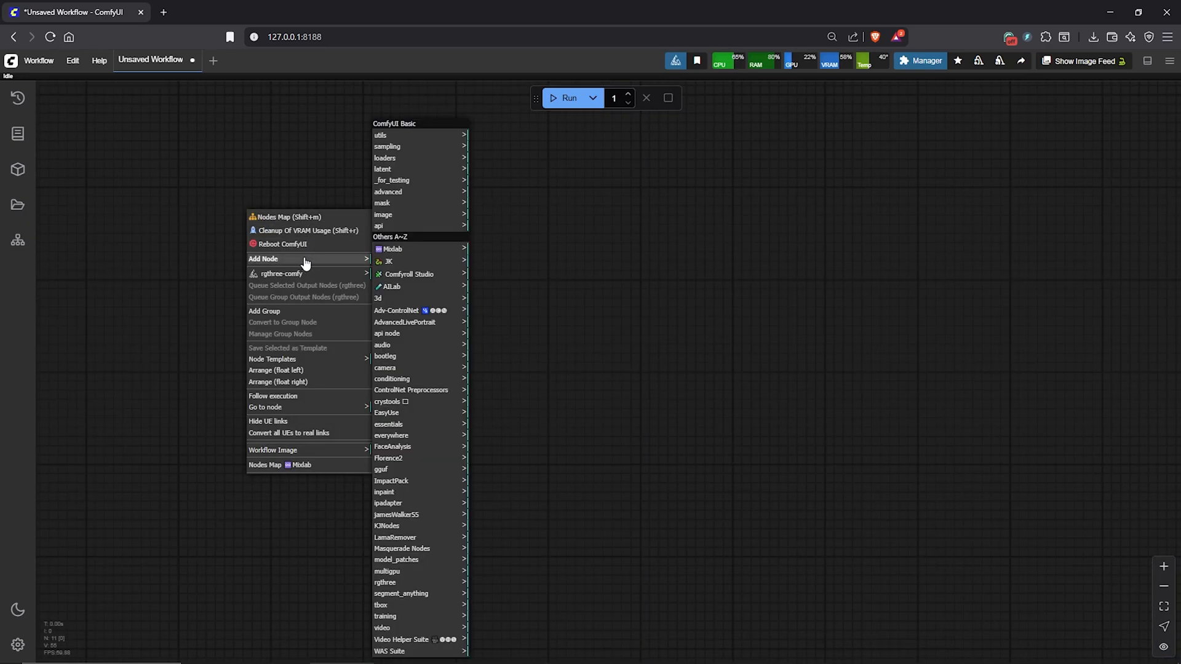
mouse_move(382, 215)
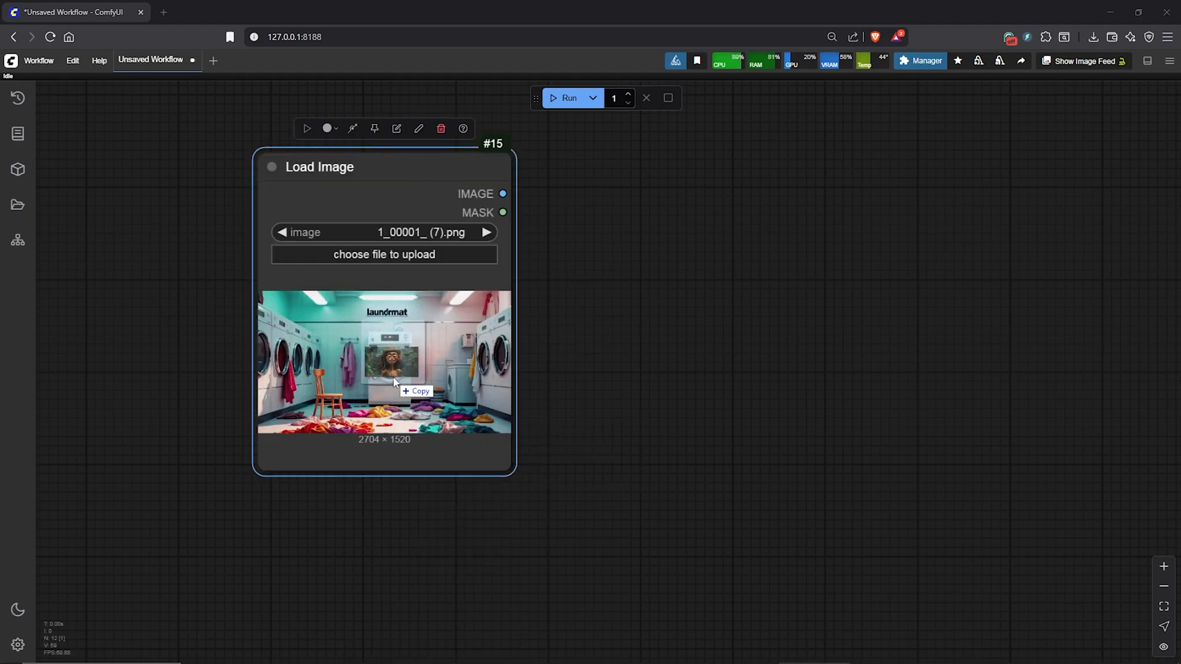
Step: Clone the Load Image node so the jungle girl and explorer boy each have a loader
right_click(399, 361)
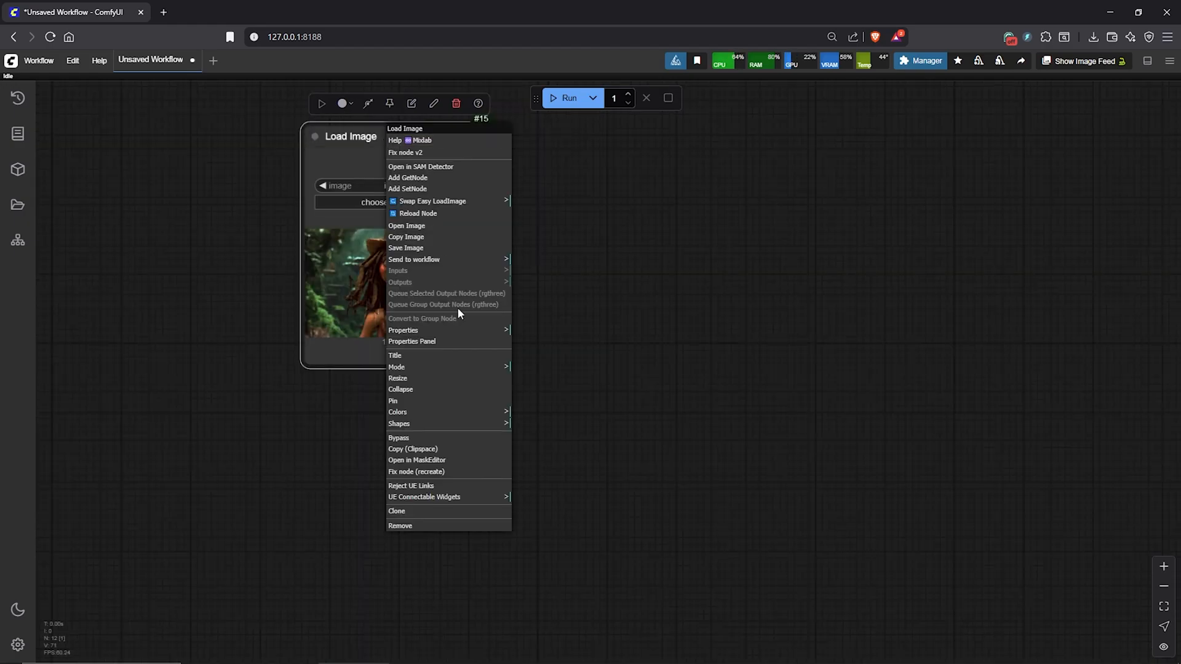
mouse_move(397, 515)
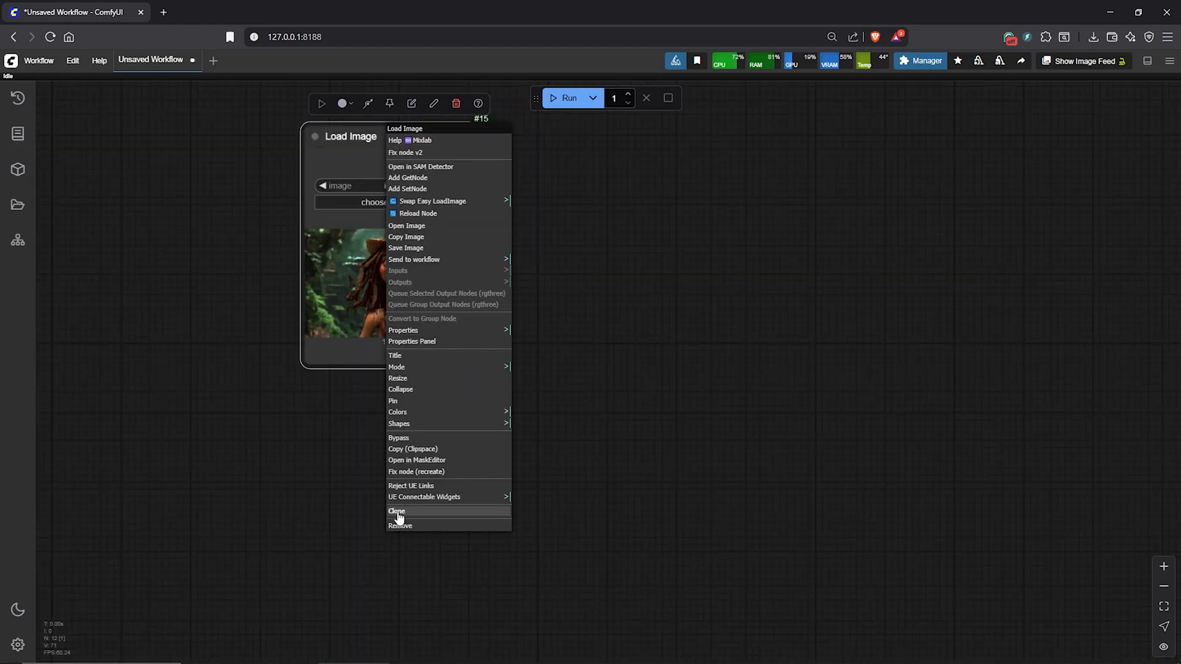
left_click(396, 511)
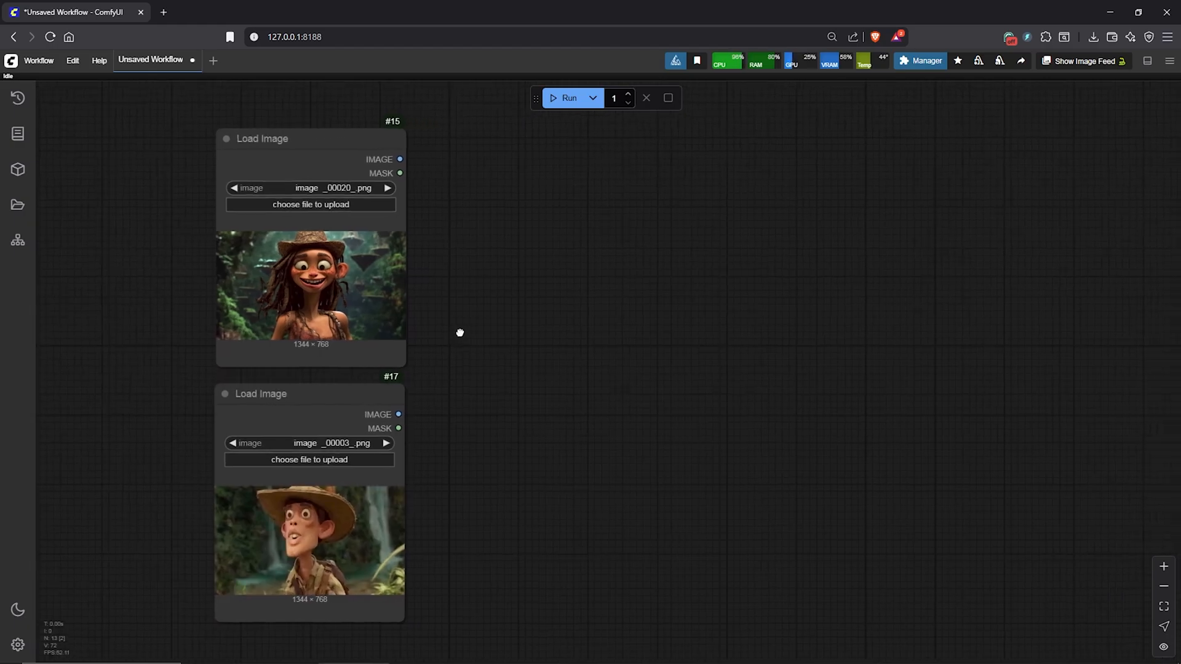
right_click(460, 332)
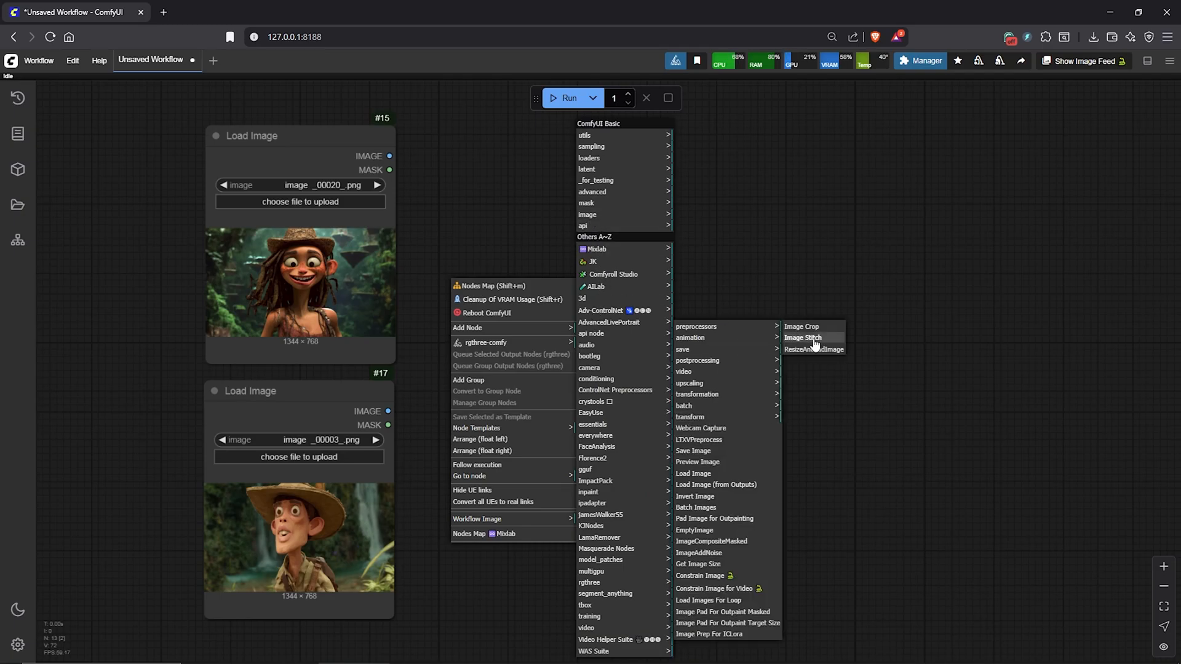
Step: Wire Image Stitch, FluxKontextImageScale, VAE Encode and Preview Image nodes, then group them
left_click(802, 338)
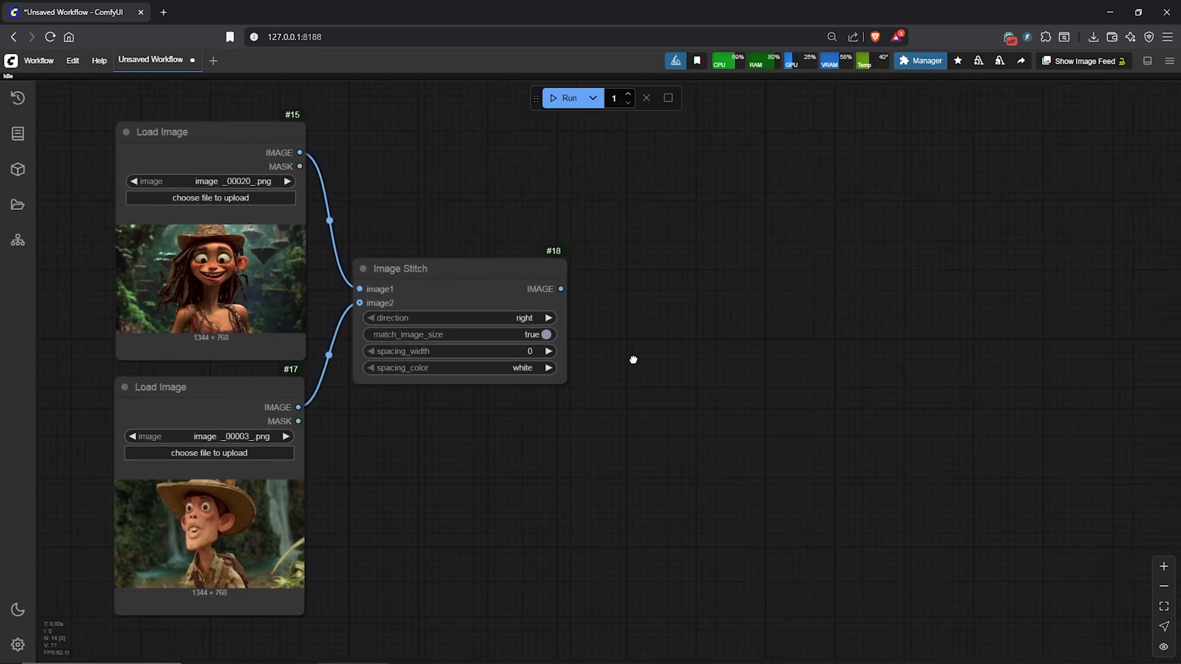
right_click(632, 359)
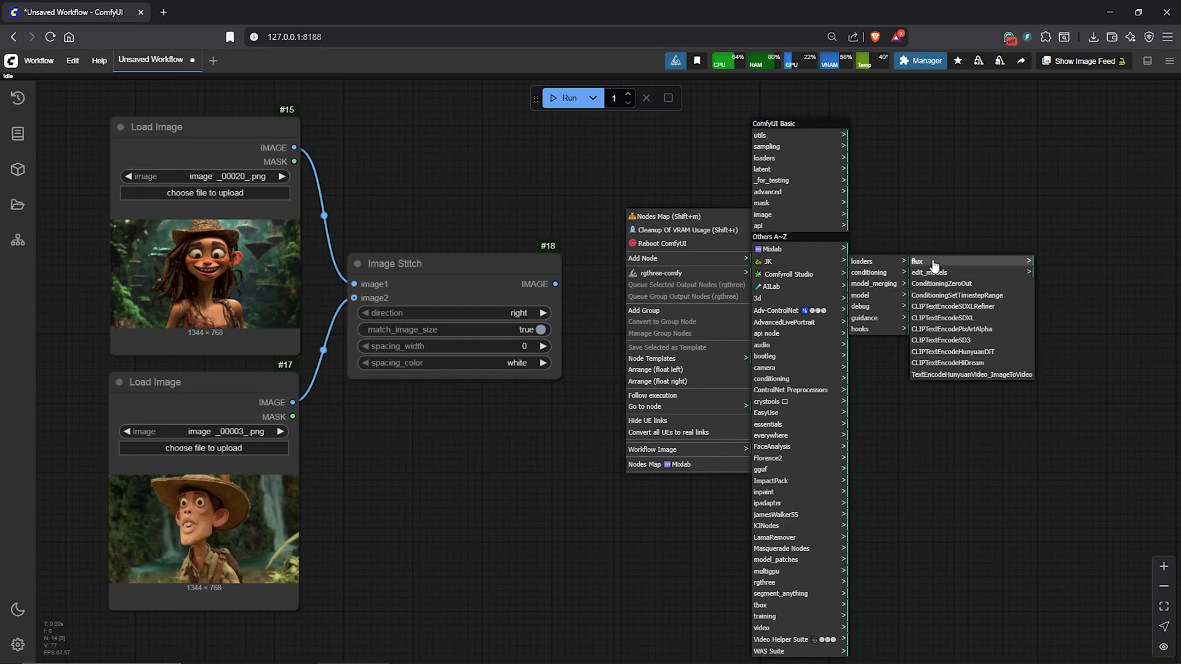
mouse_move(934, 262)
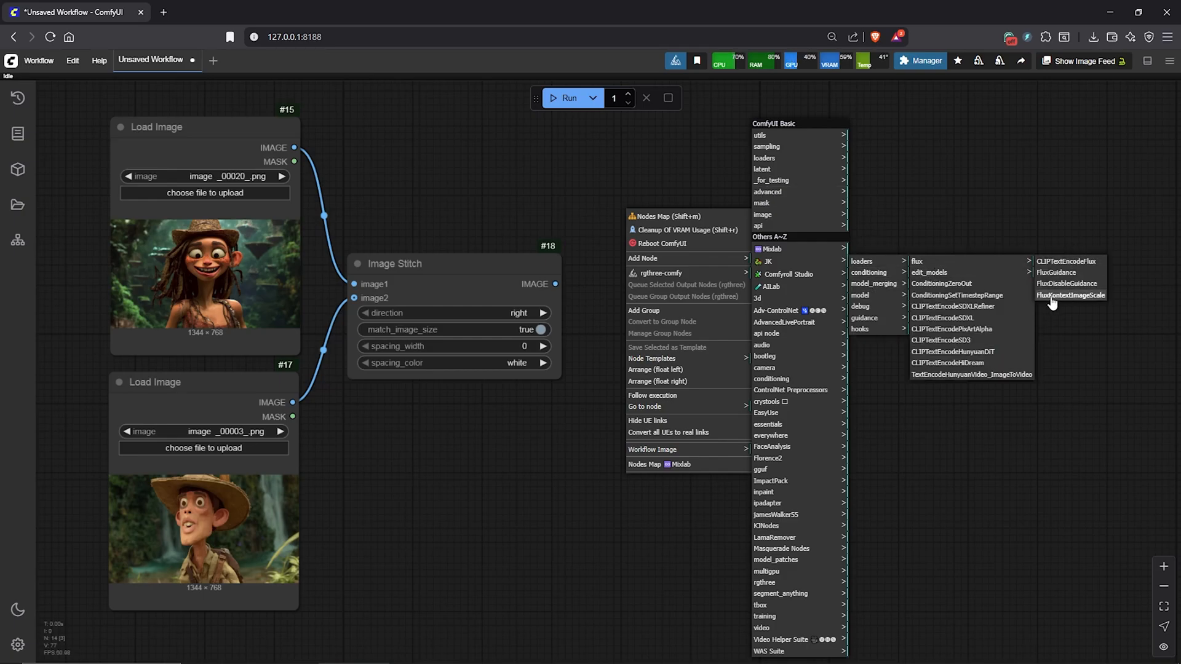
left_click(1070, 294)
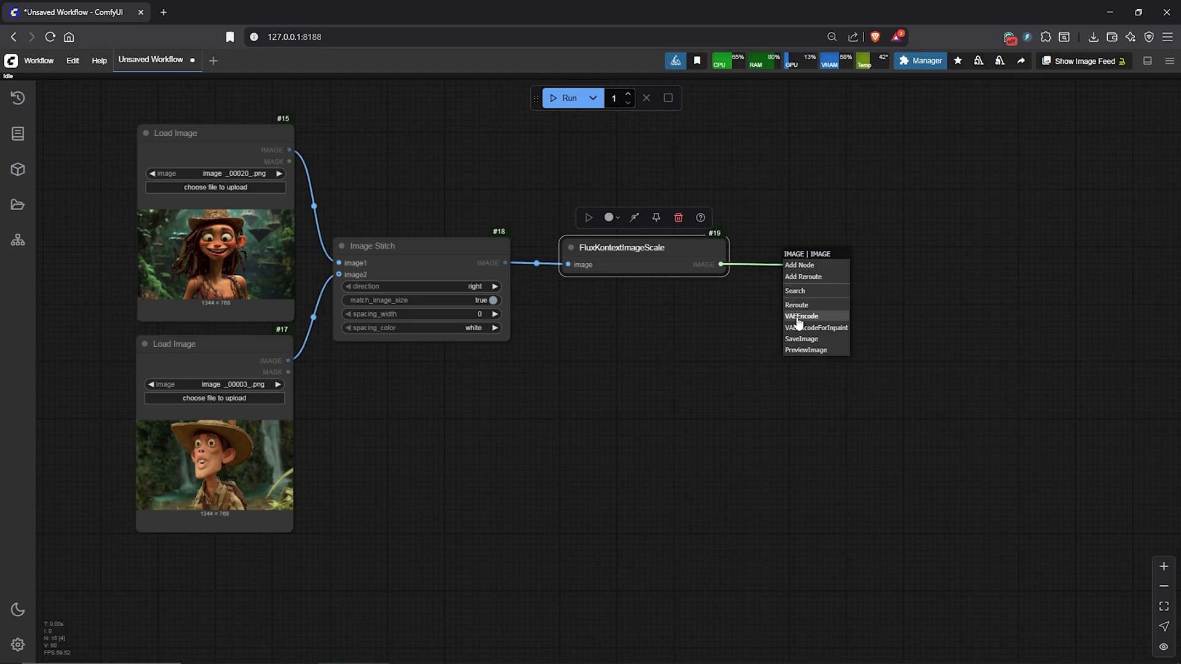
left_click(801, 316)
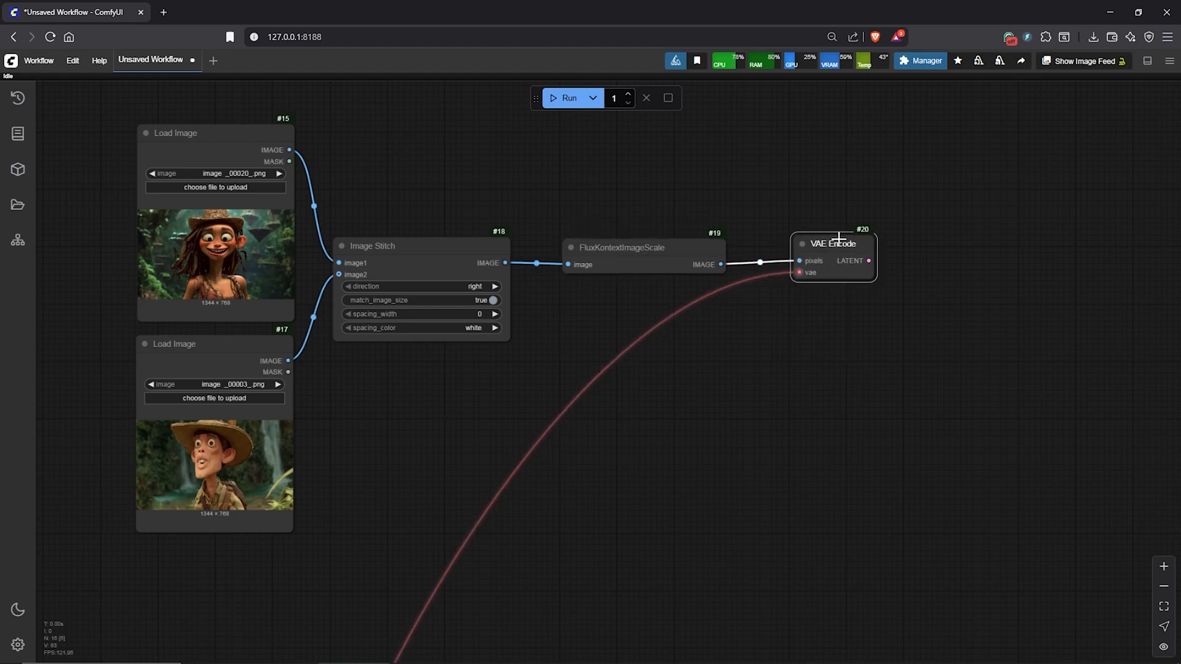
left_click(833, 260)
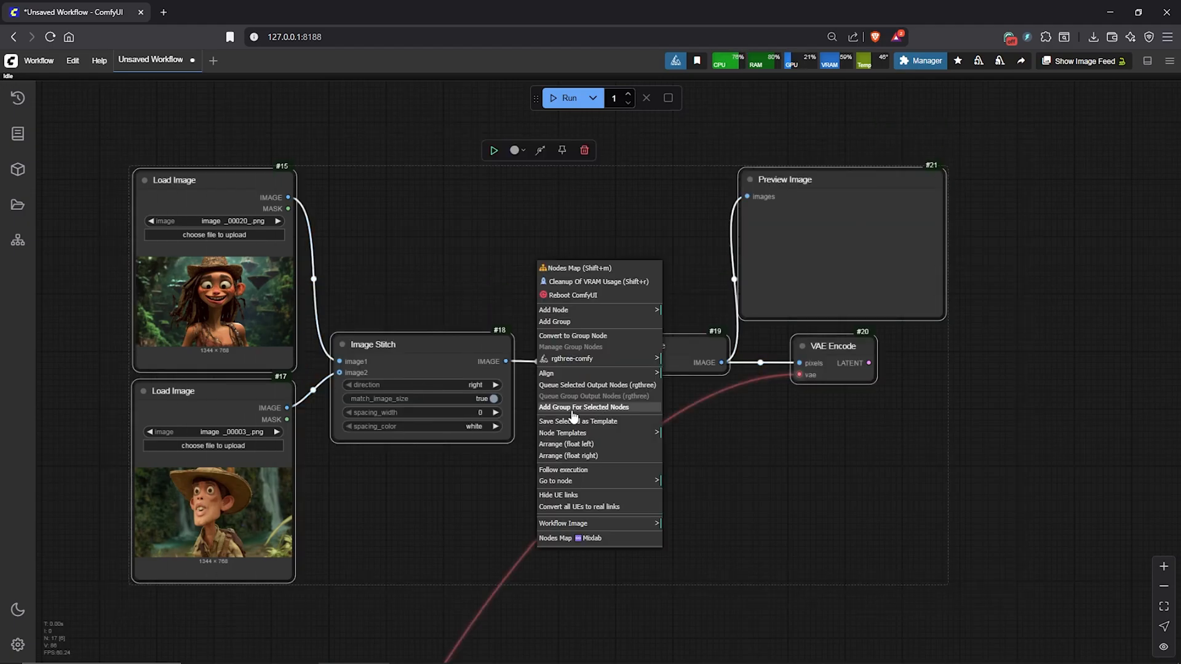
left_click(584, 406)
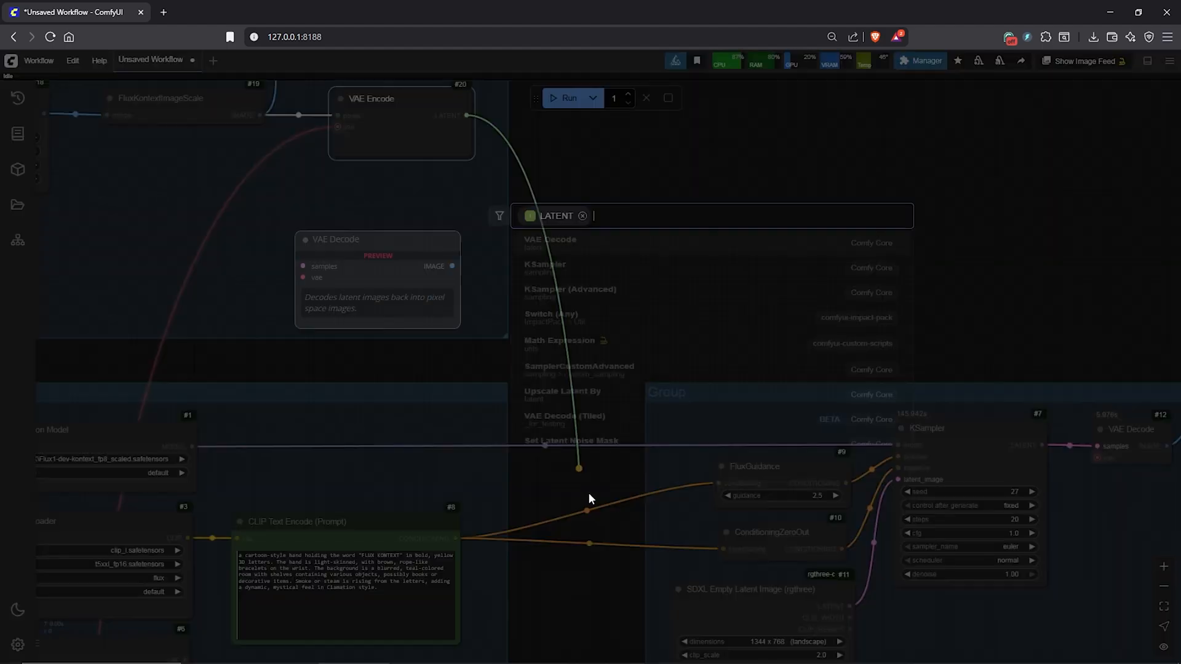
type("refrence L")
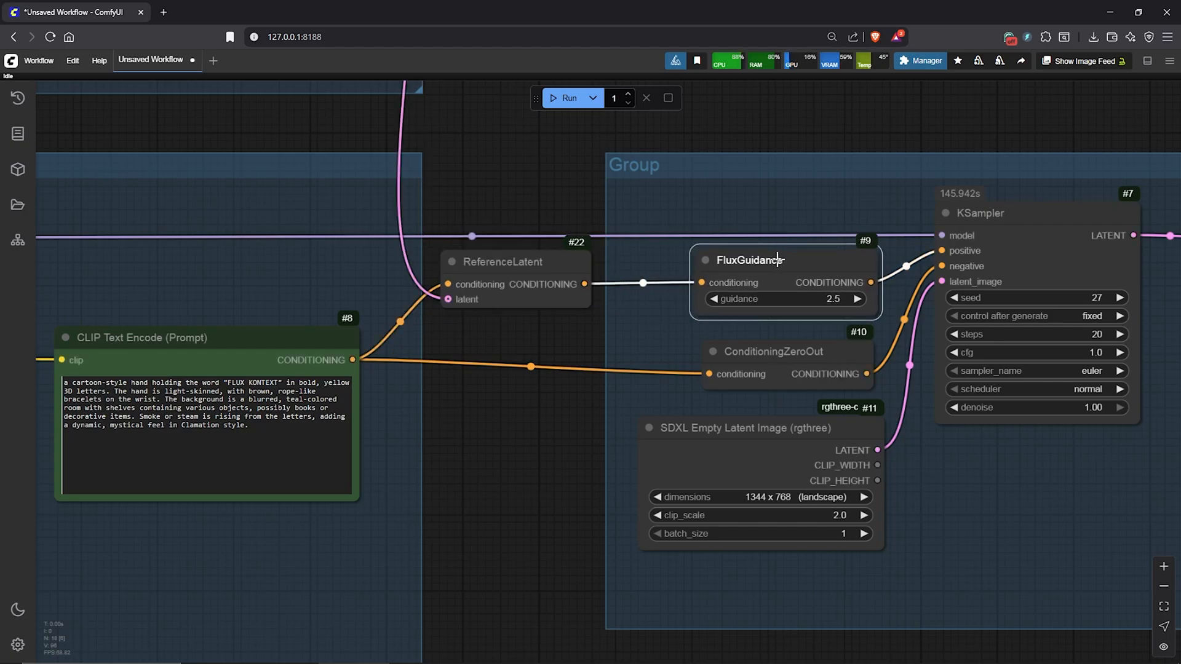
scroll("down", 3)
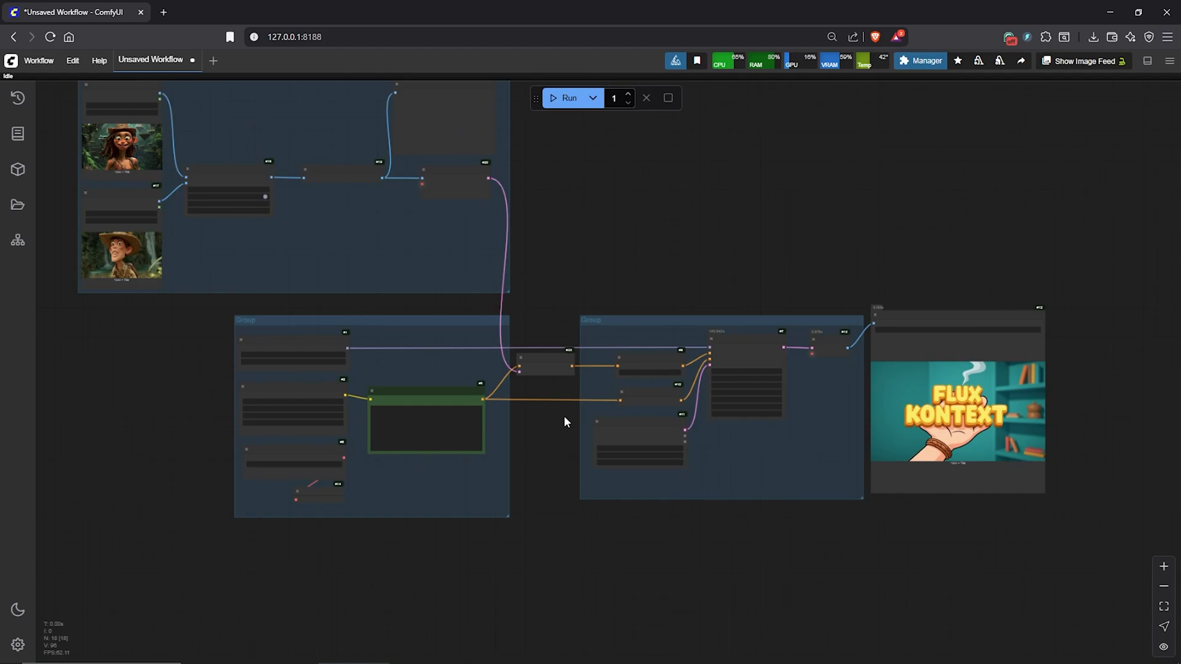
left_click_drag(564, 422, 556, 424)
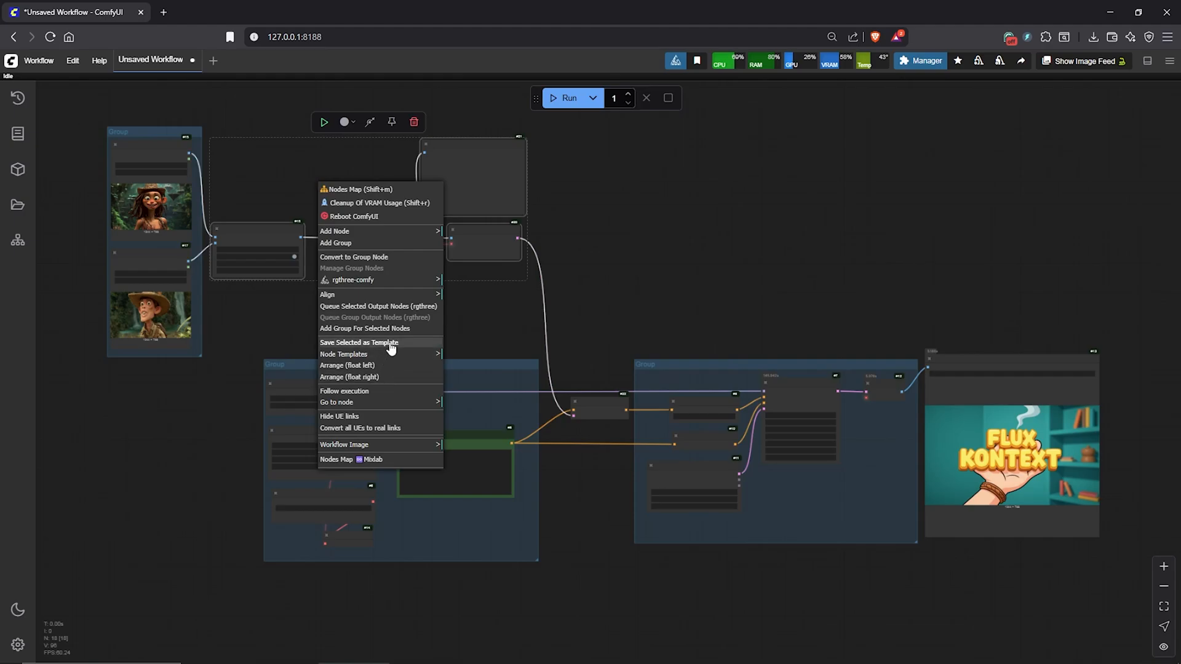
Step: Rewrite the prompt to place both 3D characters hugging in one scene
left_click(462, 512)
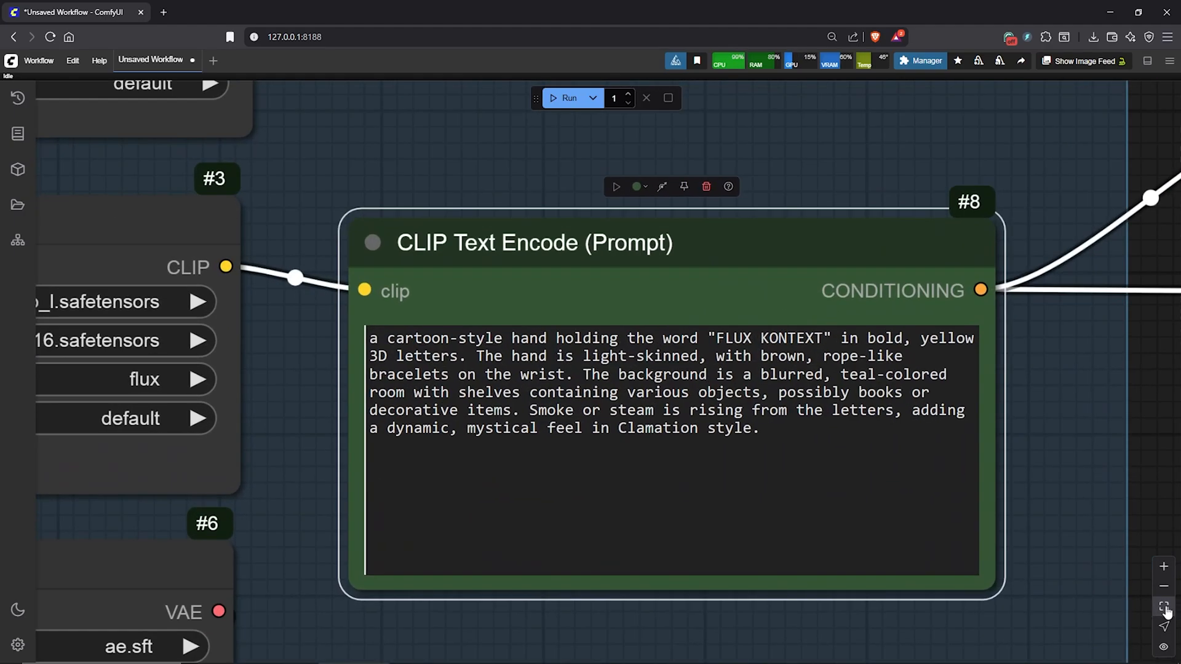
type("place both 3d characters together in one scene where they are hugging each other.")
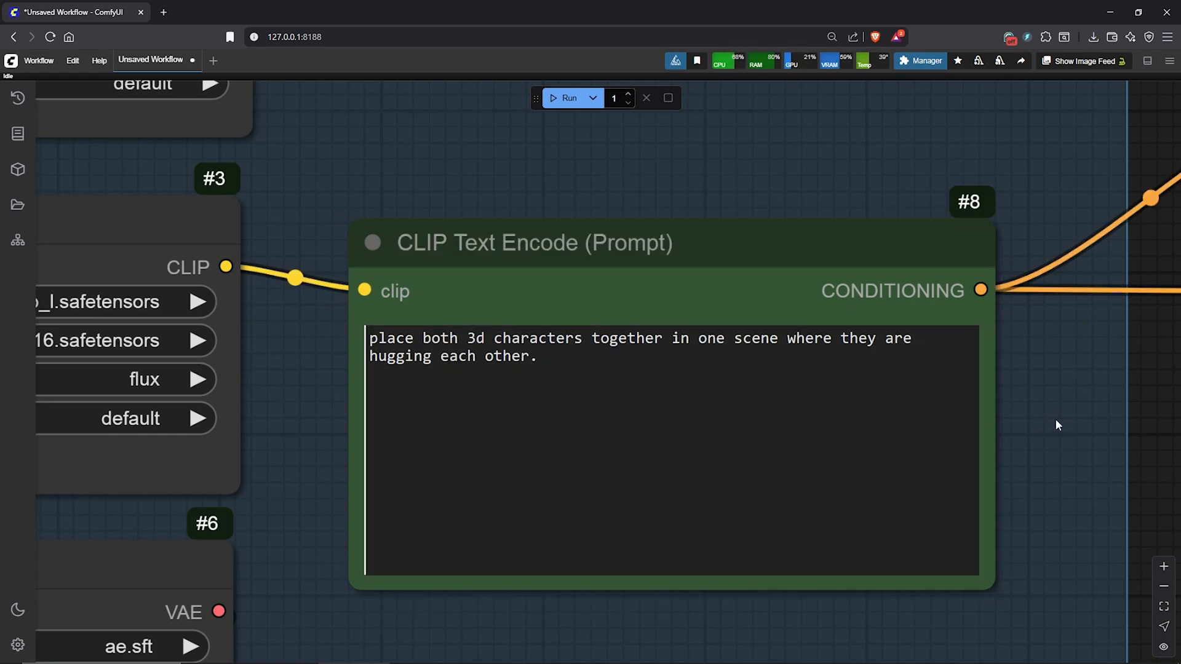
scroll("down", 3)
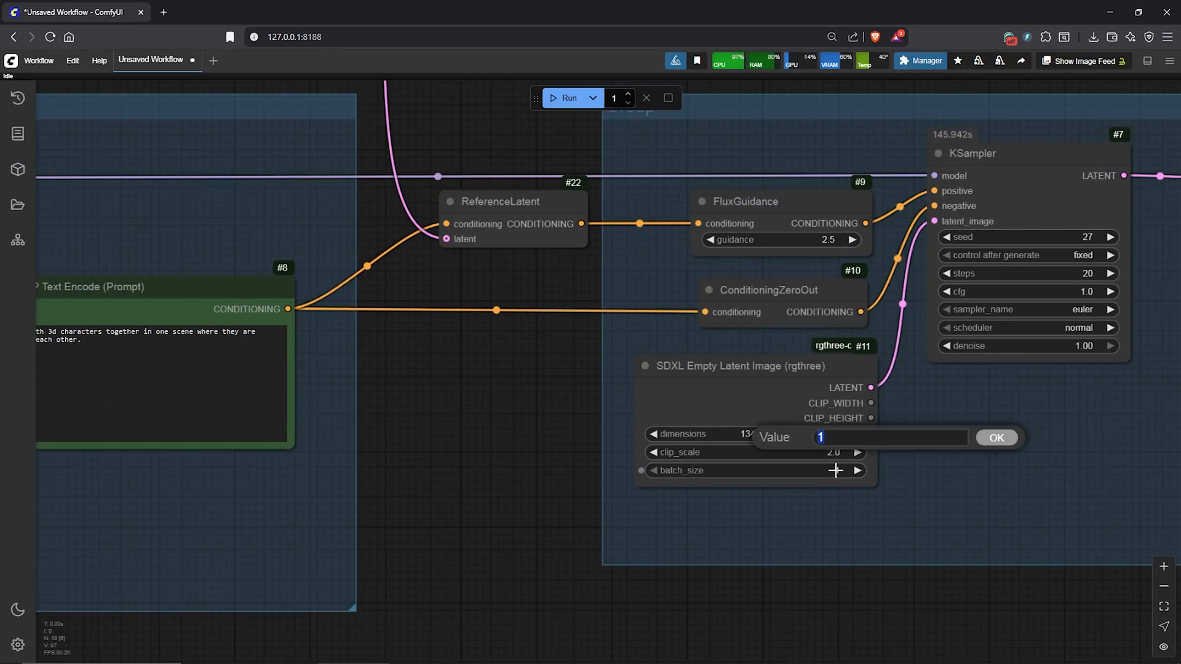
Step: Set batch_size to 2 and change the KSampler seed to 11
type("2")
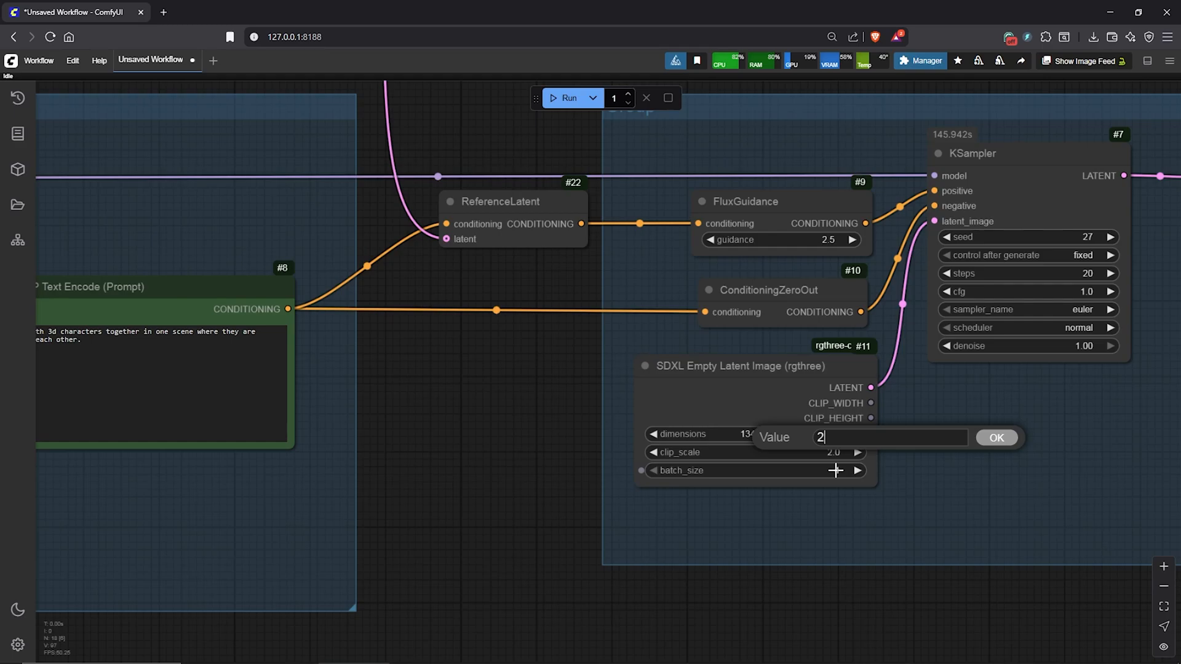
left_click(996, 438)
type("111")
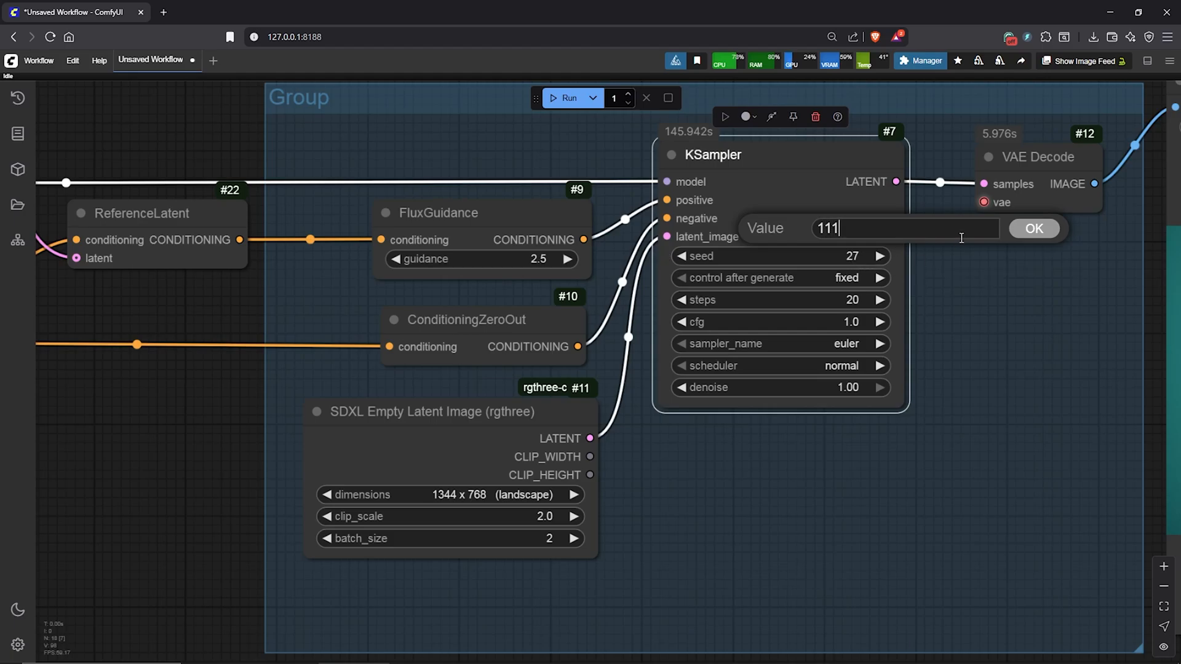
left_click(1033, 228)
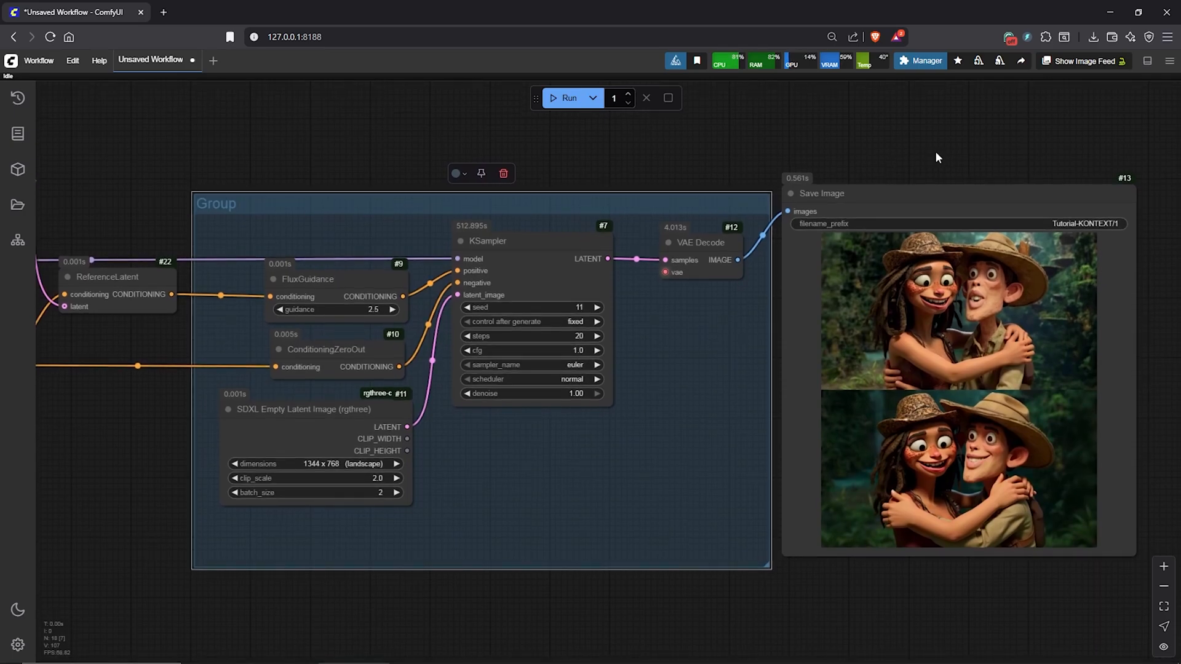
Step: Enlarge the Save Image node to inspect the first 1344x768 hugging image
left_click_drag(1137, 553, 1127, 618)
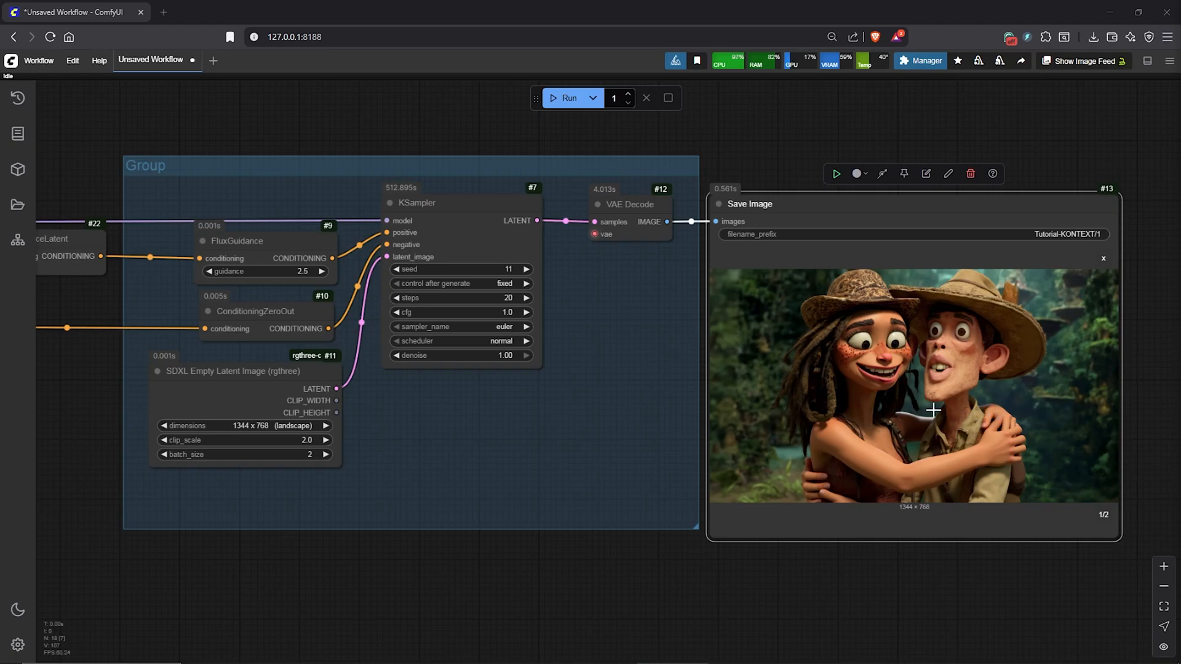
mouse_move(855, 455)
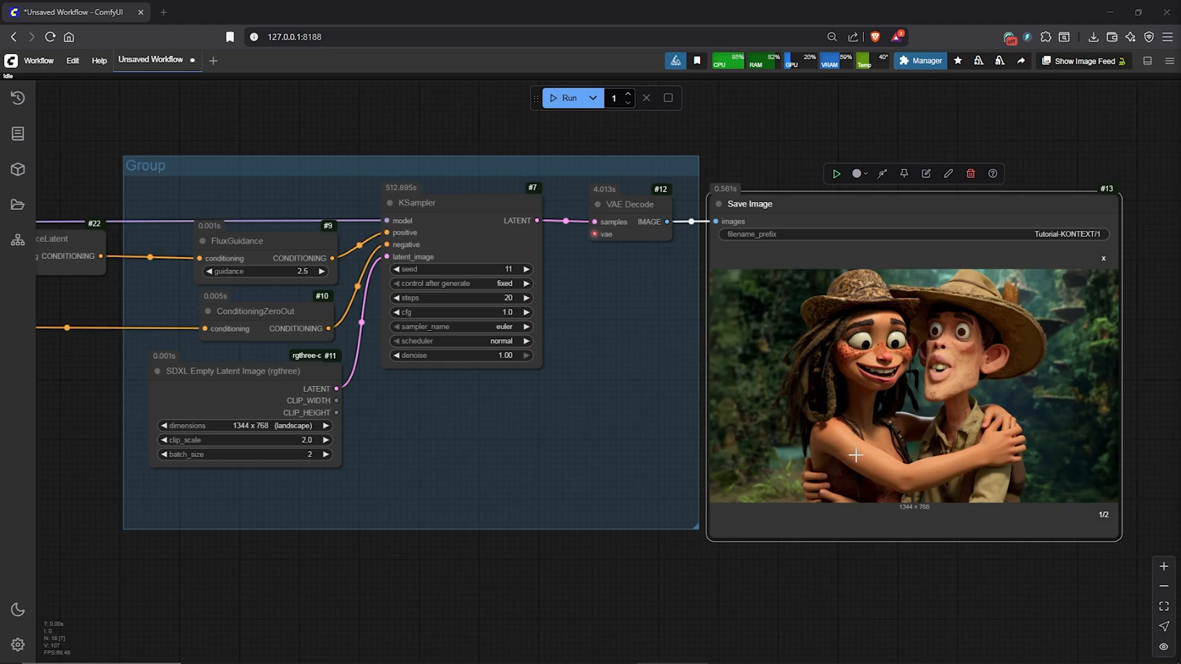
mouse_move(879, 462)
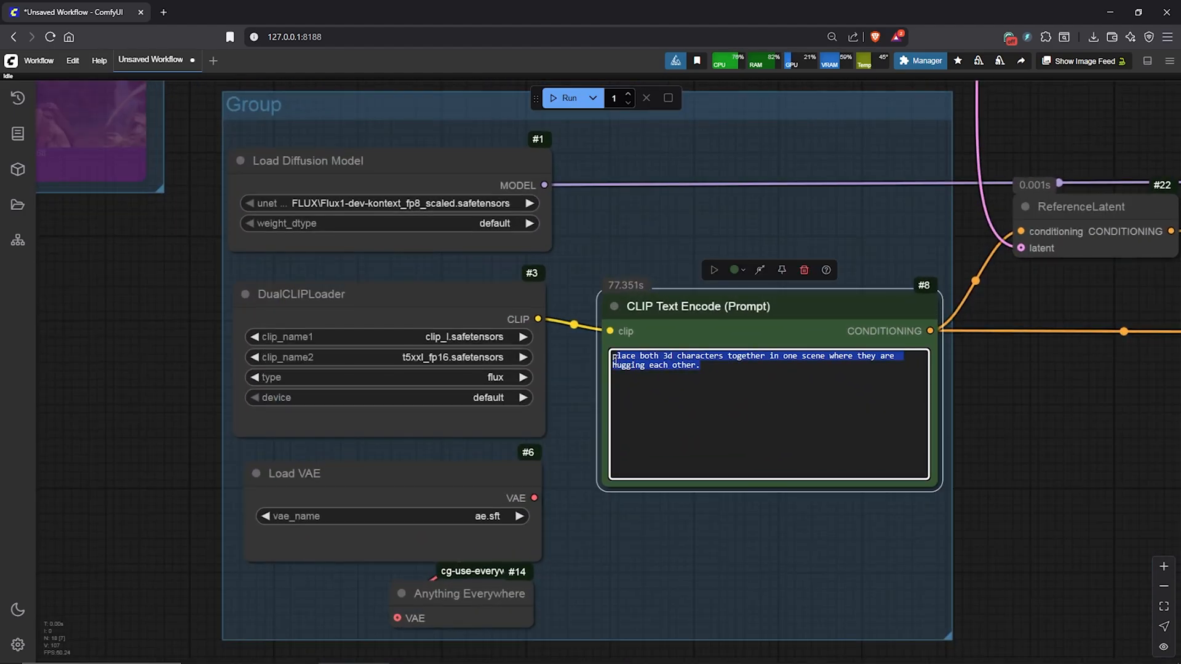
Step: Prompt 'replace the background with a snow forest.' and view the second result
type("replace the bckground with a snow forest.")
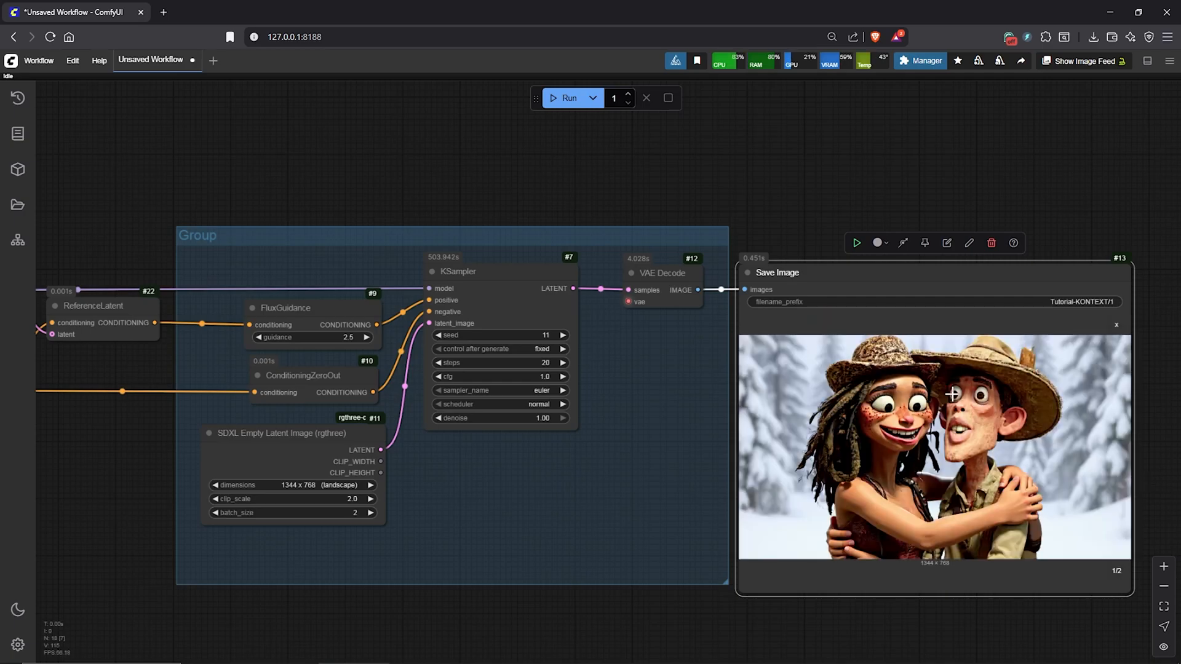
left_click(1117, 570)
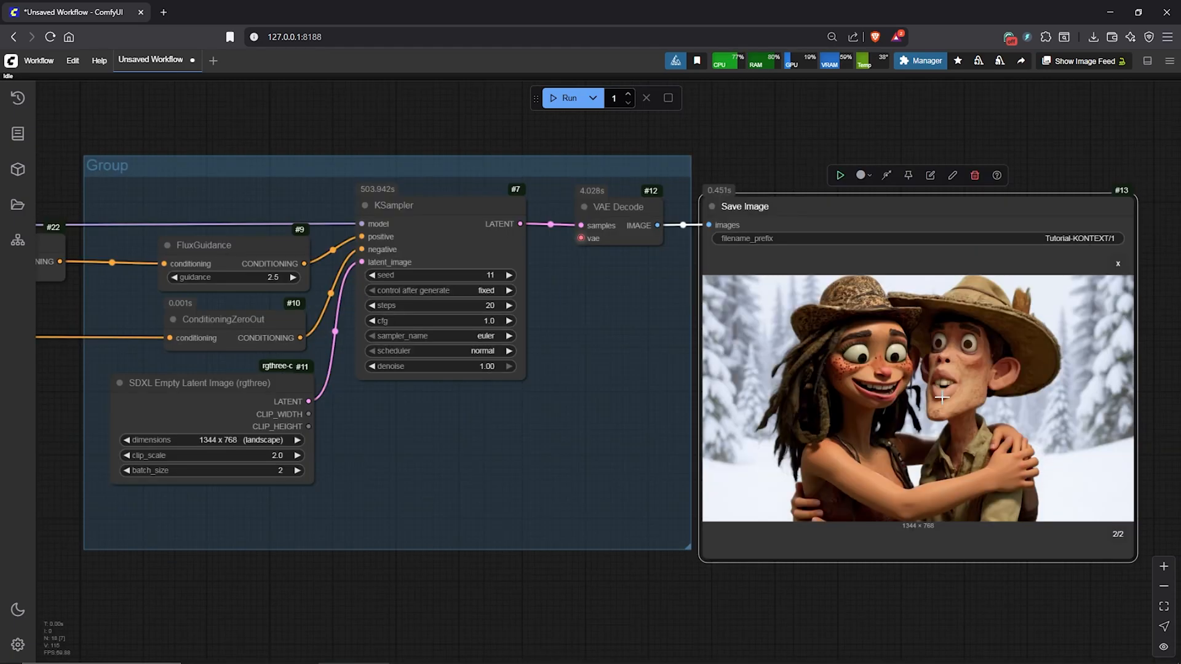
mouse_move(975, 439)
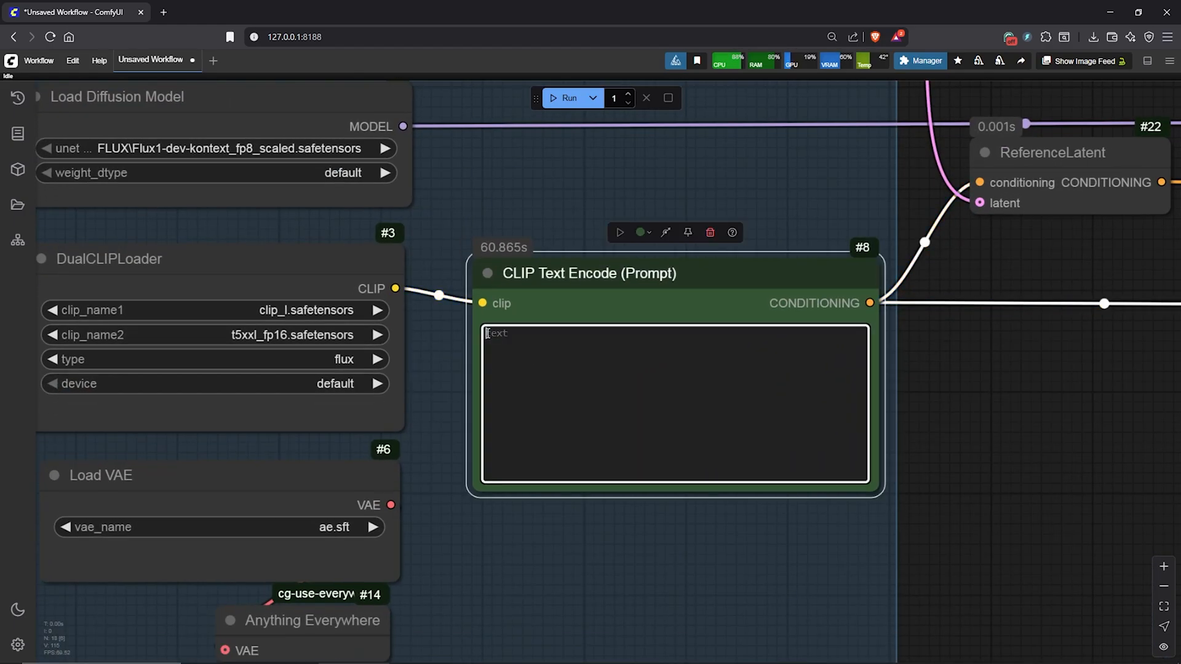
Step: Prompt a red winter jacket for the girl and blue for the explorer, then run
type("change the clothes of the characters to a red winter Jacket for the girl character, and a blue winter jacket for the boy character.")
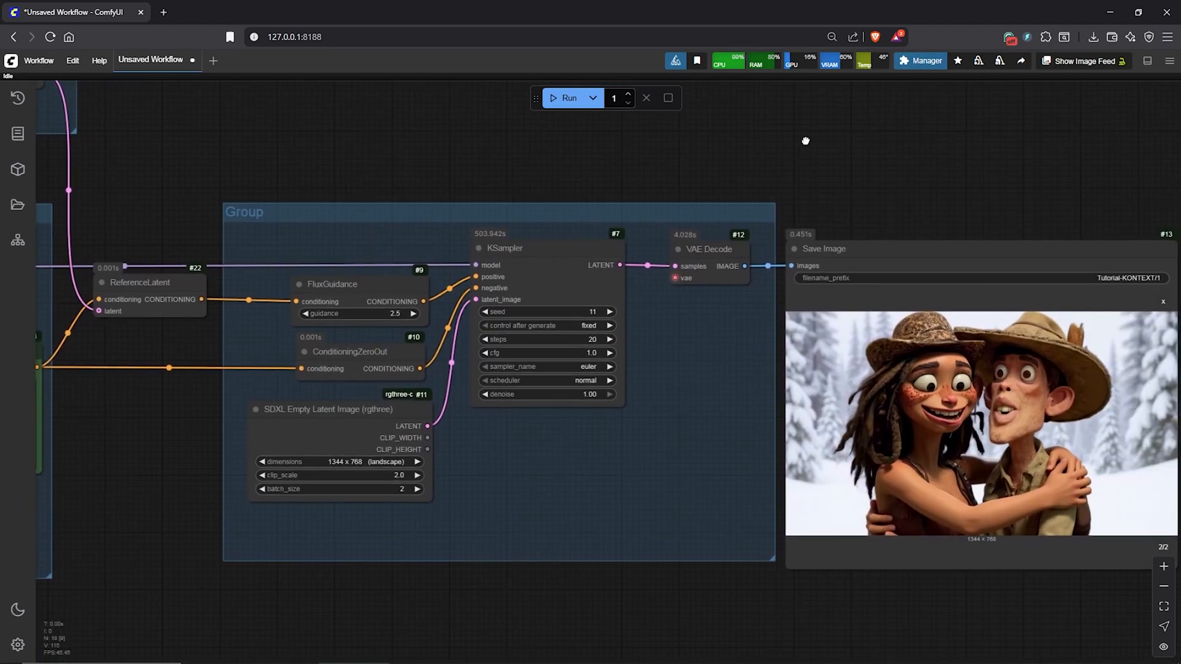
left_click(567, 98)
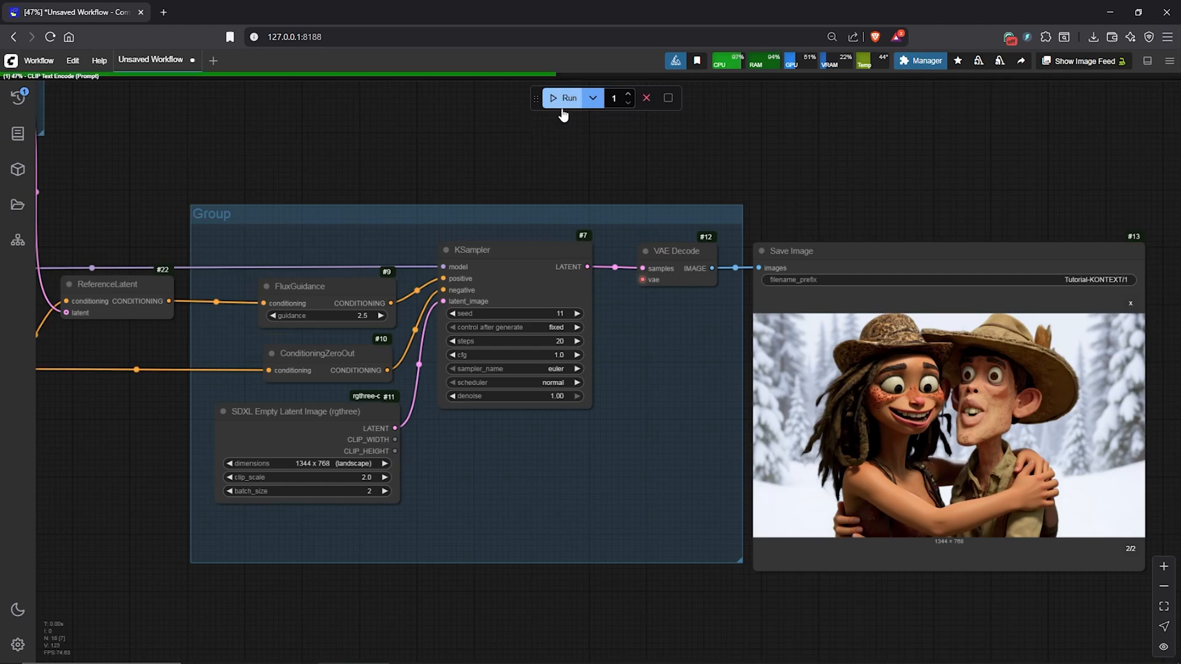
left_click(567, 98)
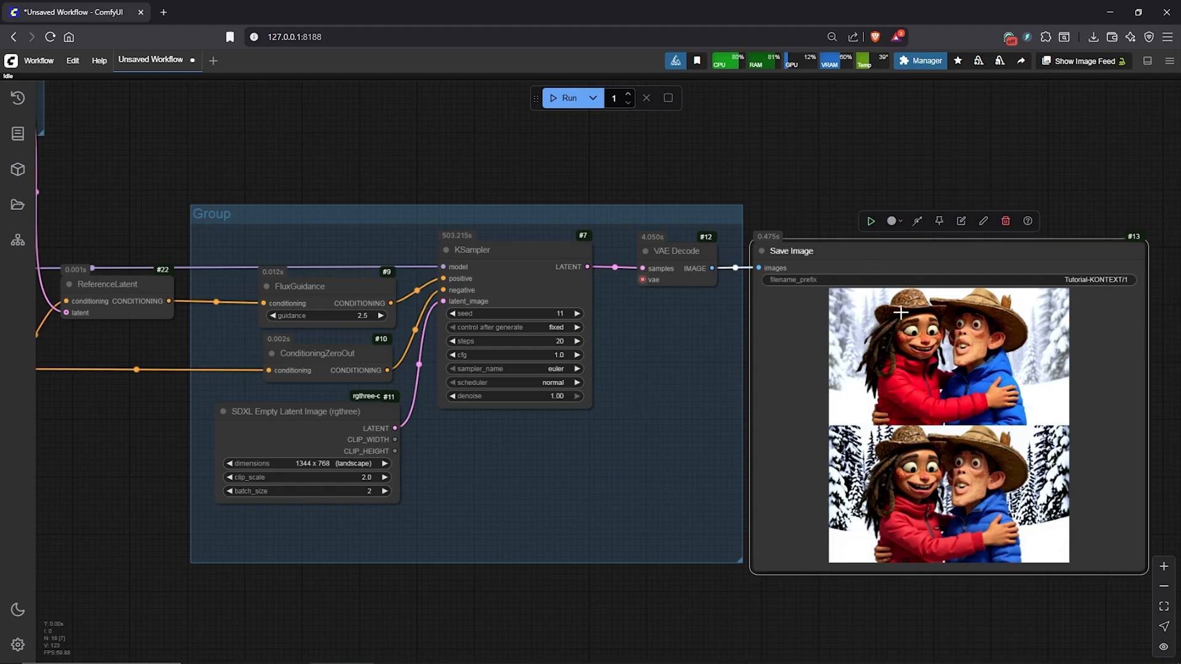
mouse_move(966, 385)
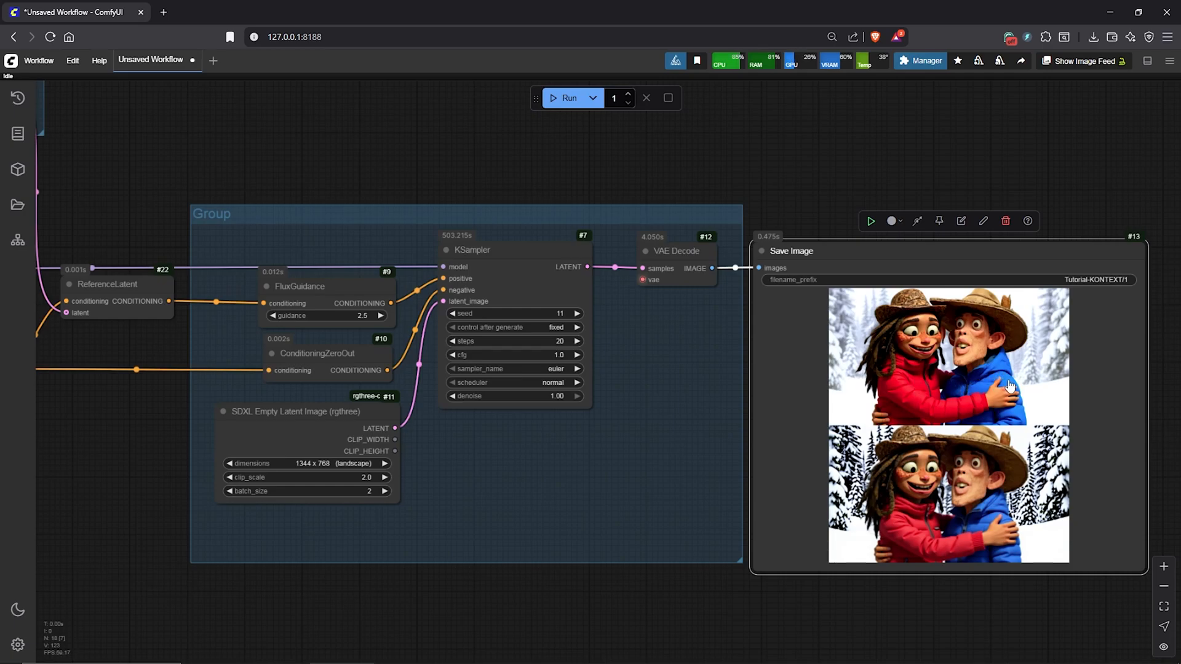
left_click(947, 359)
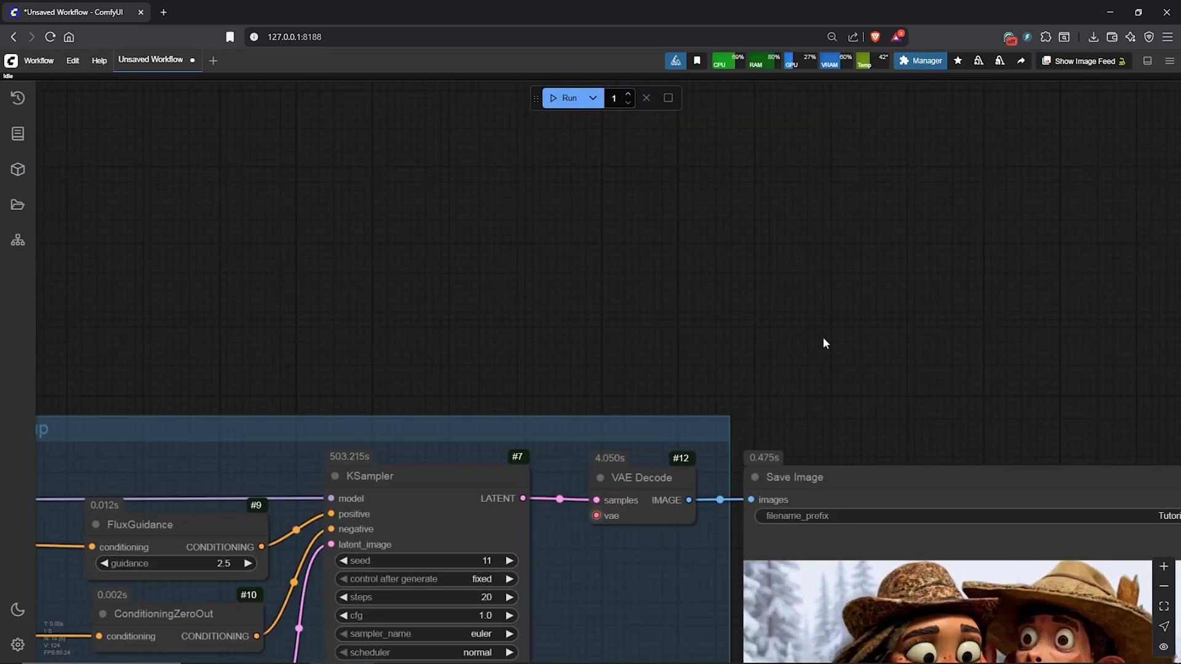
Step: Search the canvas for 'image from batch' and add the Comfy Core ImageFromBatch node
double_click(824, 343)
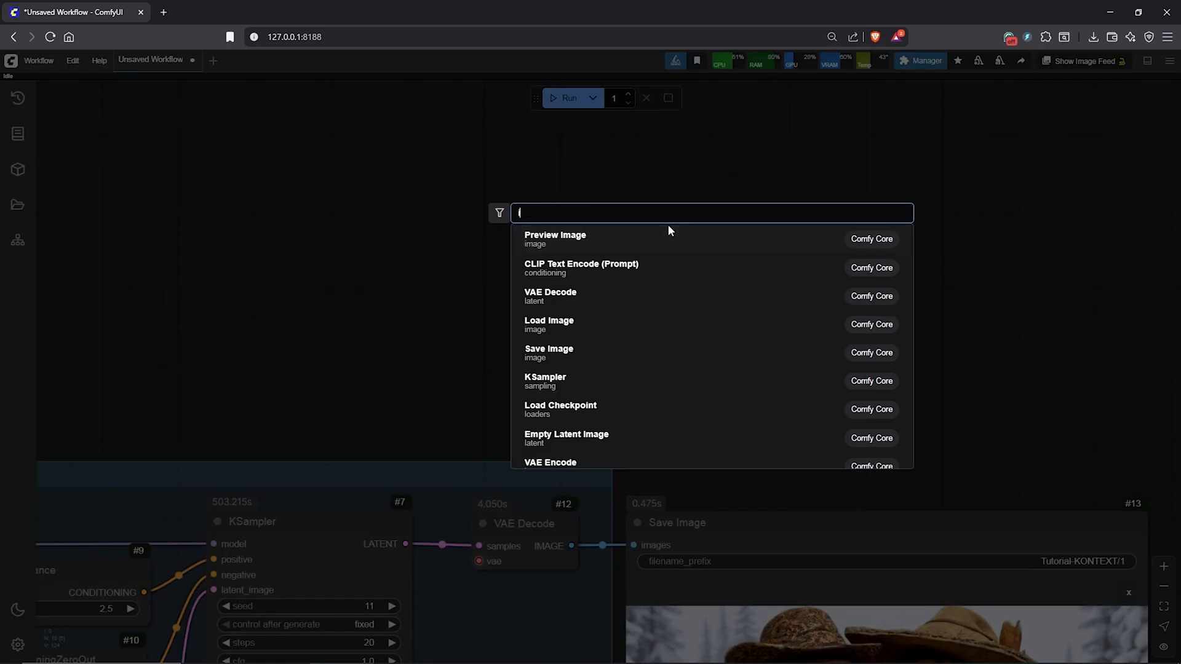
type("image from batch")
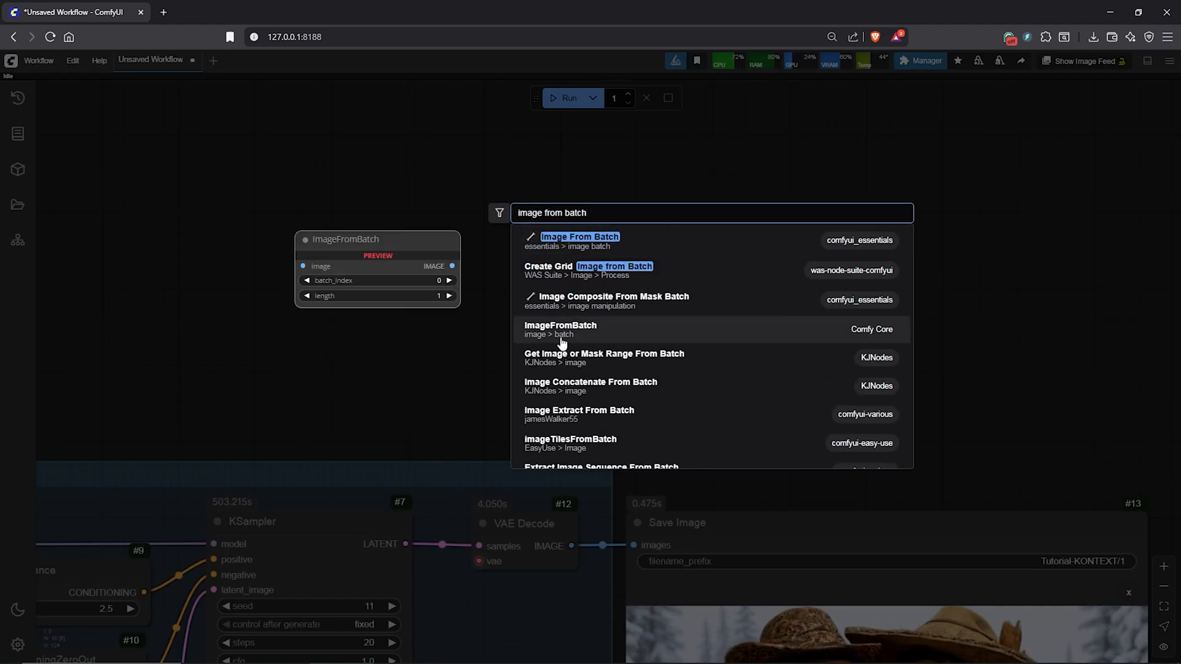
left_click(560, 329)
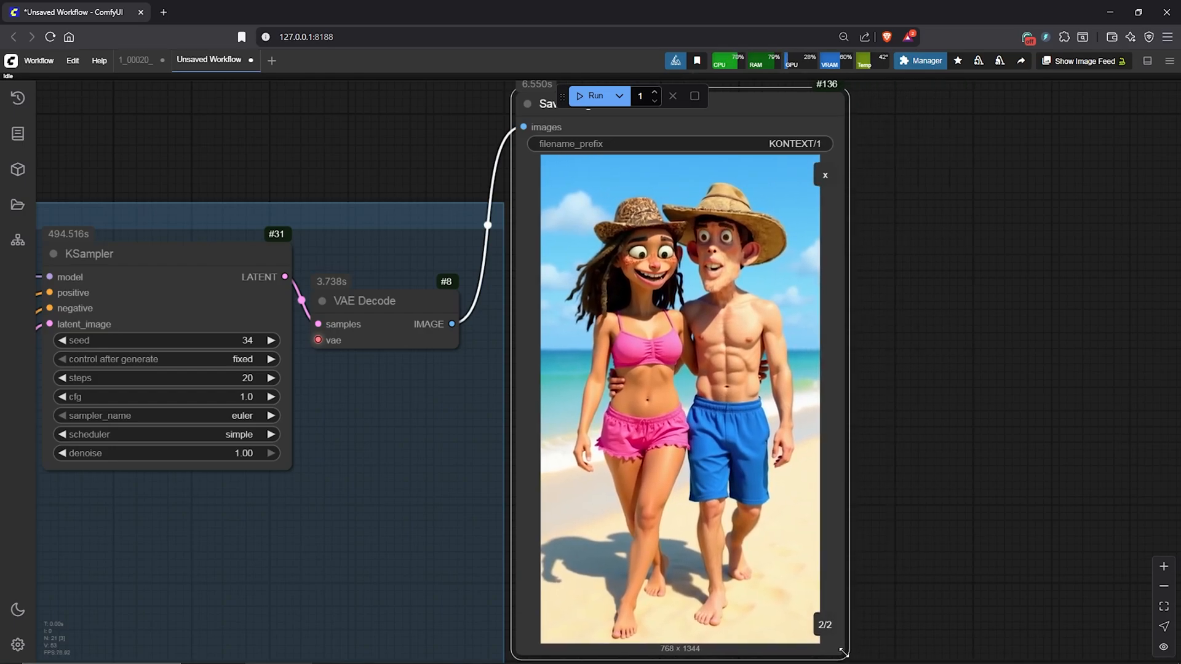
Step: Close the beach-scene tab, then zoom out and pan over the winter graph's upscale group
left_click(282, 60)
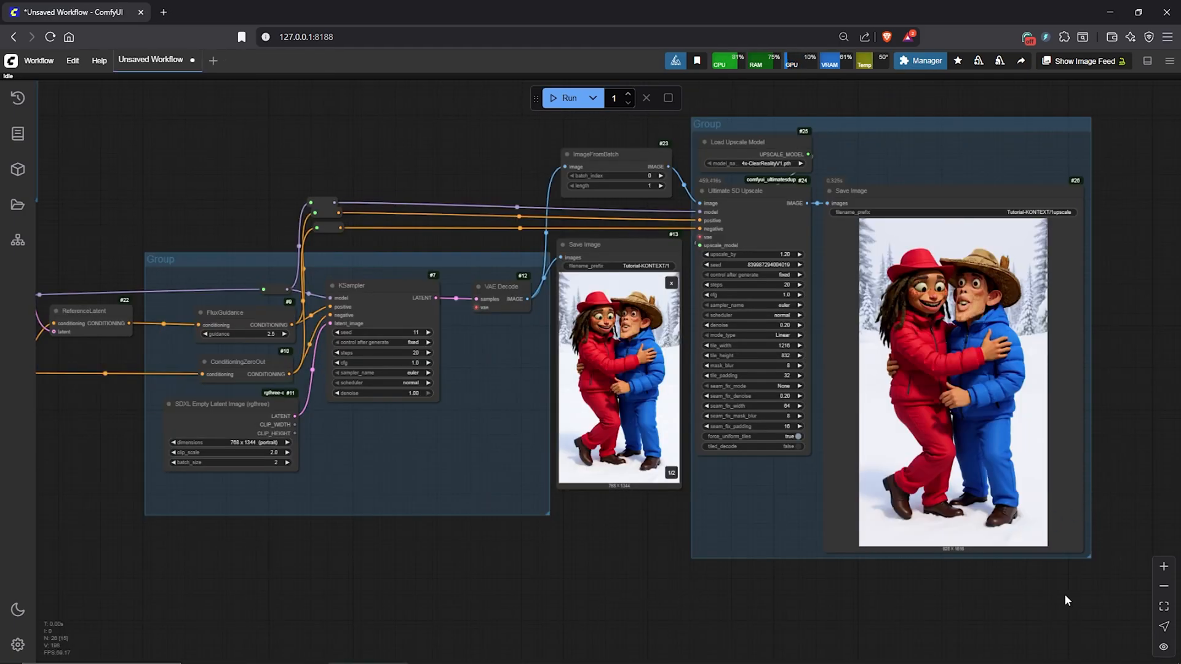
scroll("down", 3)
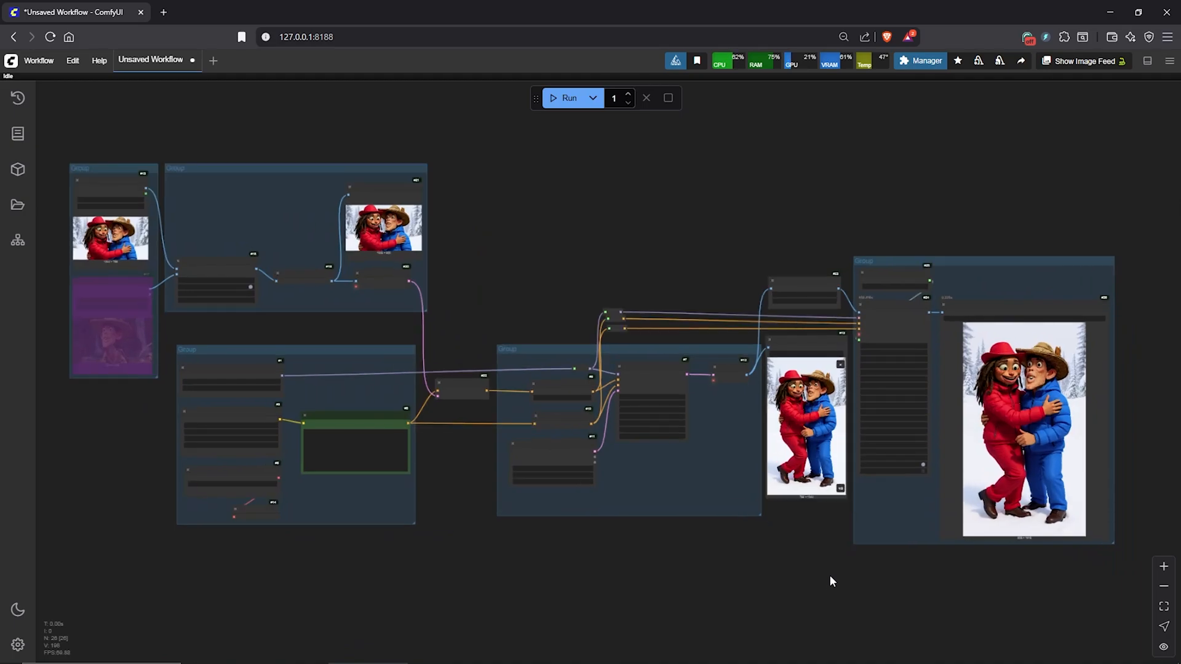
left_click_drag(833, 581, 828, 563)
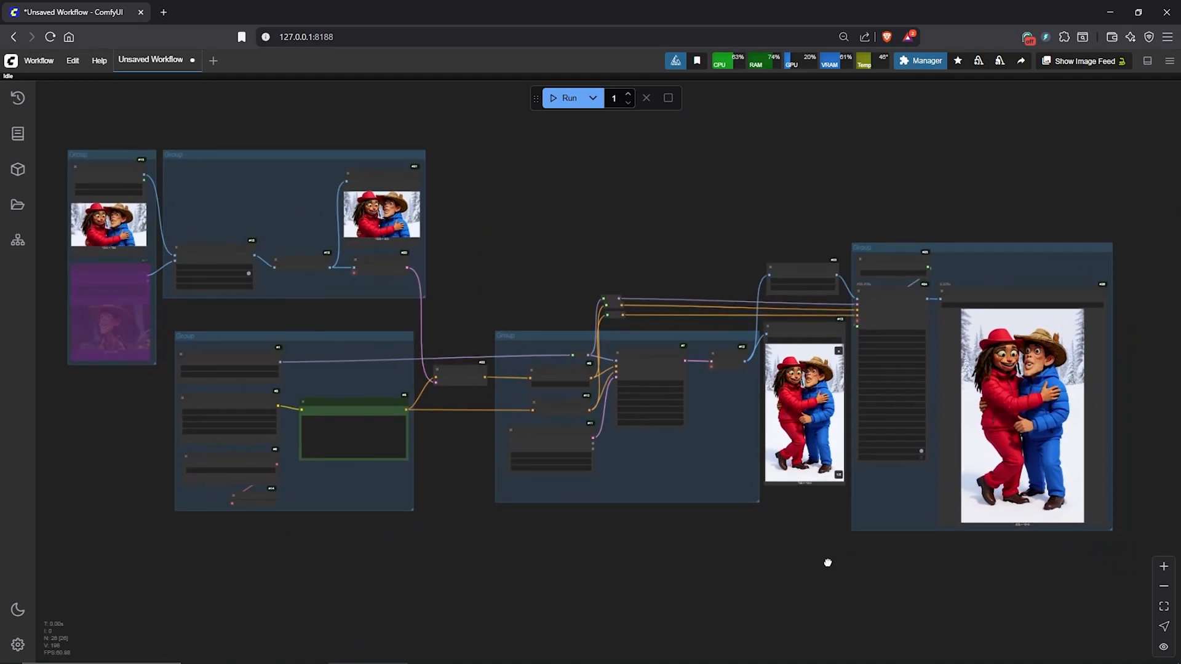